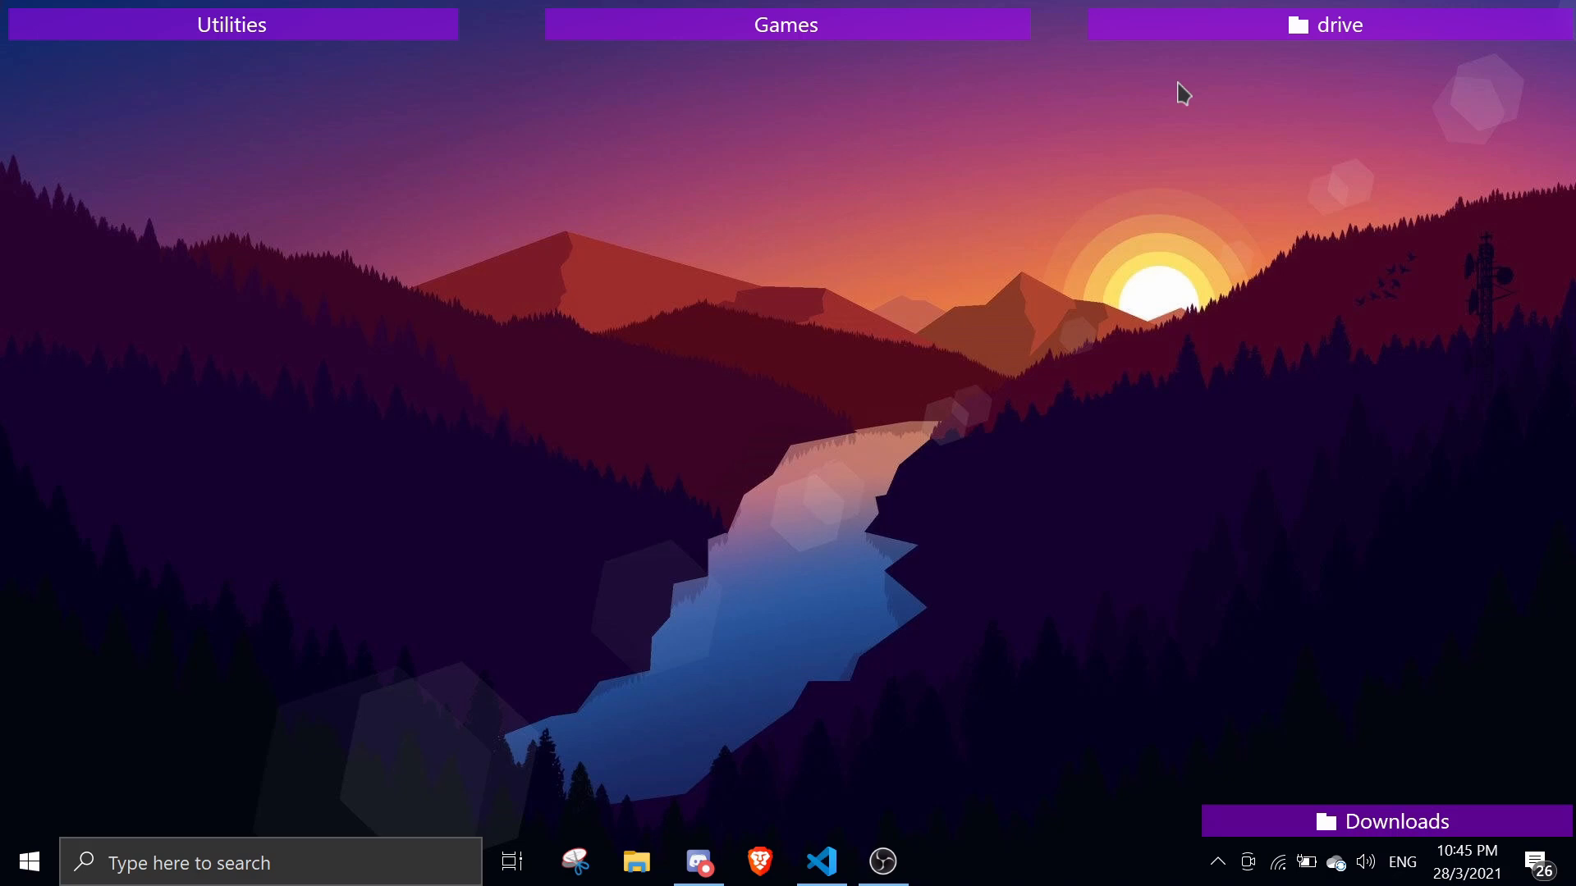
Bring up the djs bot project in VS Code showing index.js.
click(820, 861)
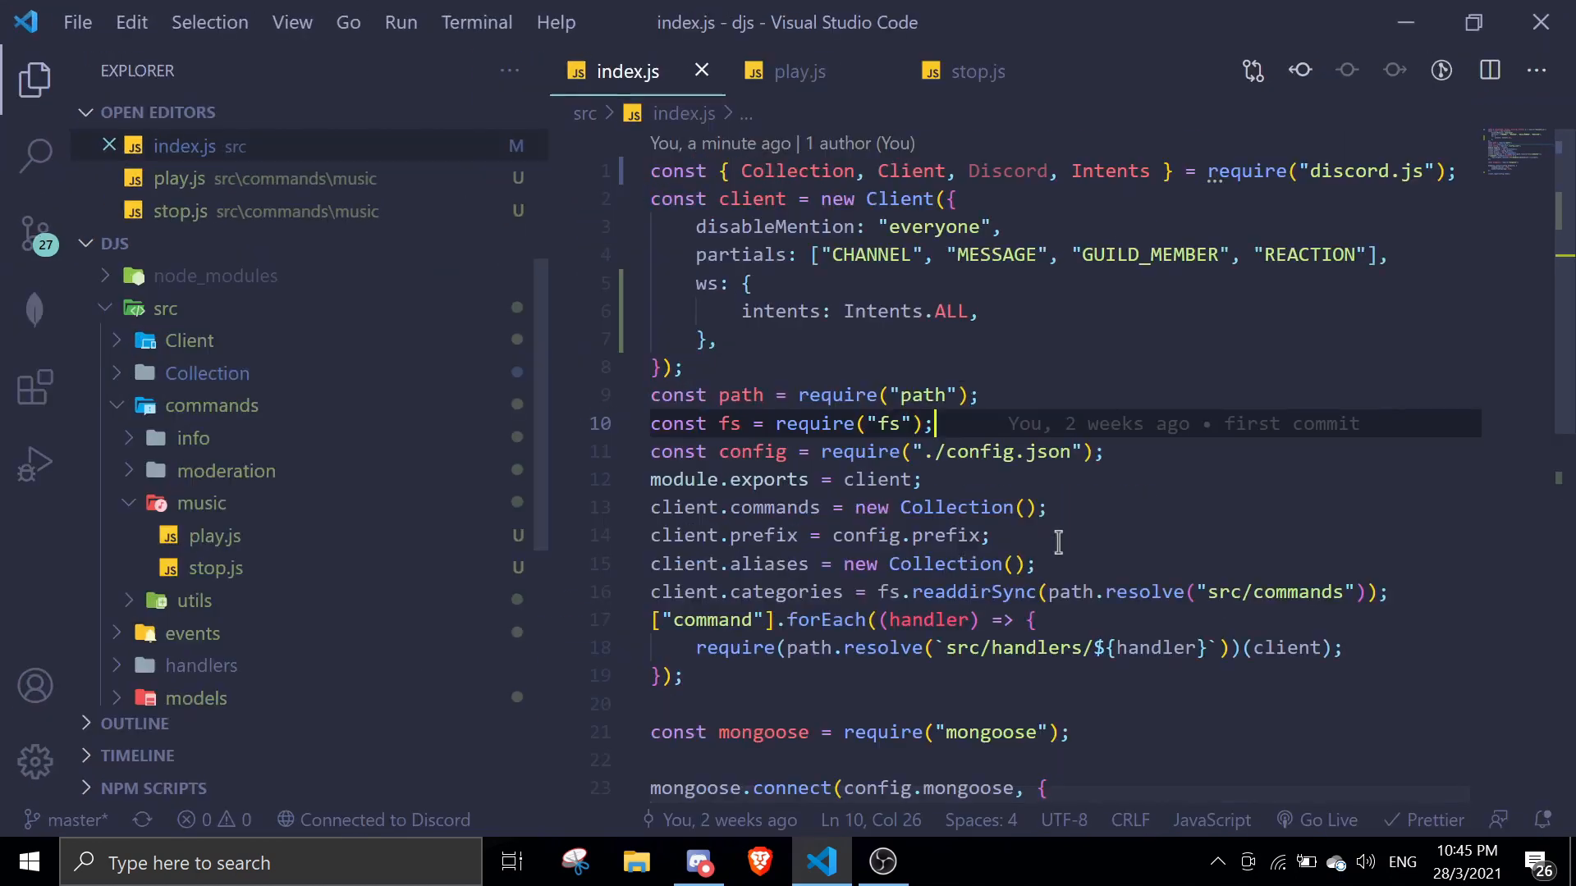
scroll(down, 3)
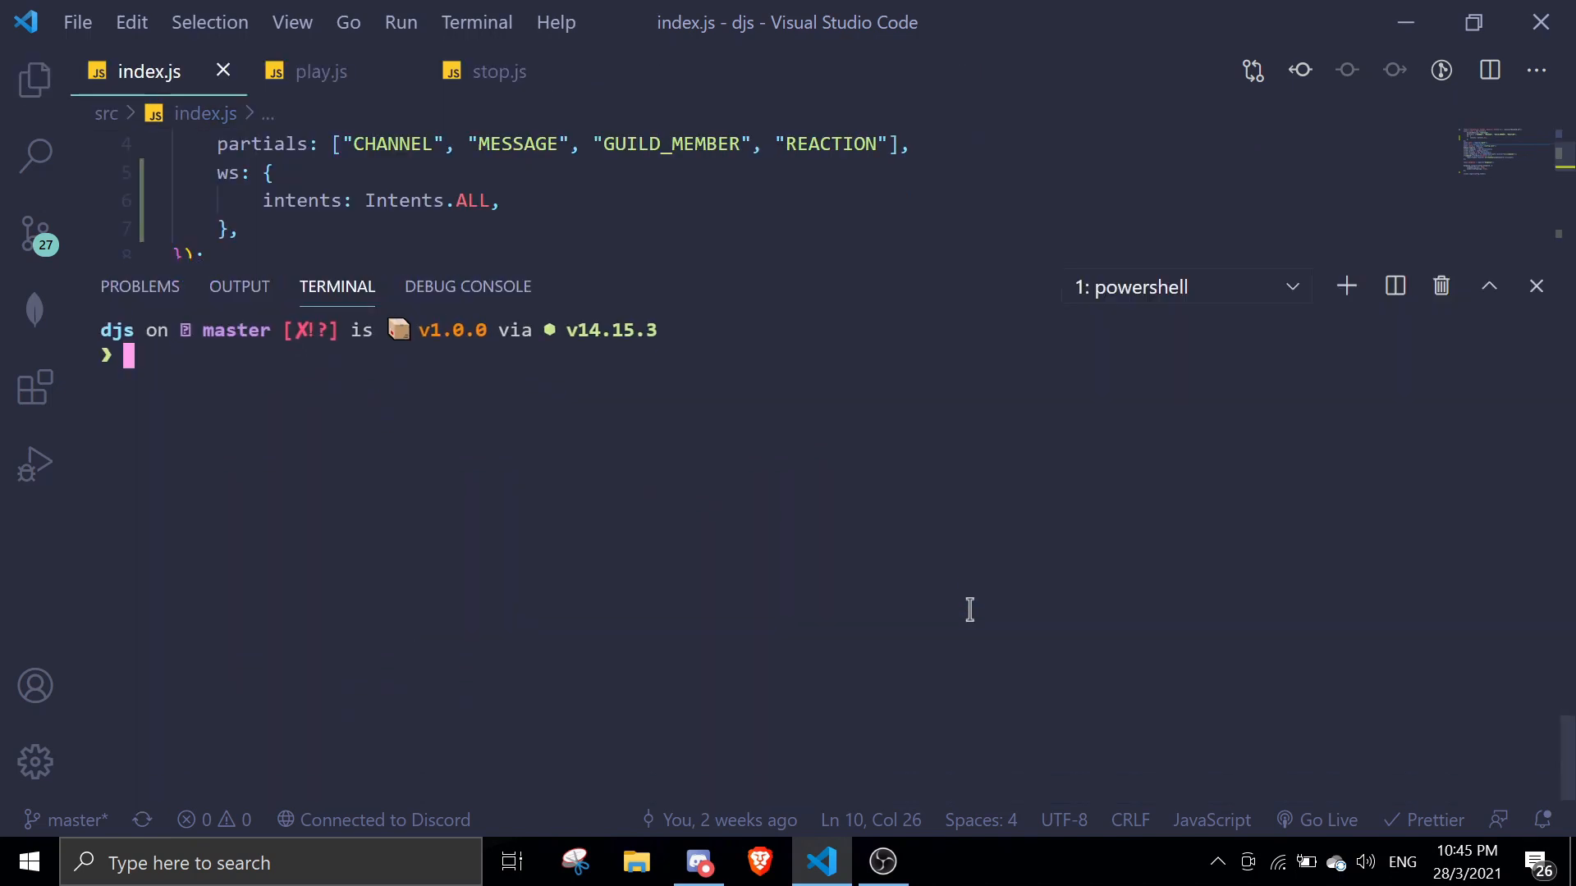
mouse_move(625, 445)
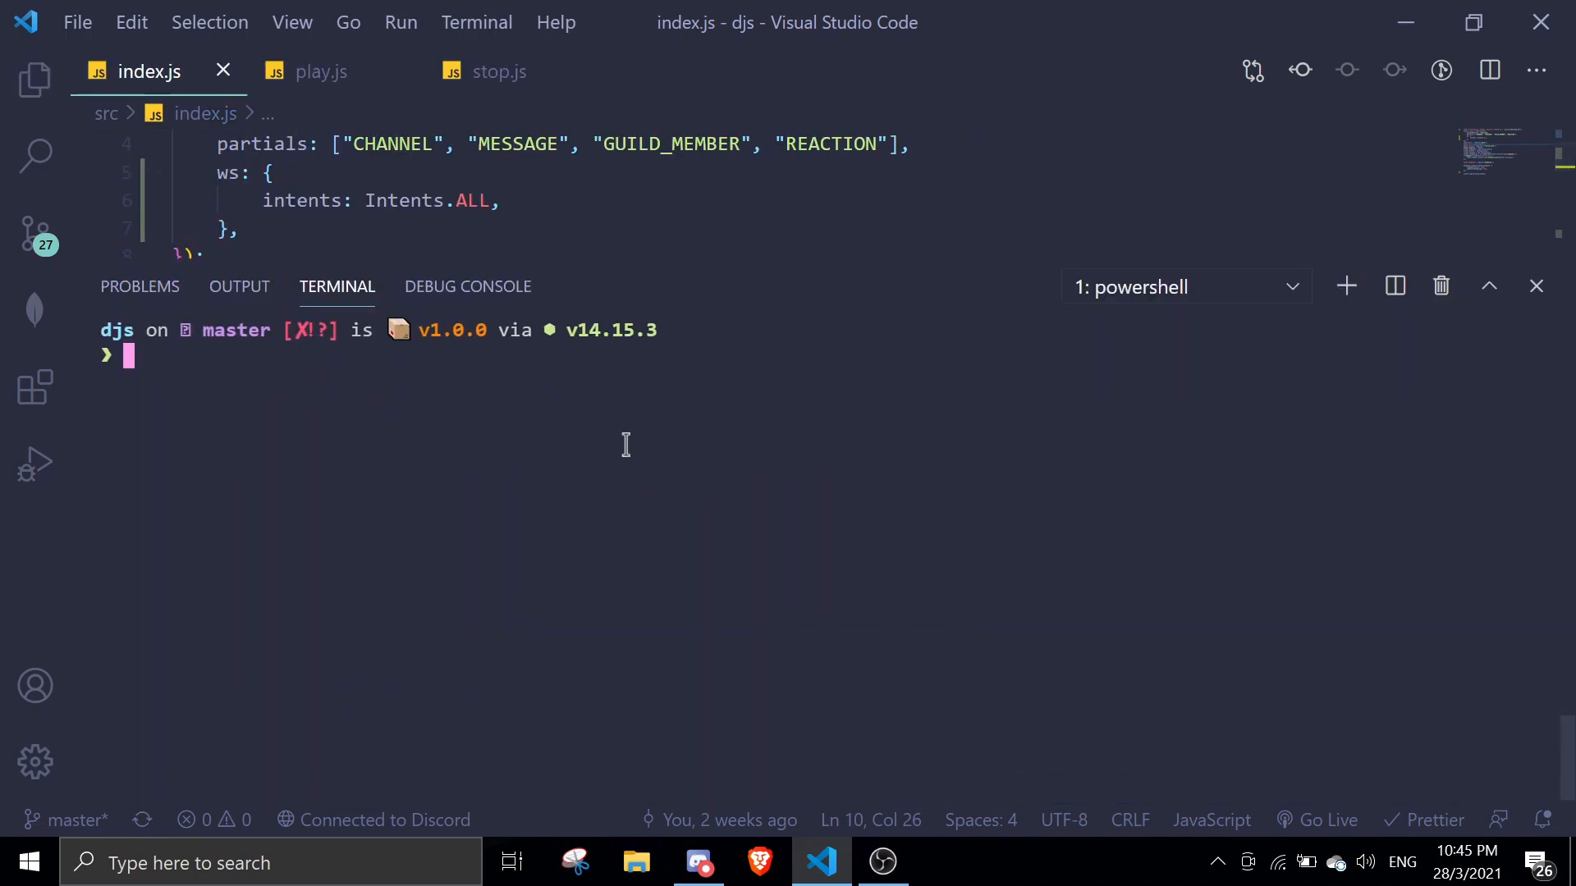
Enter npm install distube ffmpeg-static in the terminal without running it.
text(npm i)
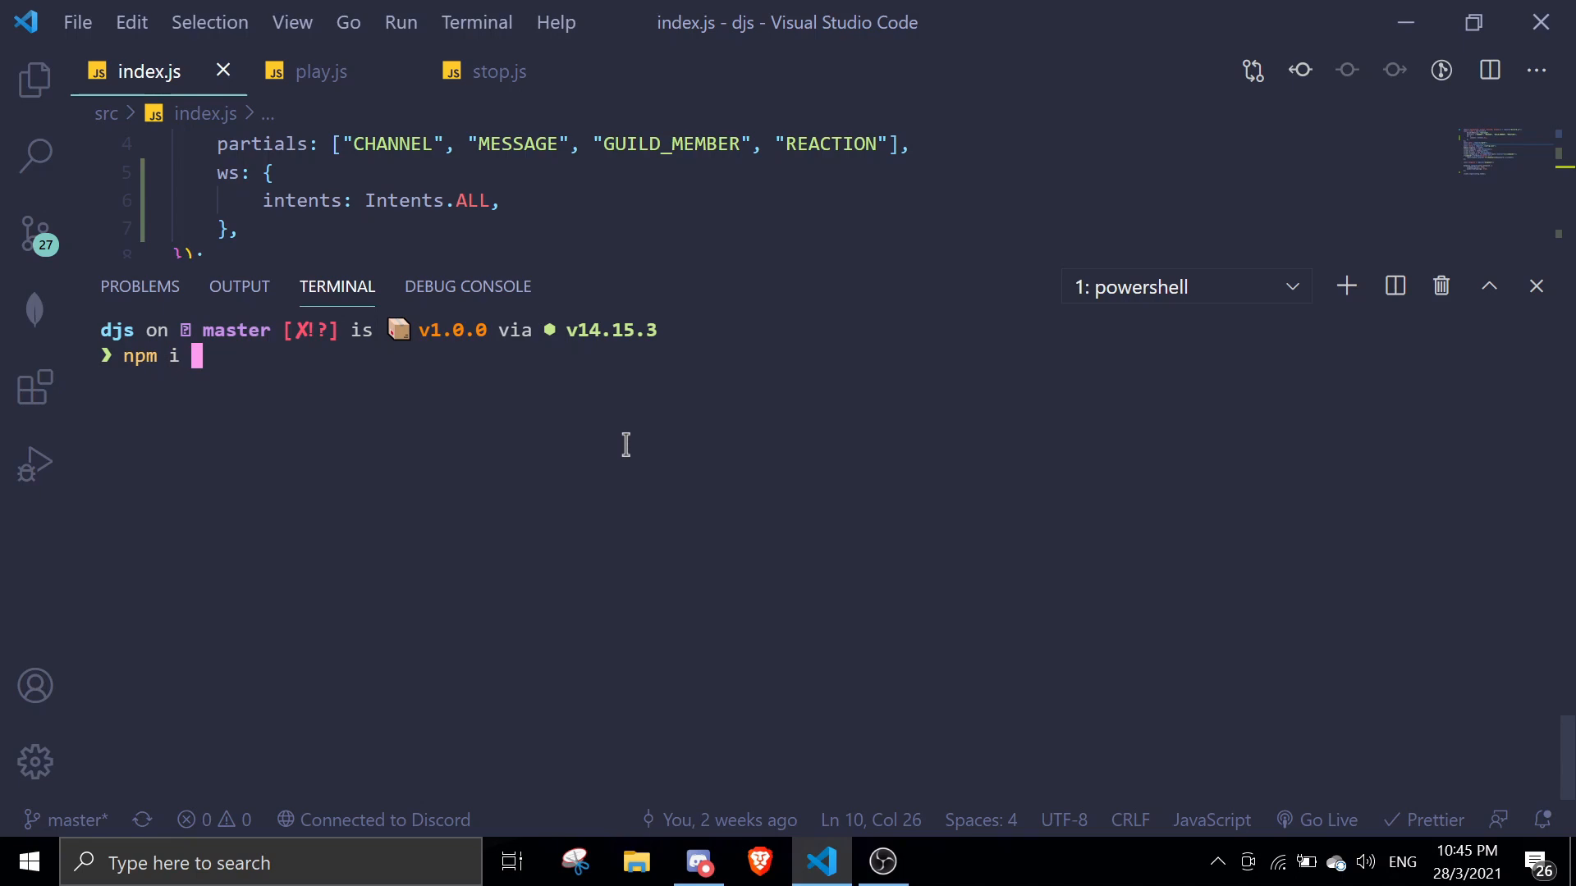
text(nstall distube ffmpeg-s)
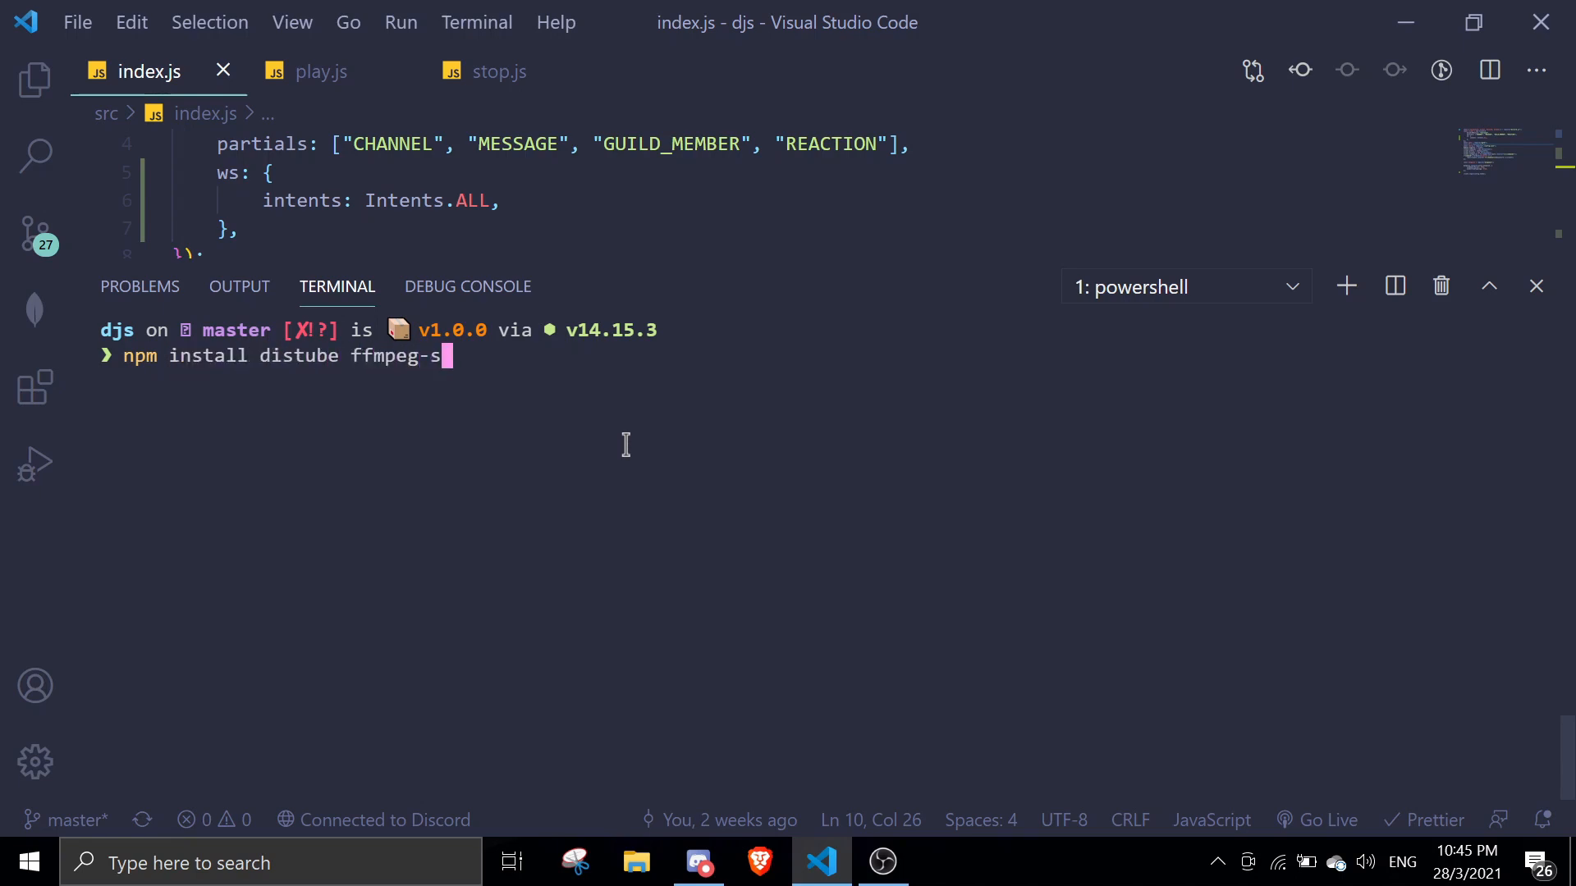
text(tatic)
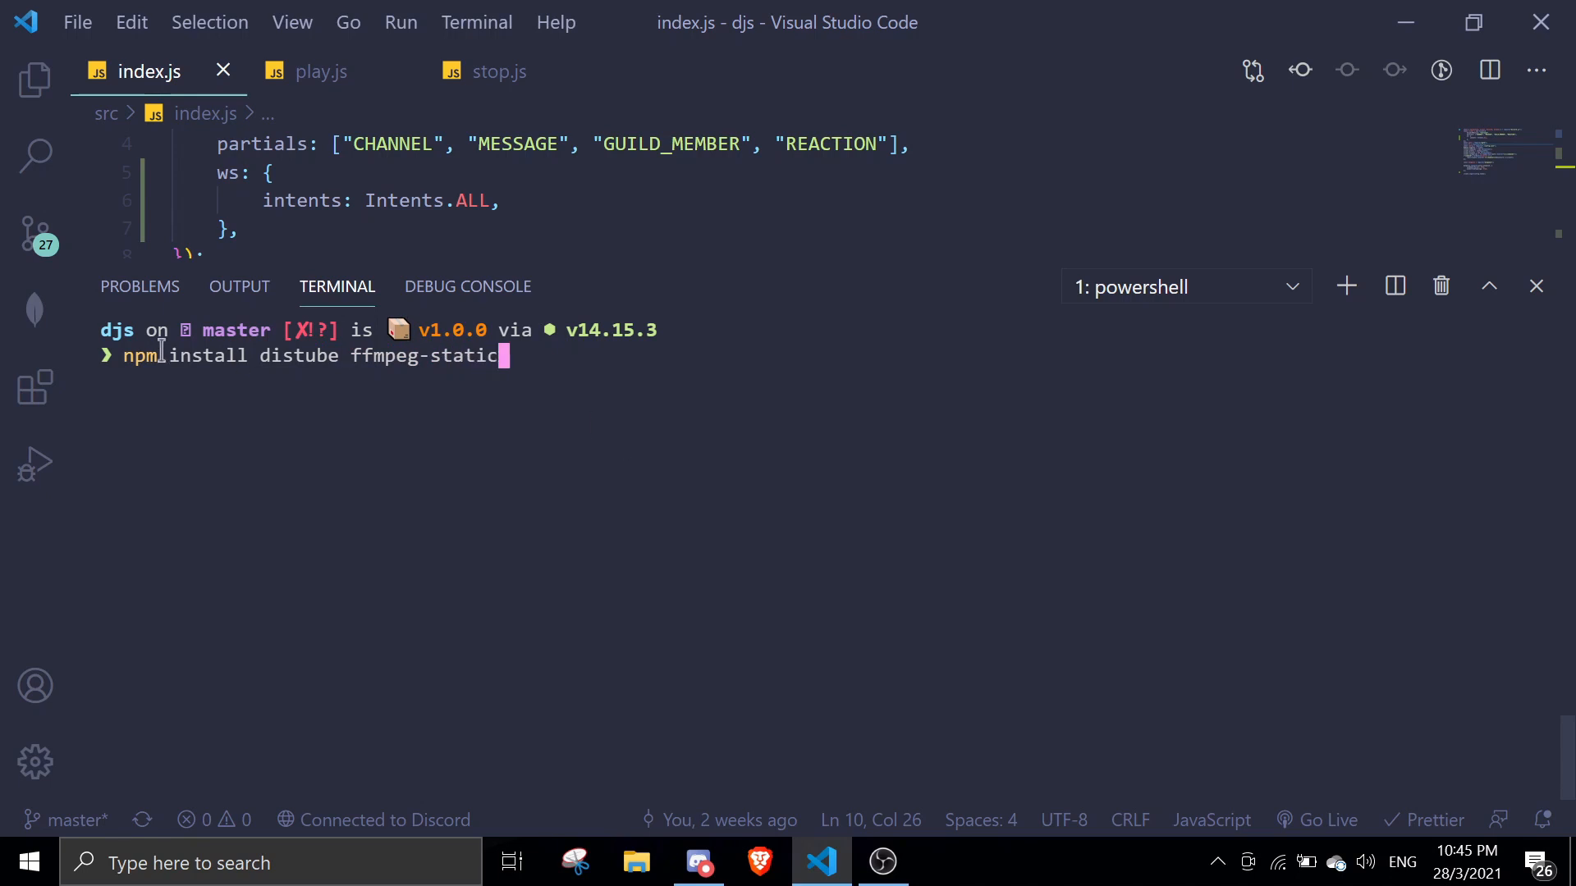
mouse_move(696, 345)
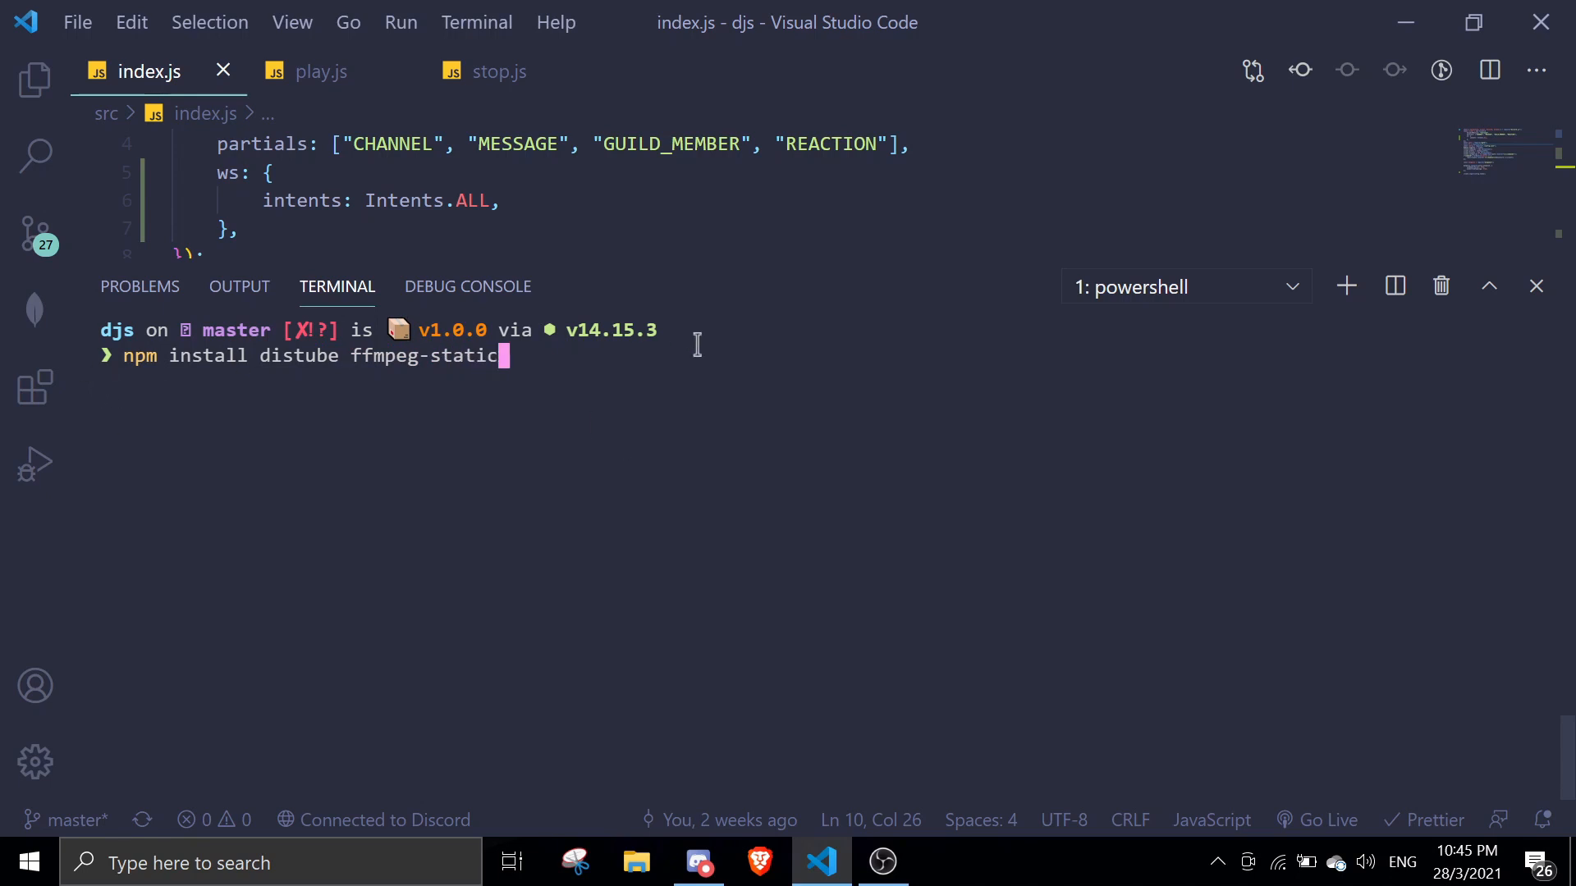
mouse_move(151, 412)
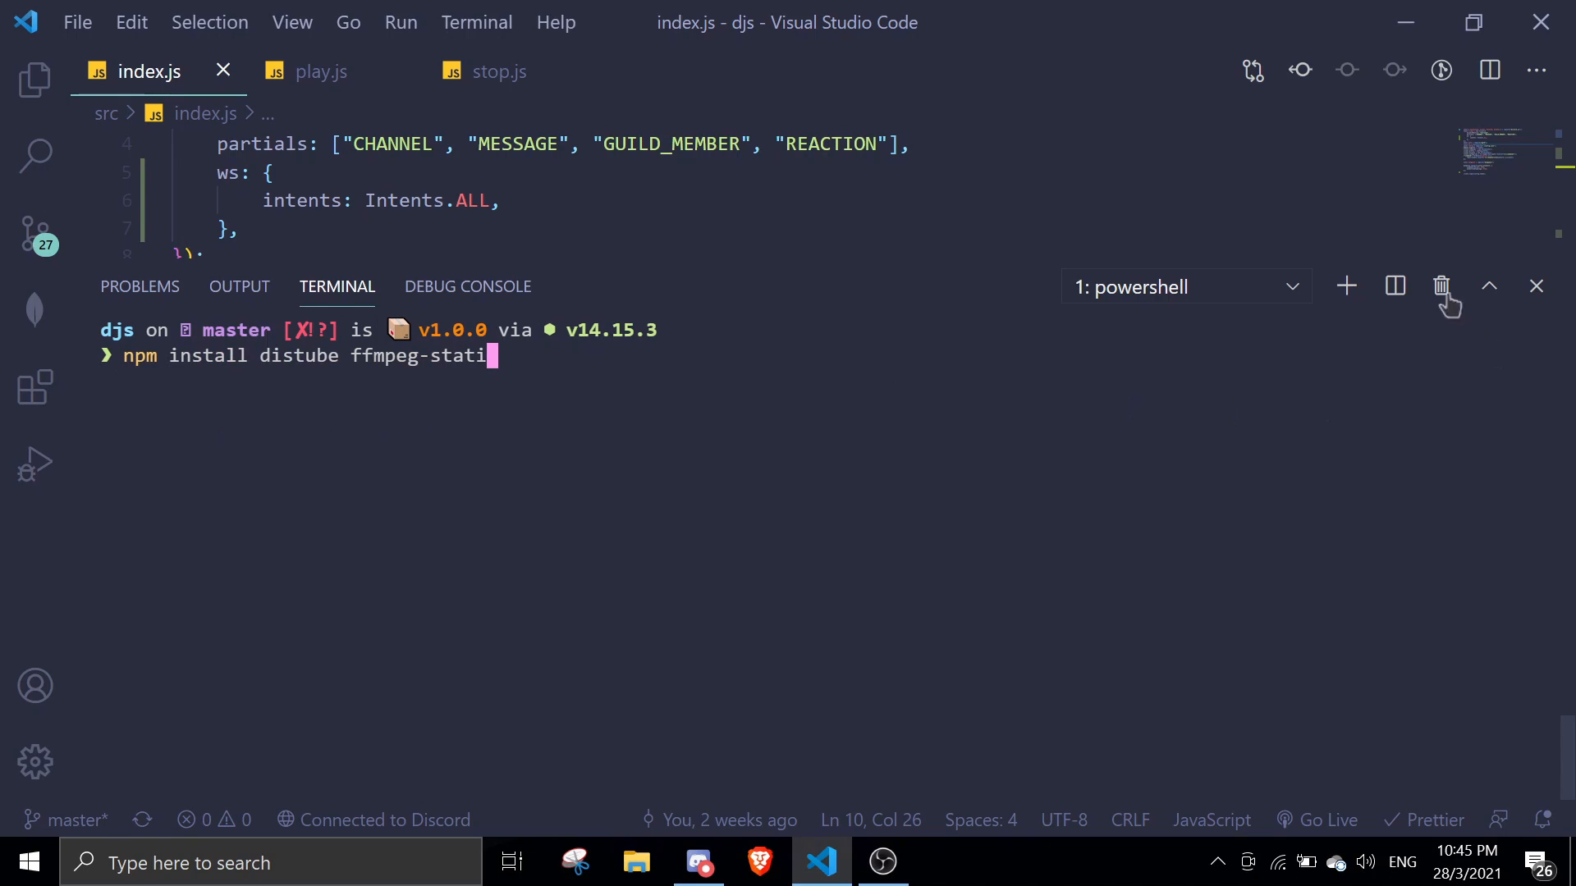
mouse_move(1123, 357)
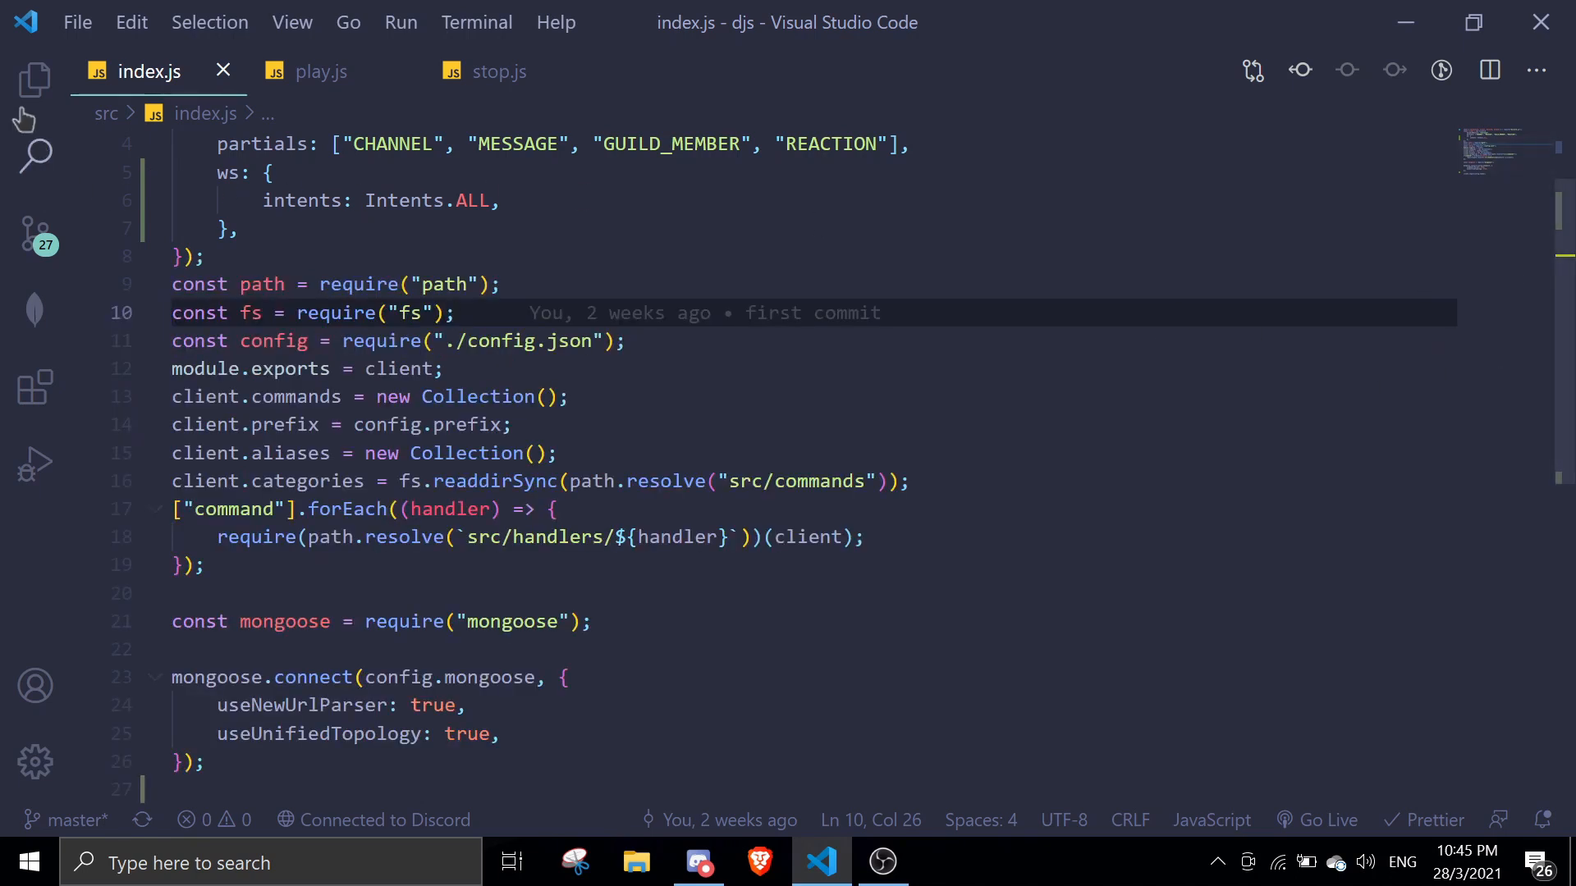
mouse_move(33, 241)
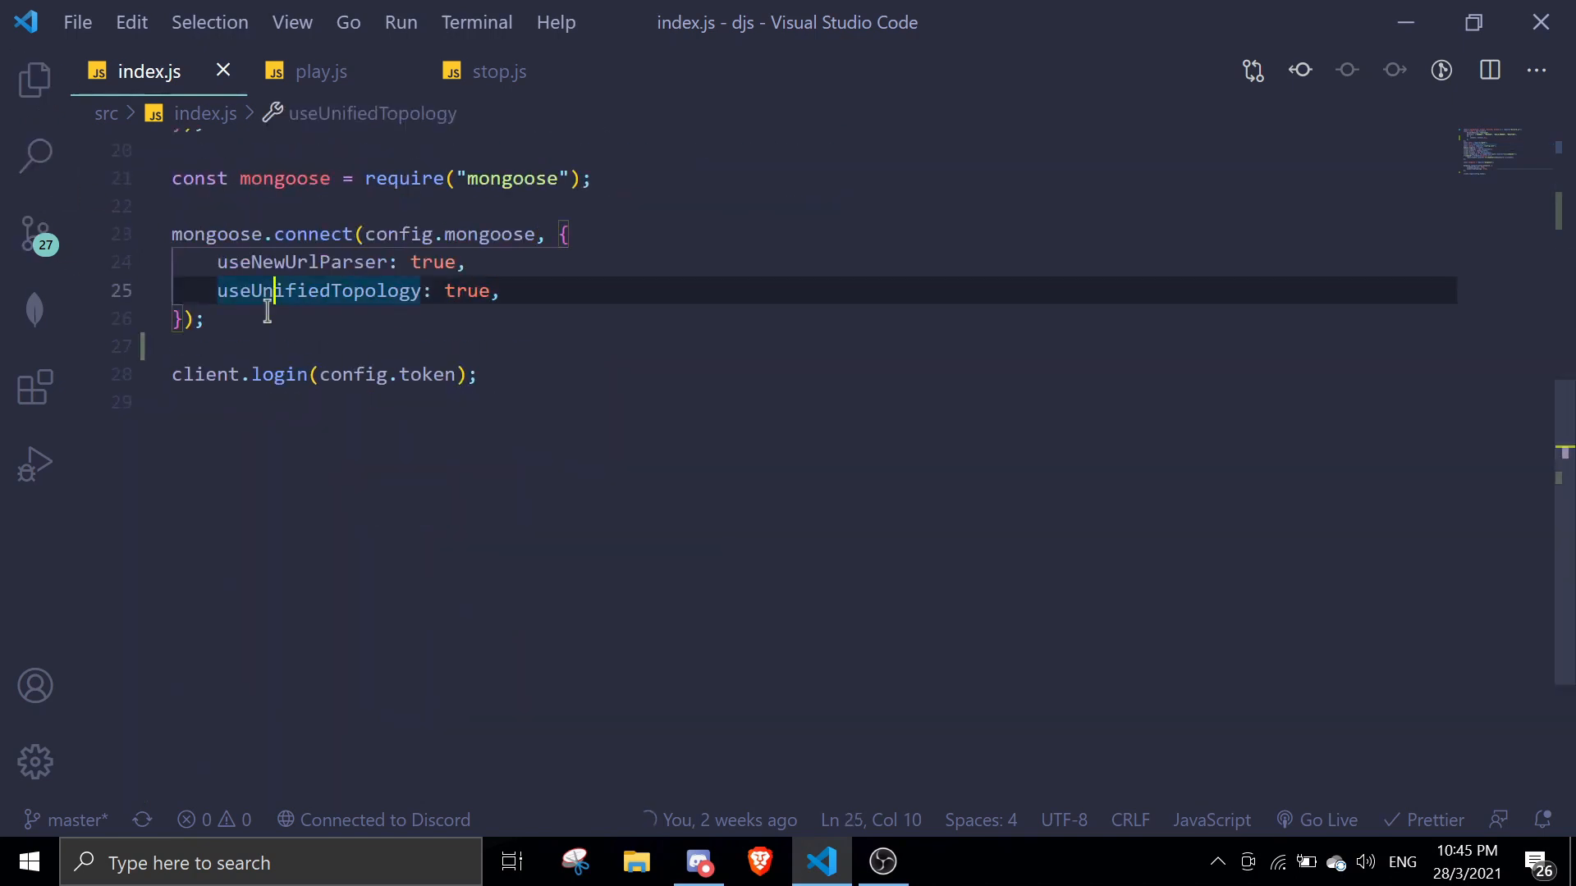
Add const distube = require('distube') and begin const player = new distube(client in index.js.
text(c)
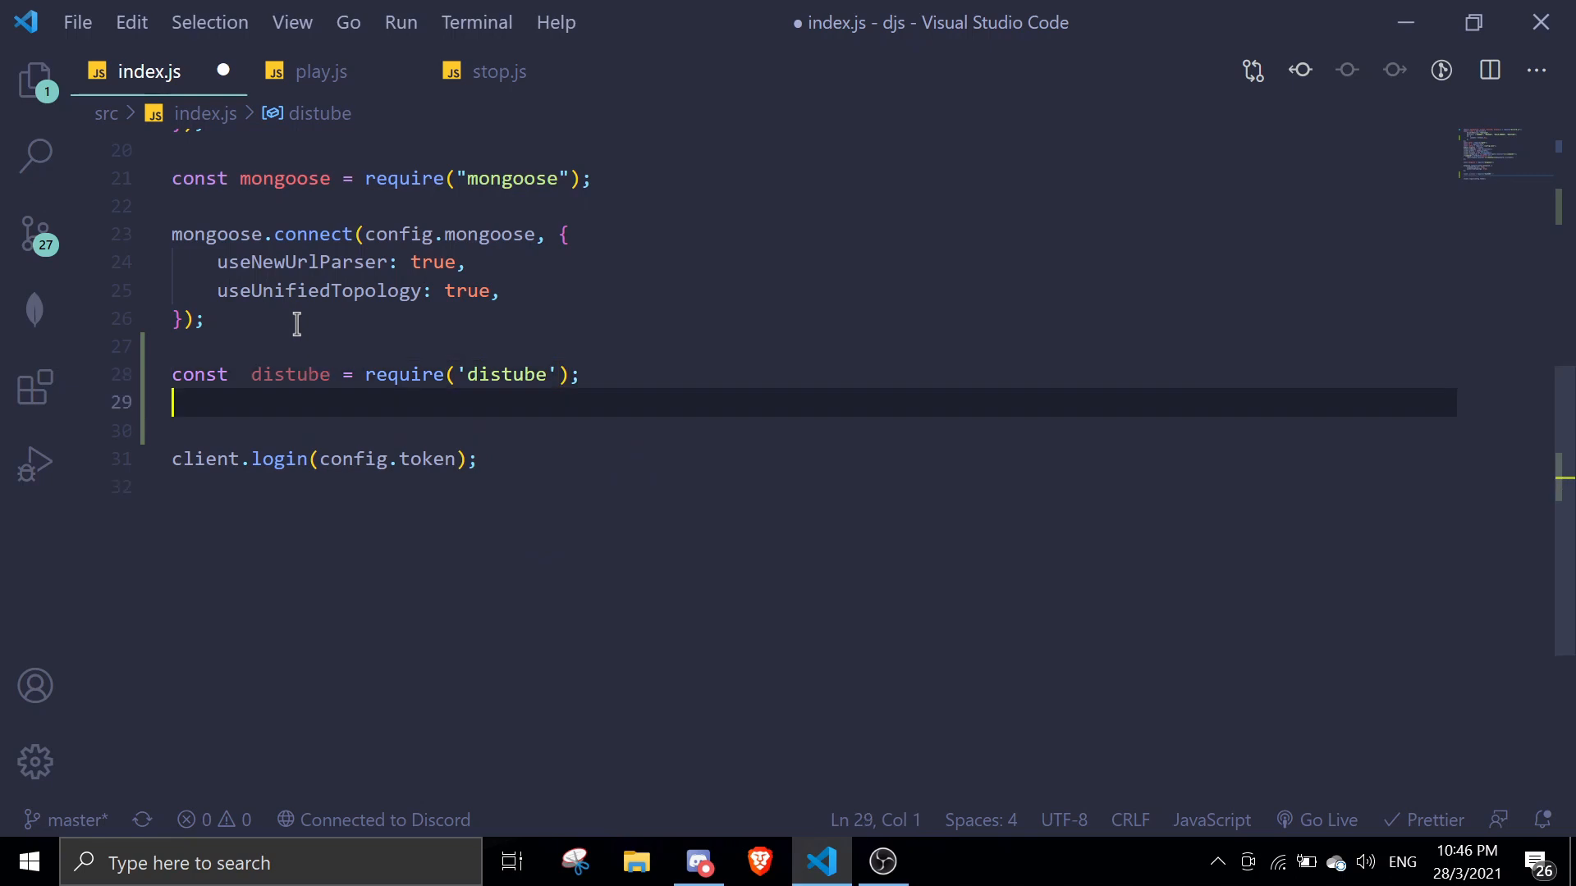
text(const)
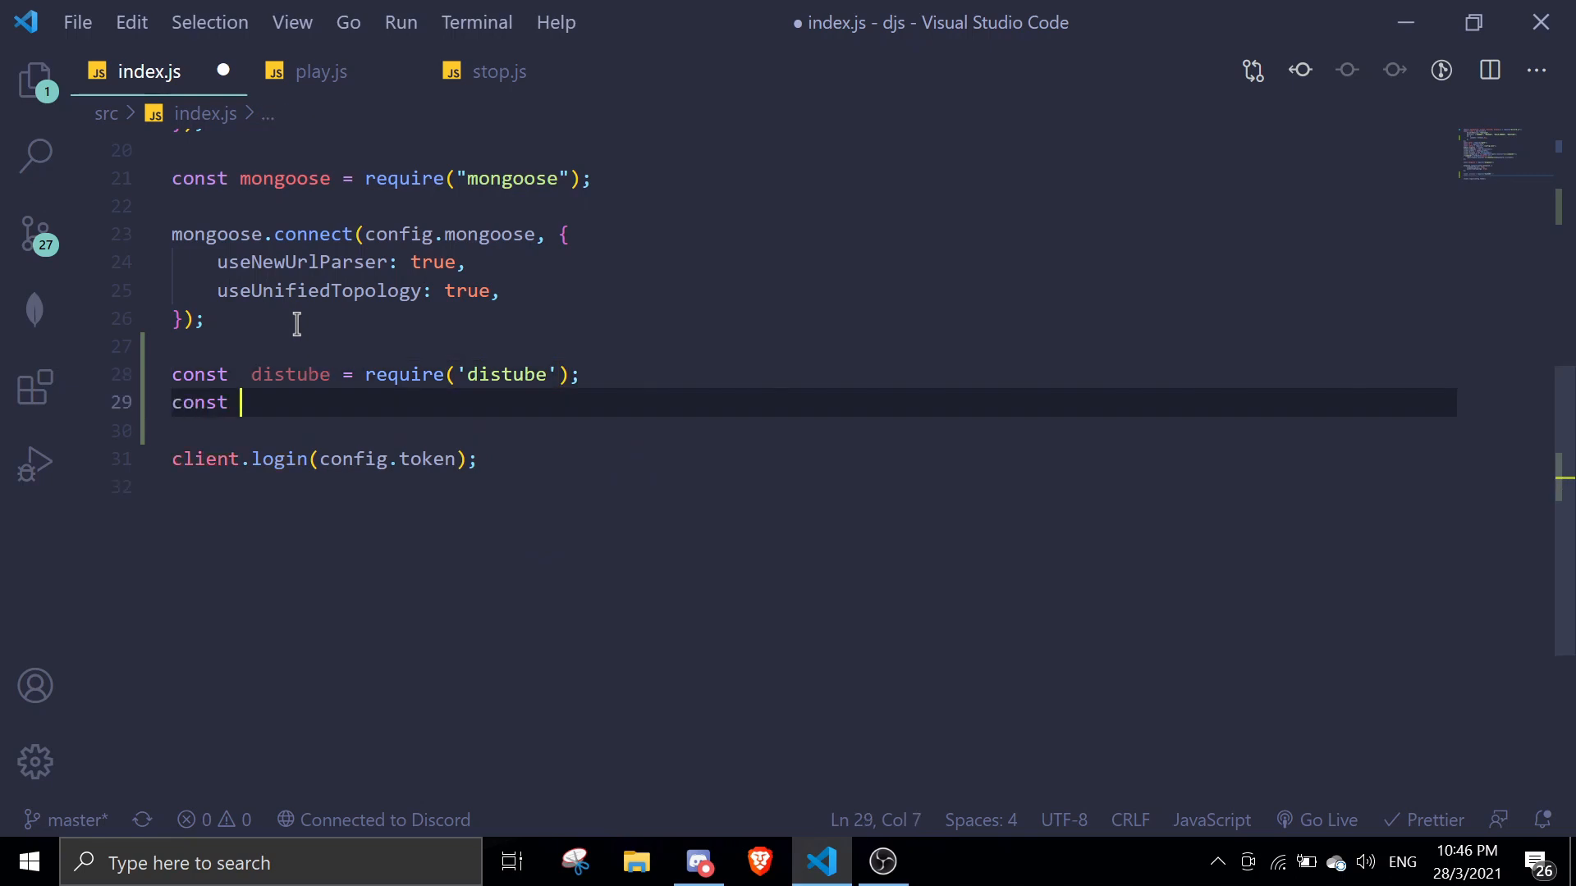
text(player = new)
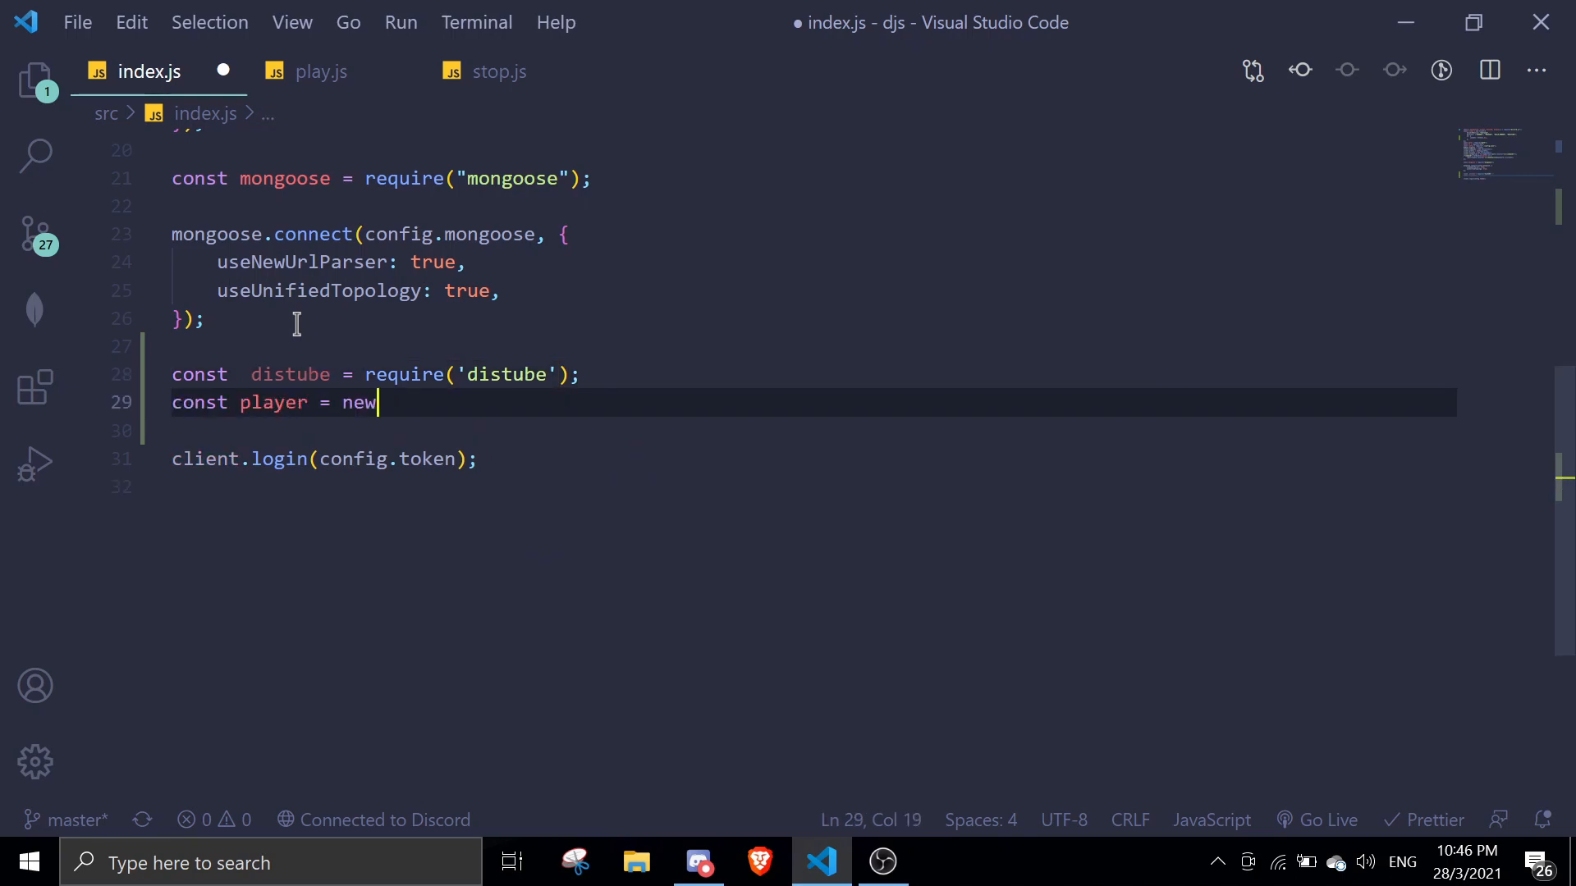
text(distube()
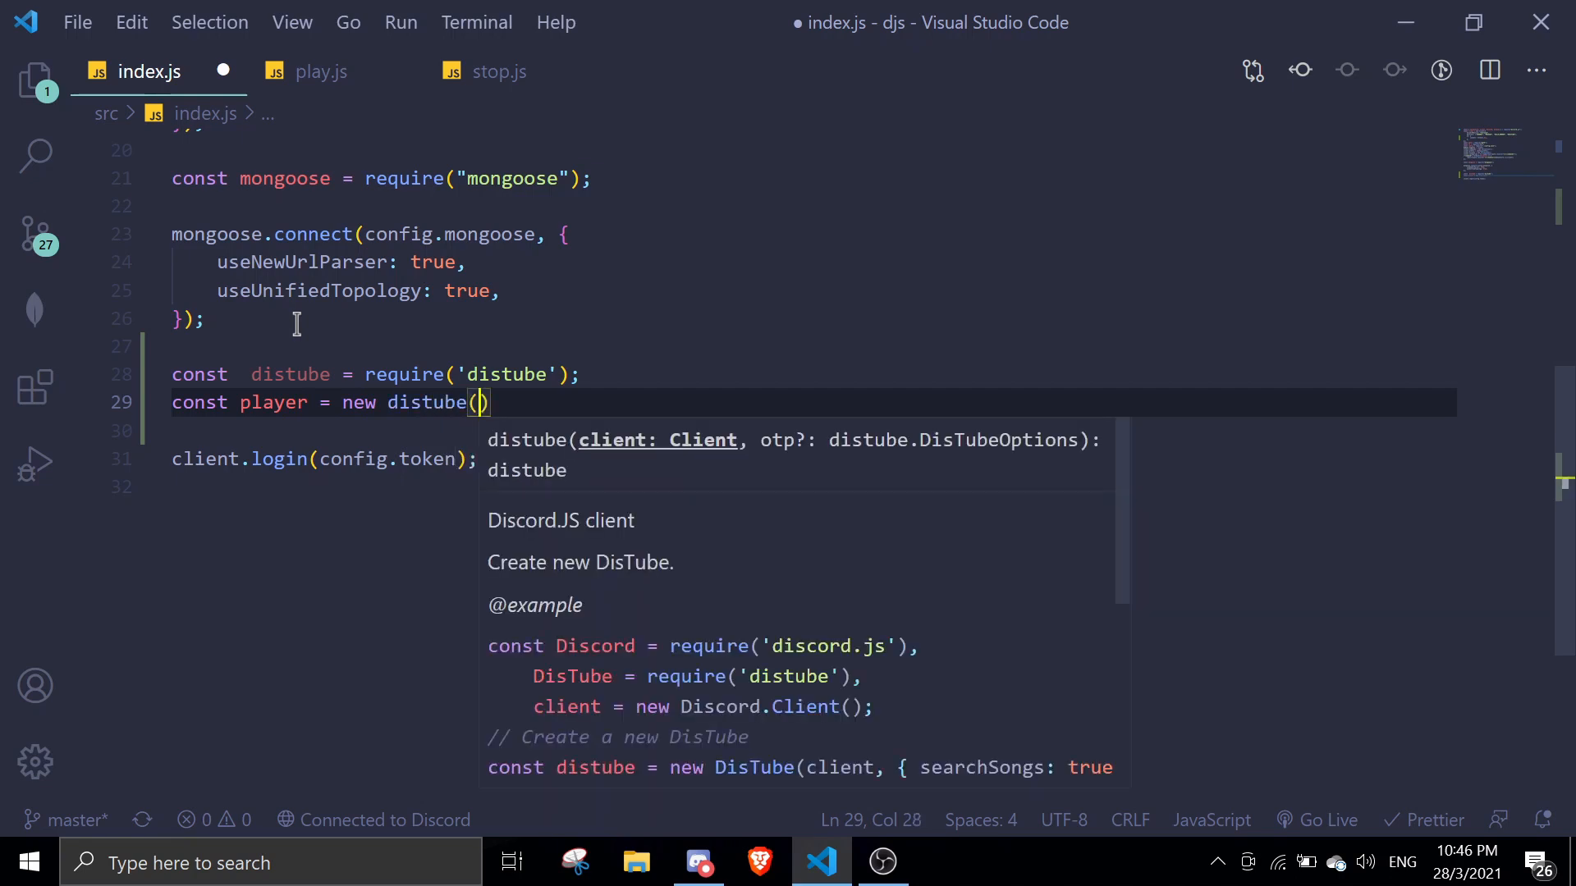
text(clinet)
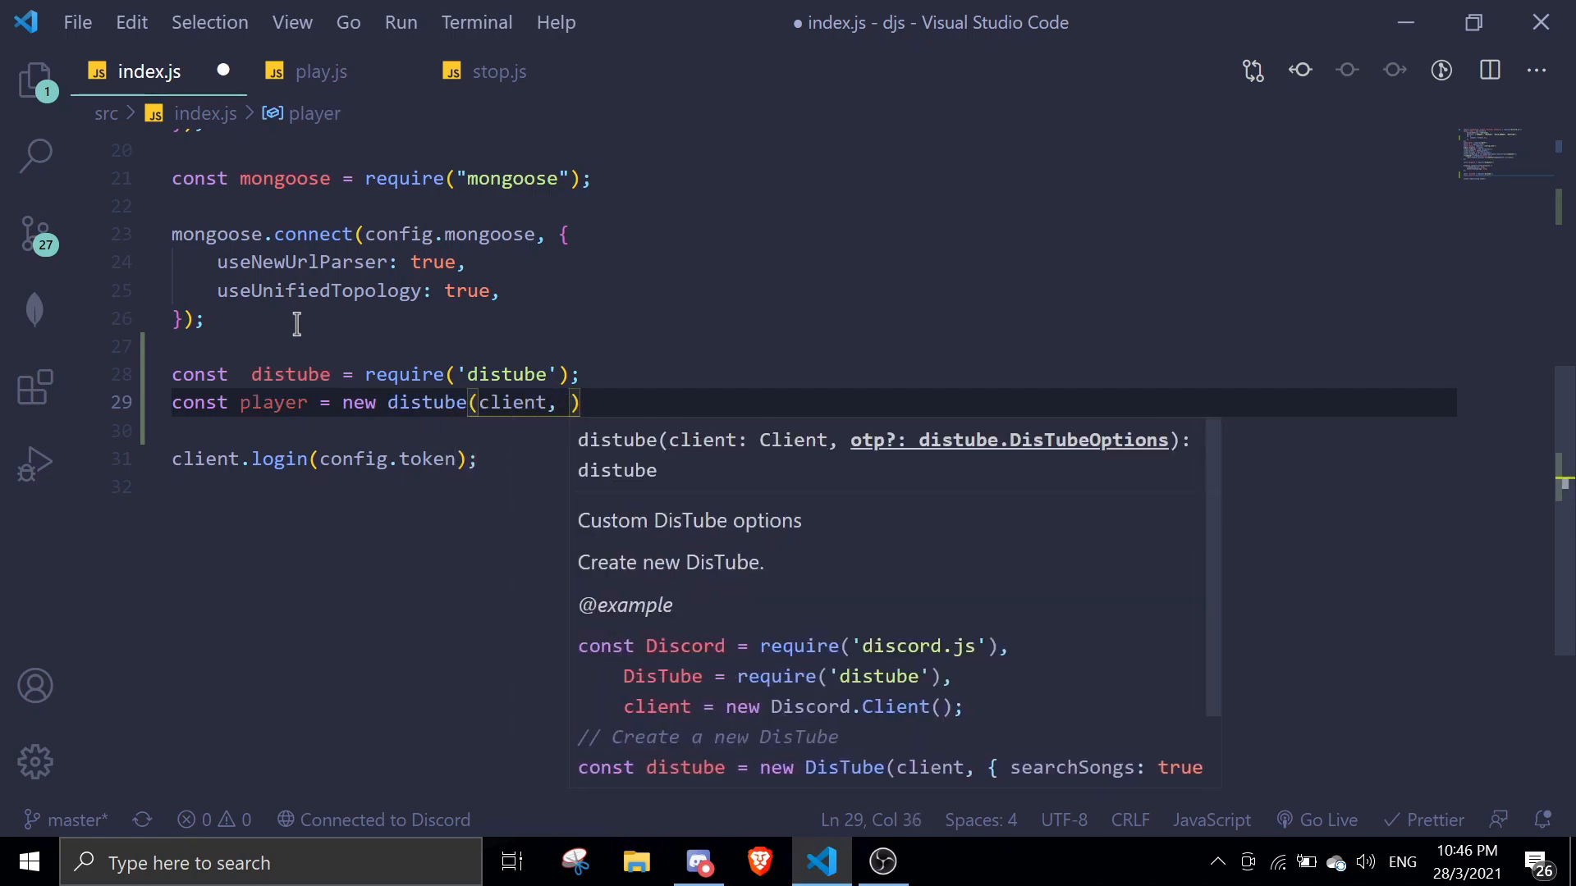
Try a { leaveOnStop: true } options object, then remove it leaving new distube(client);.
text({ })
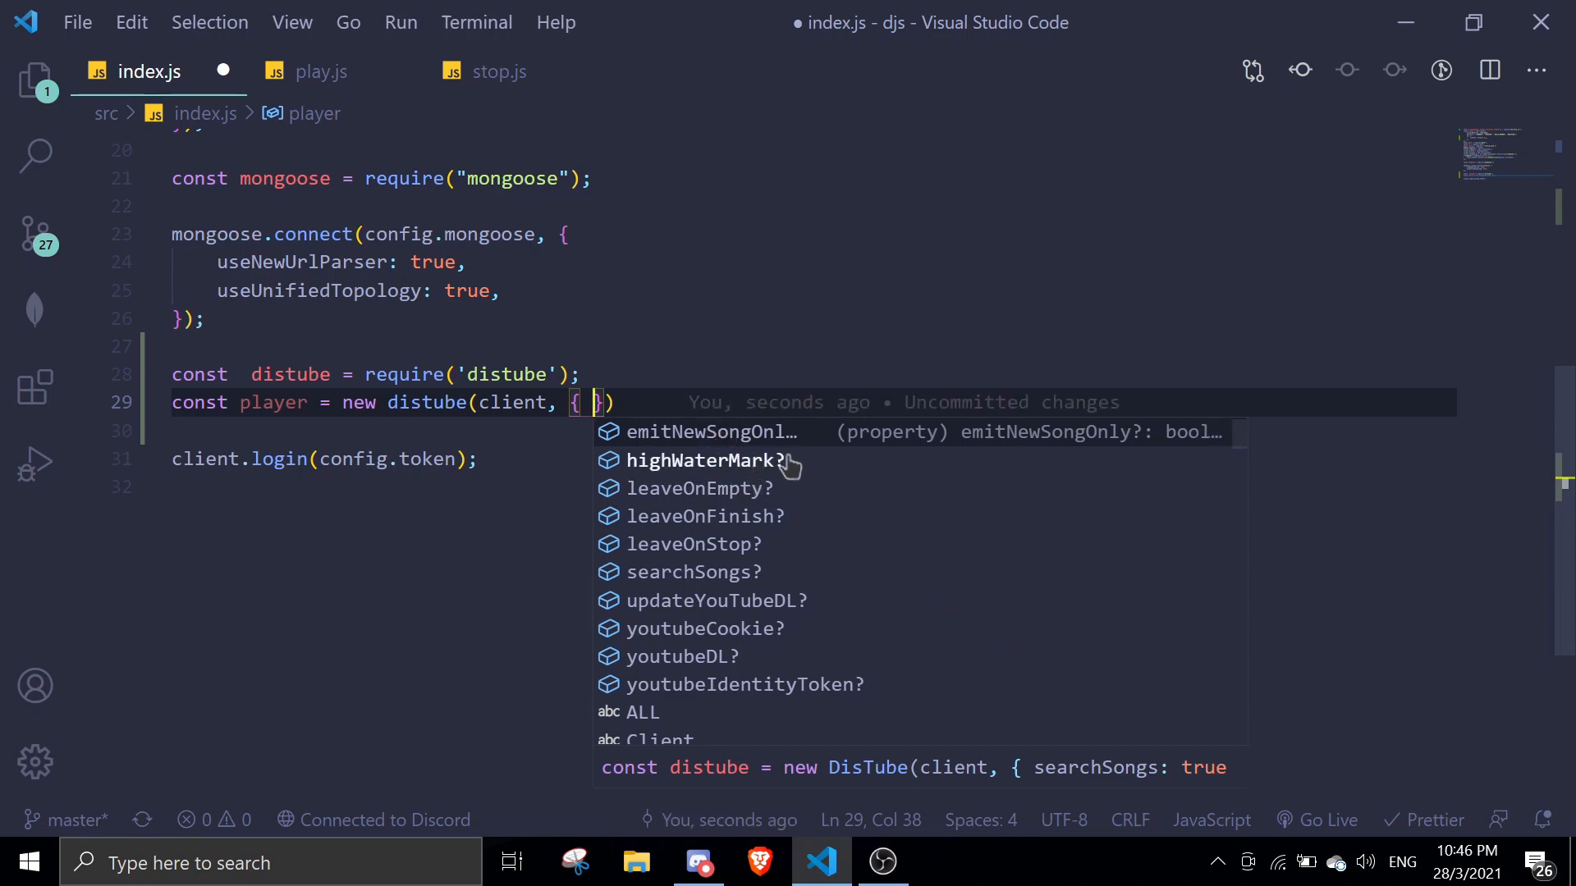
scroll(down, 3)
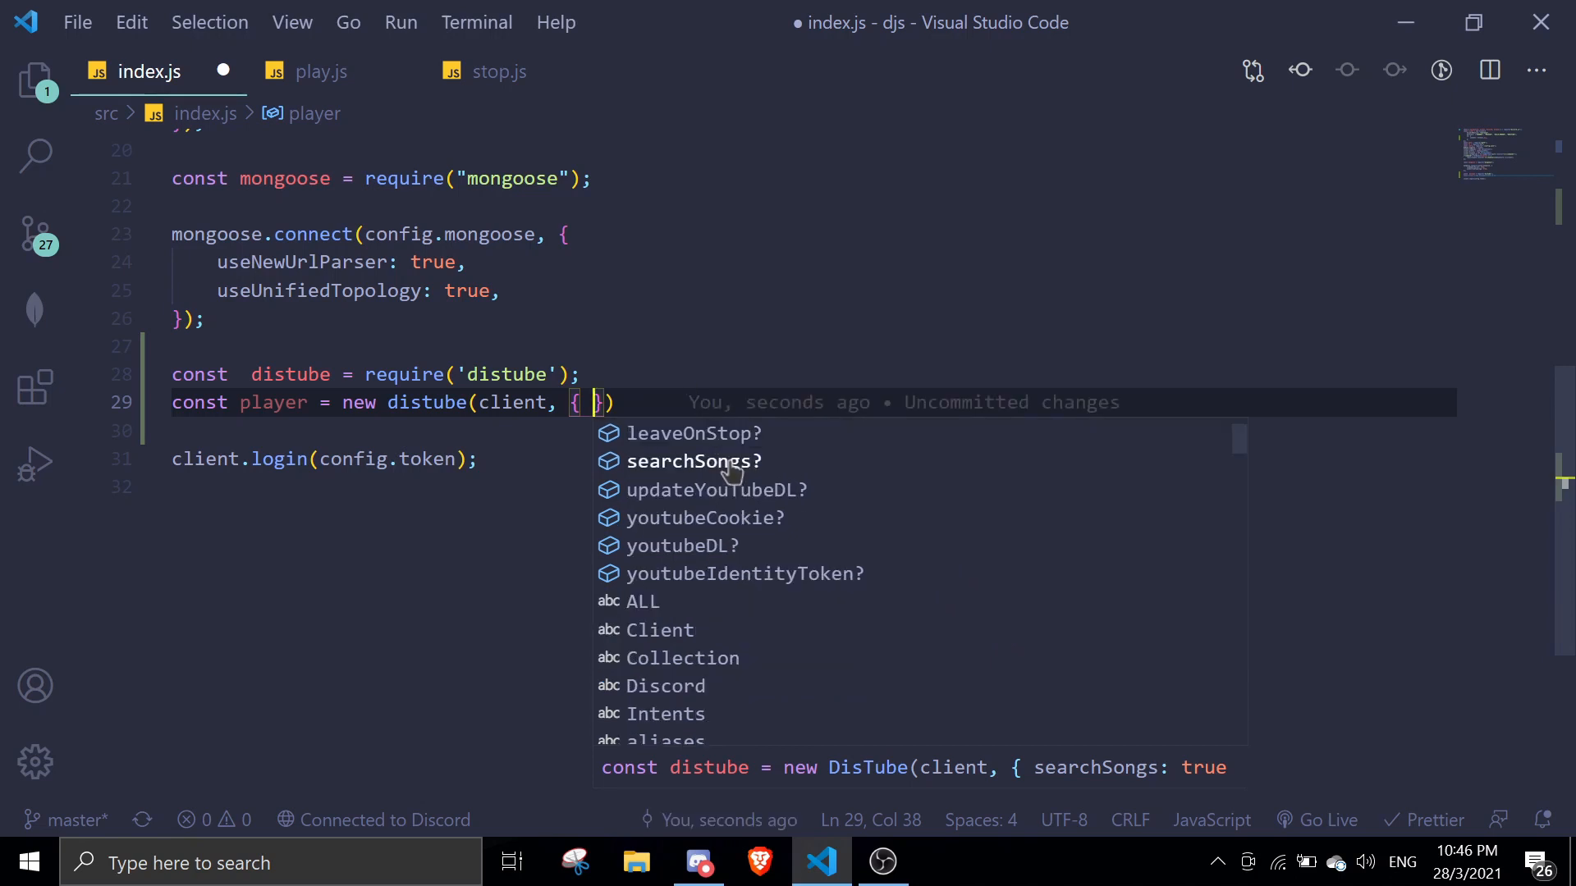
scroll(up, 3)
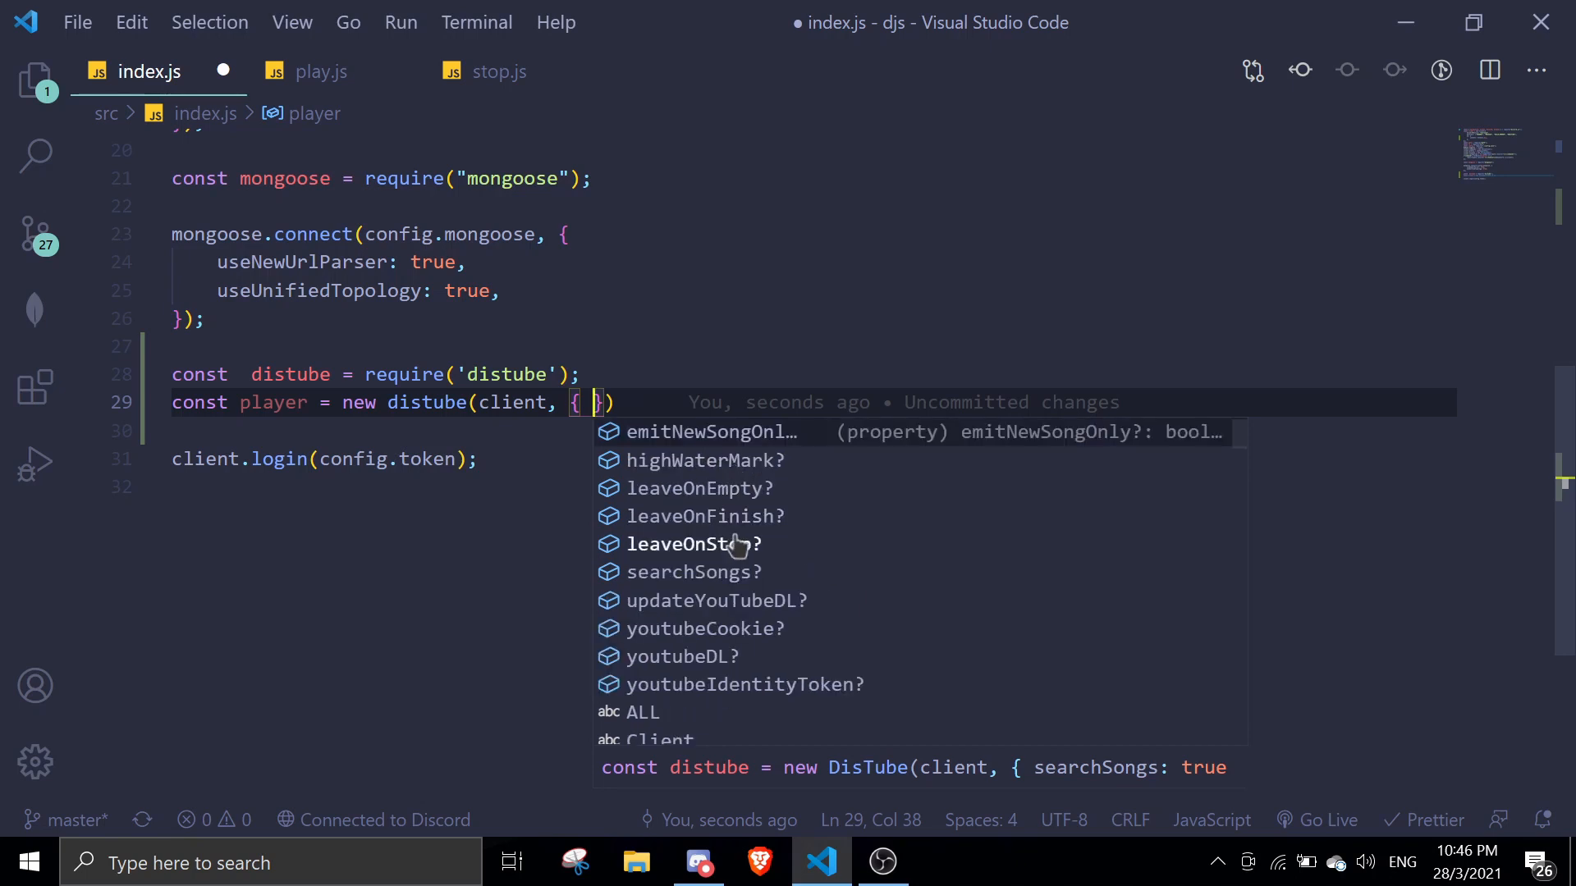
mouse_move(658, 563)
text(leaveOnStop)
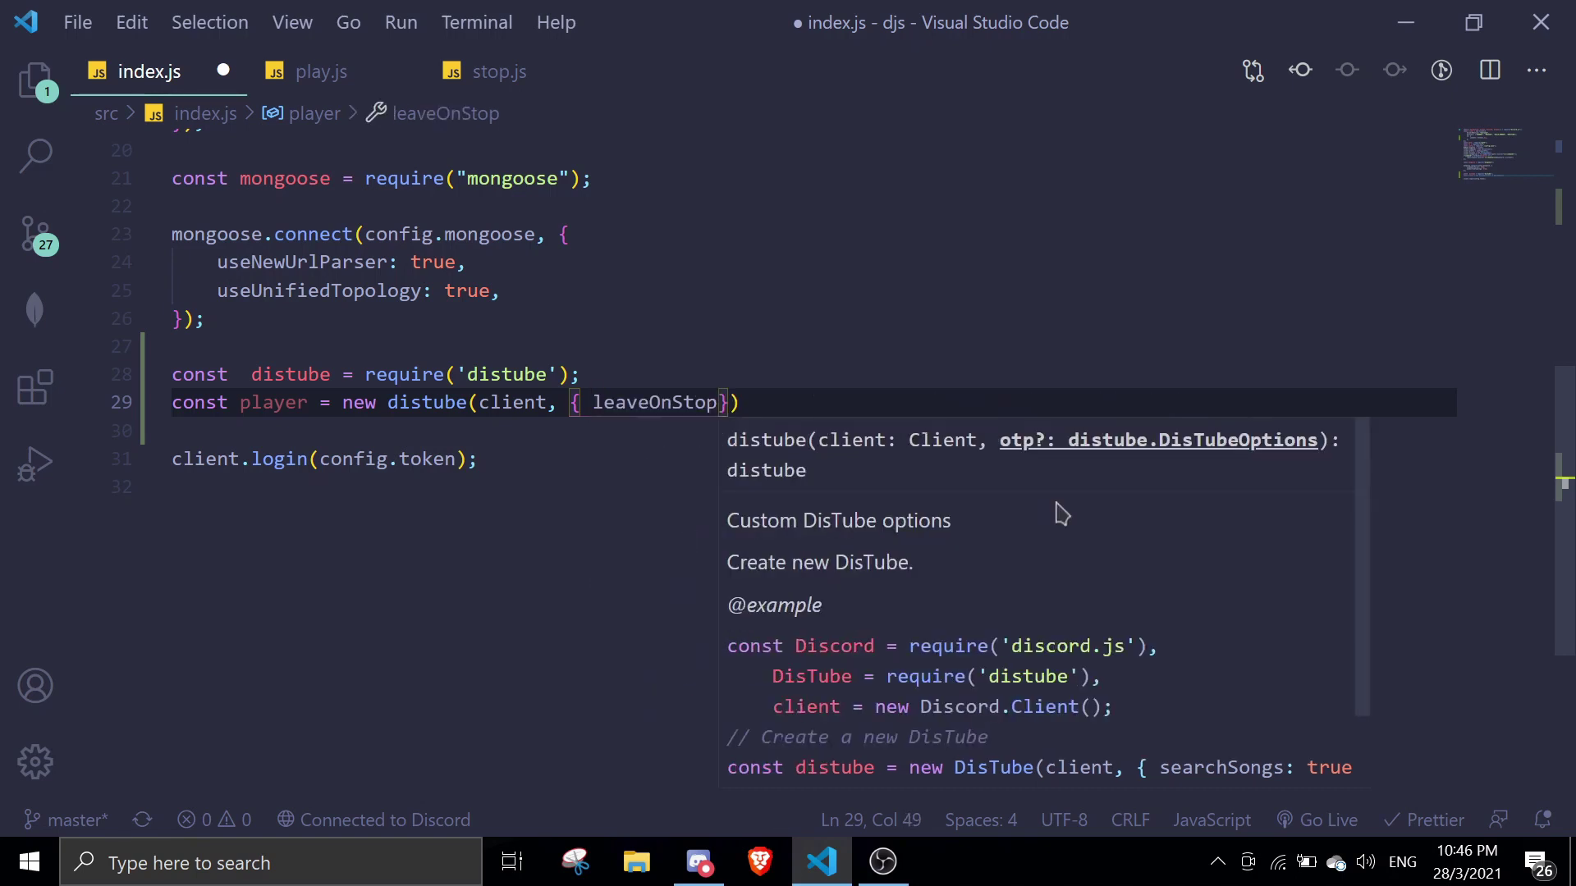
text(: true)
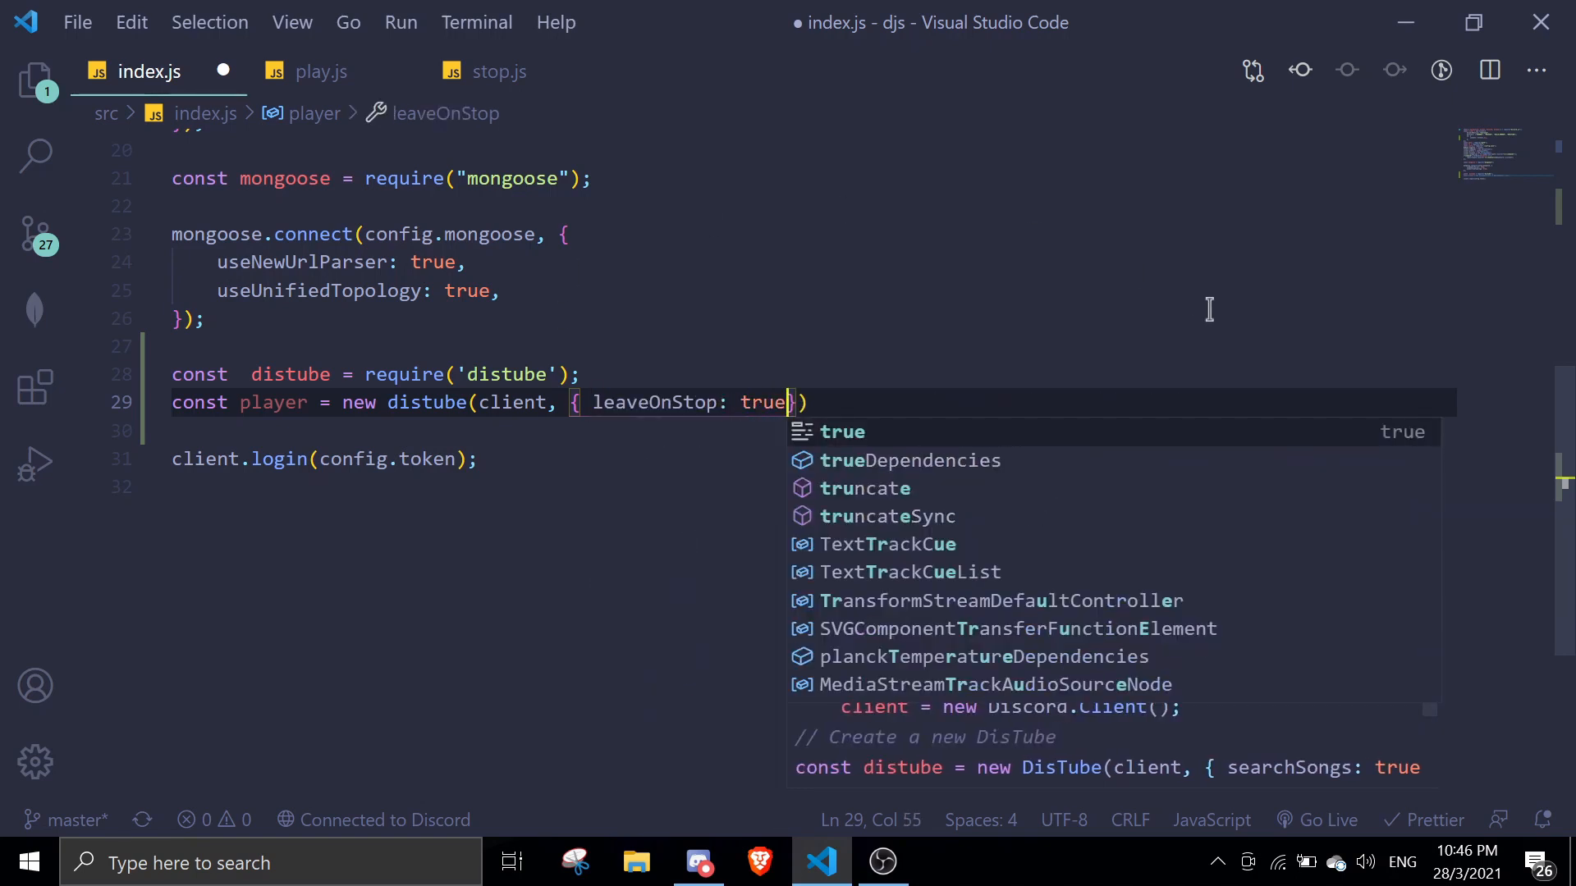
key(BackSpace)
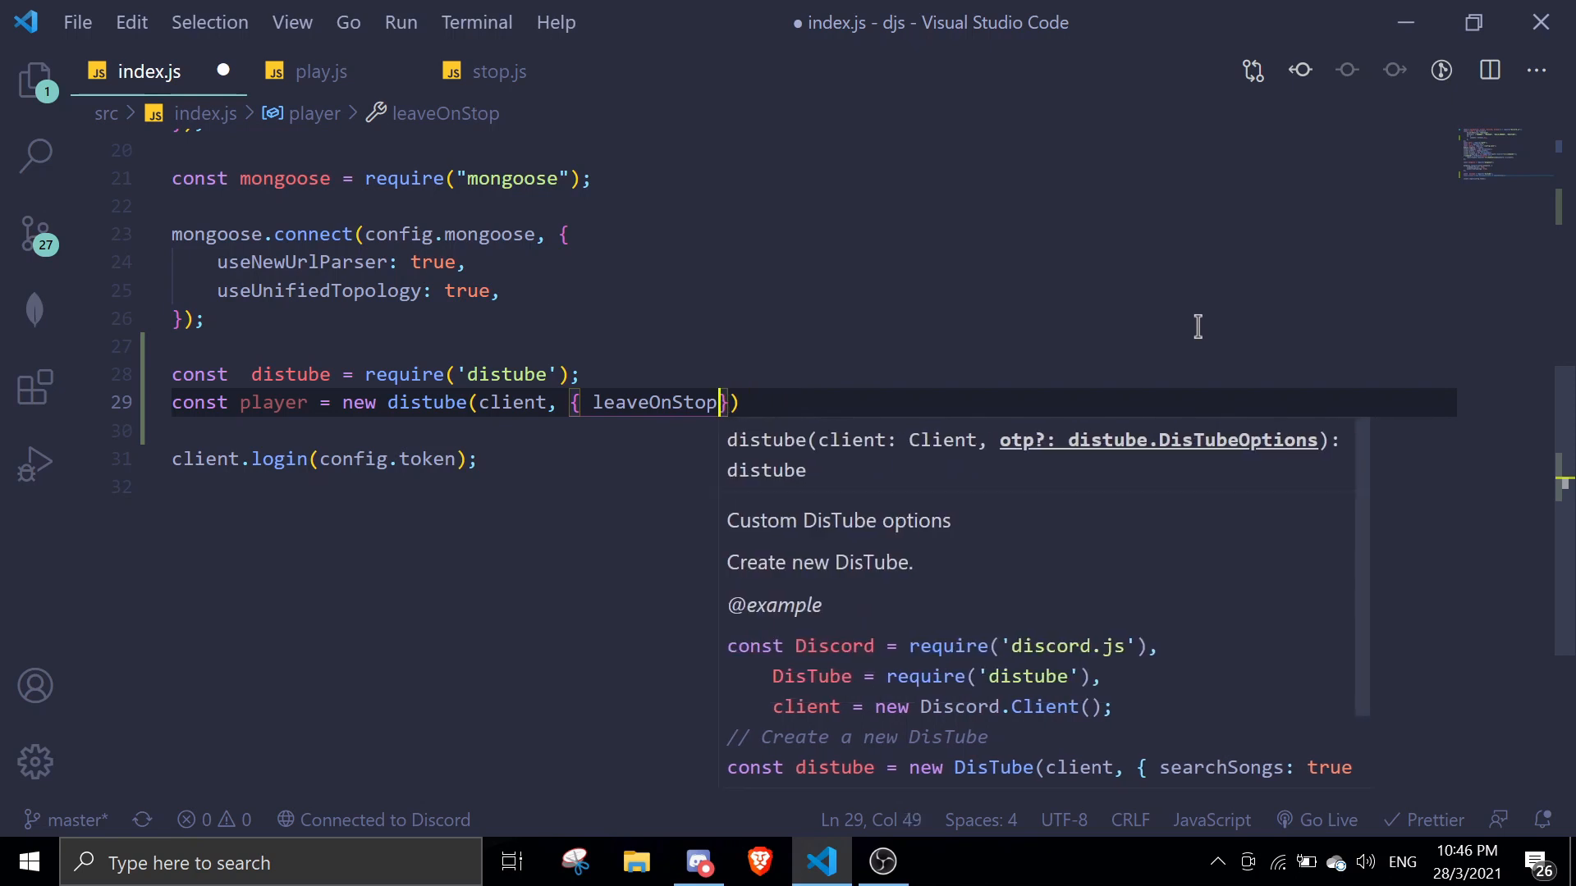
key(BackSpace)
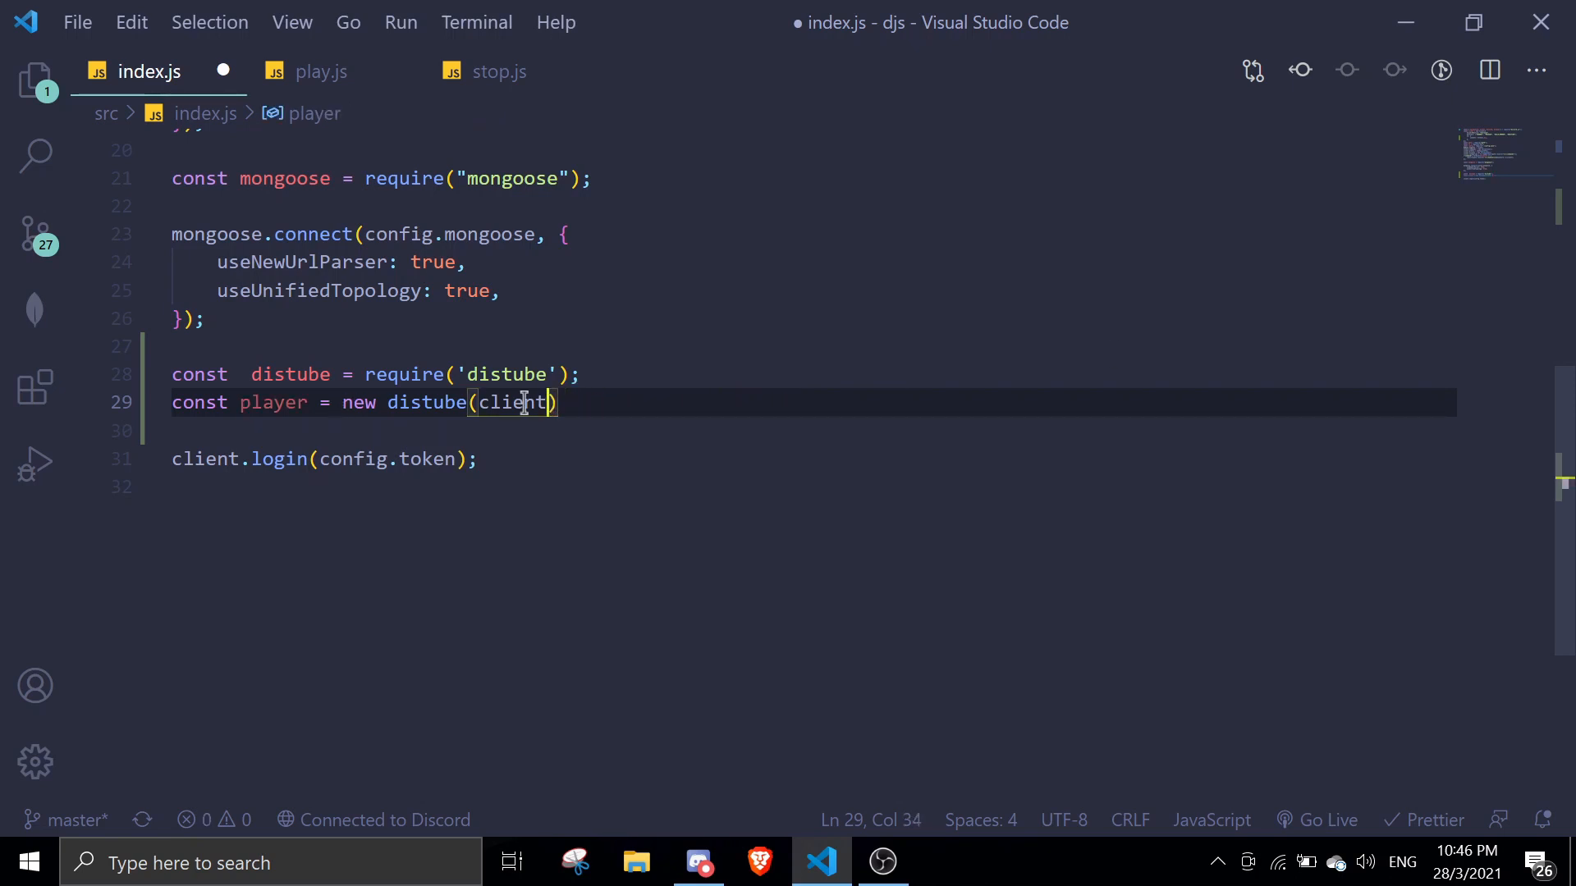
mouse_move(517, 404)
text(;)
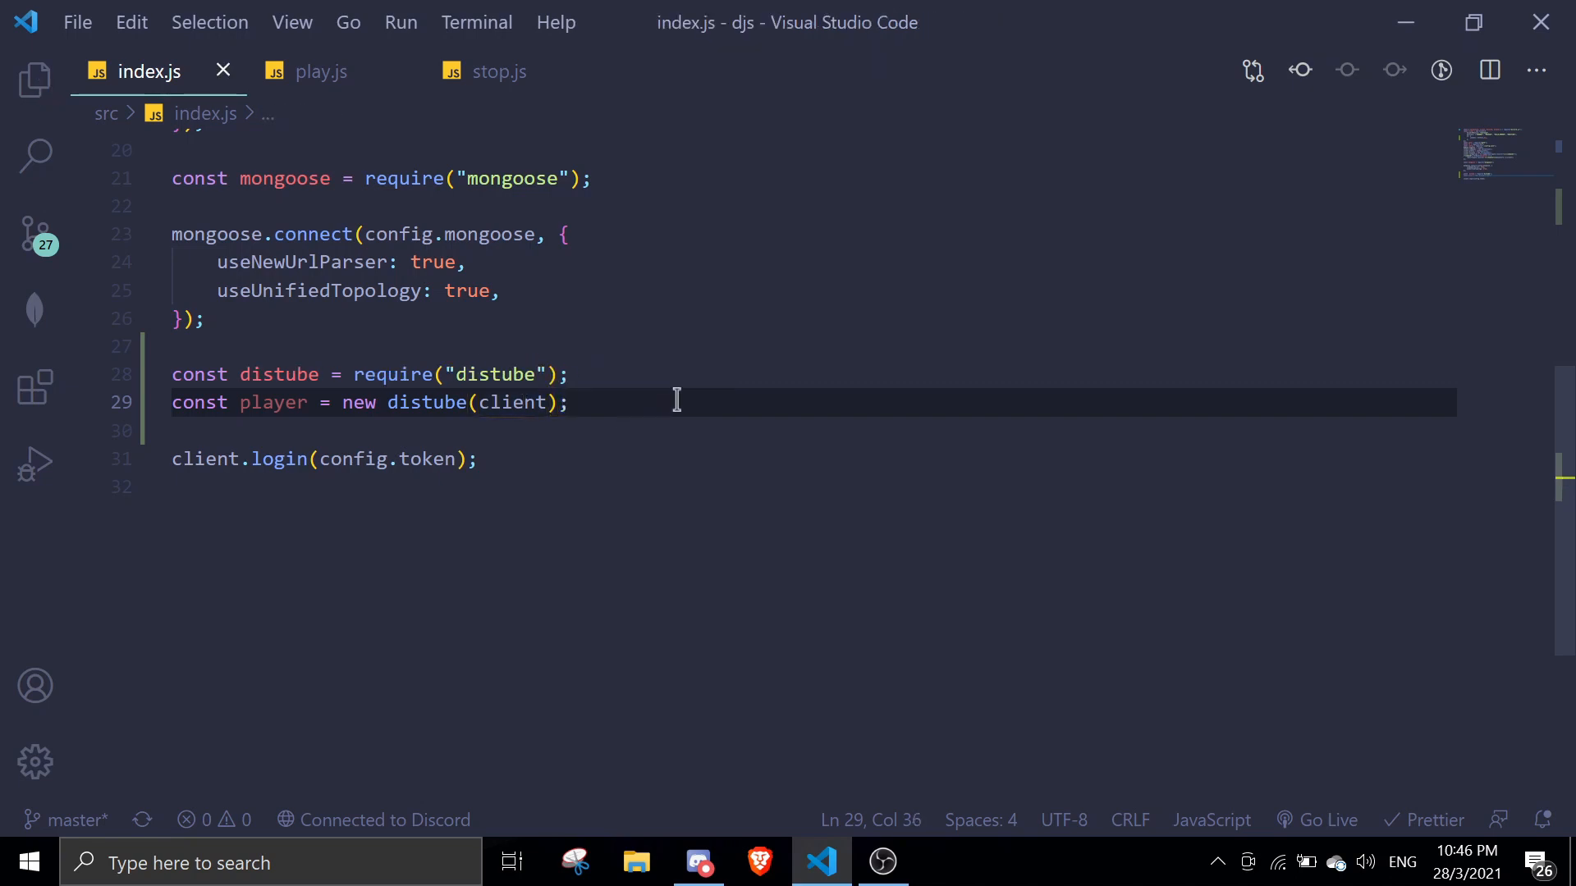
Start player.on('playSong', (message, queue, song) => { handler without async.
text(player)
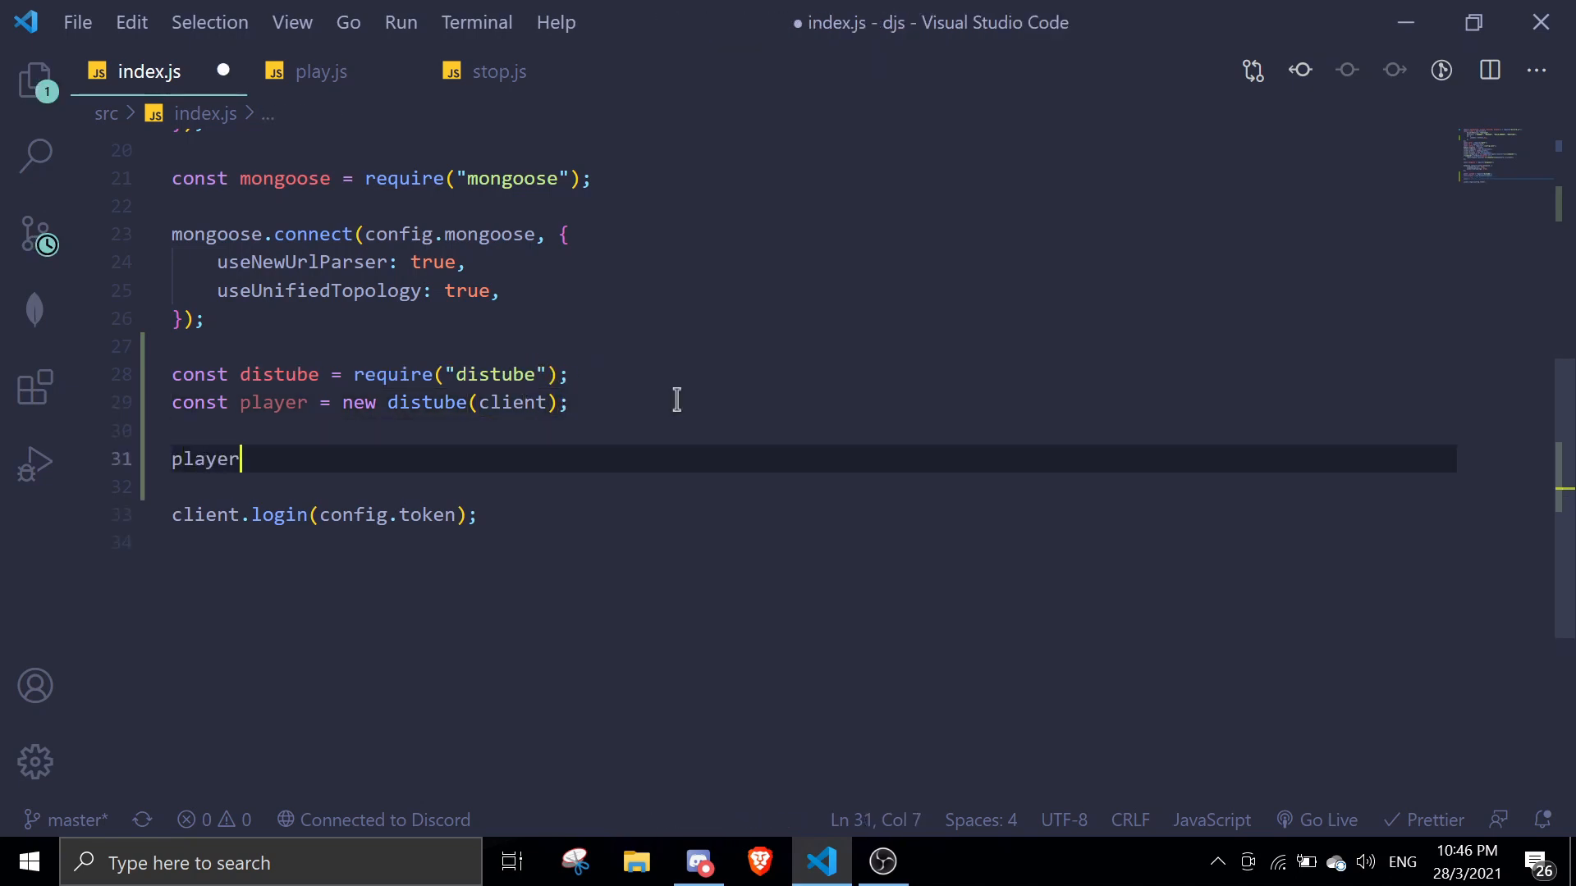
text(.on(')
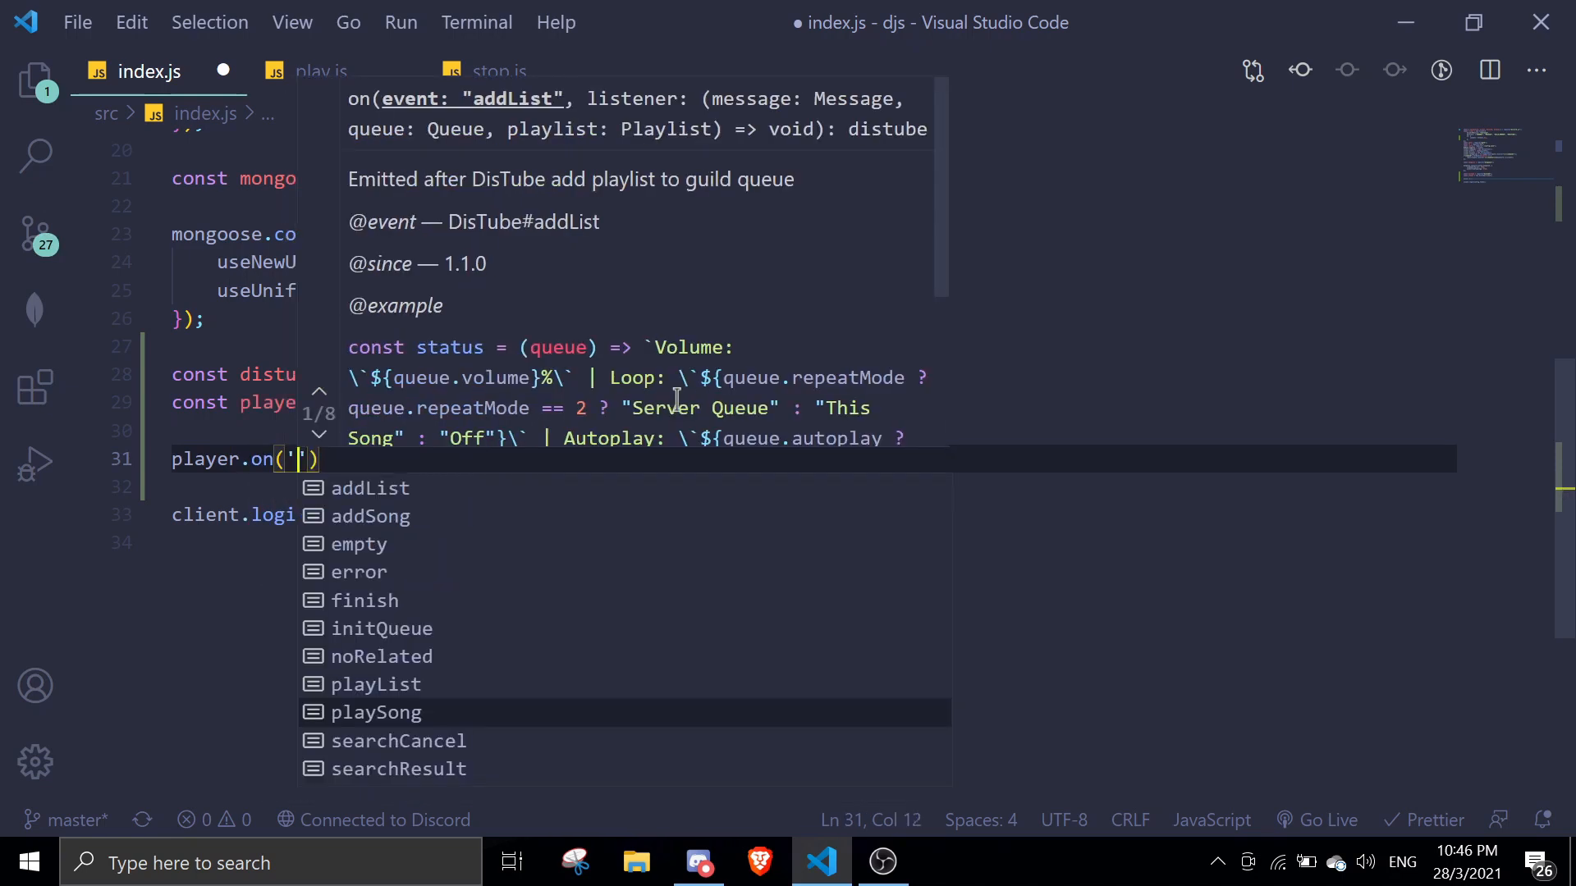
mouse_move(432, 611)
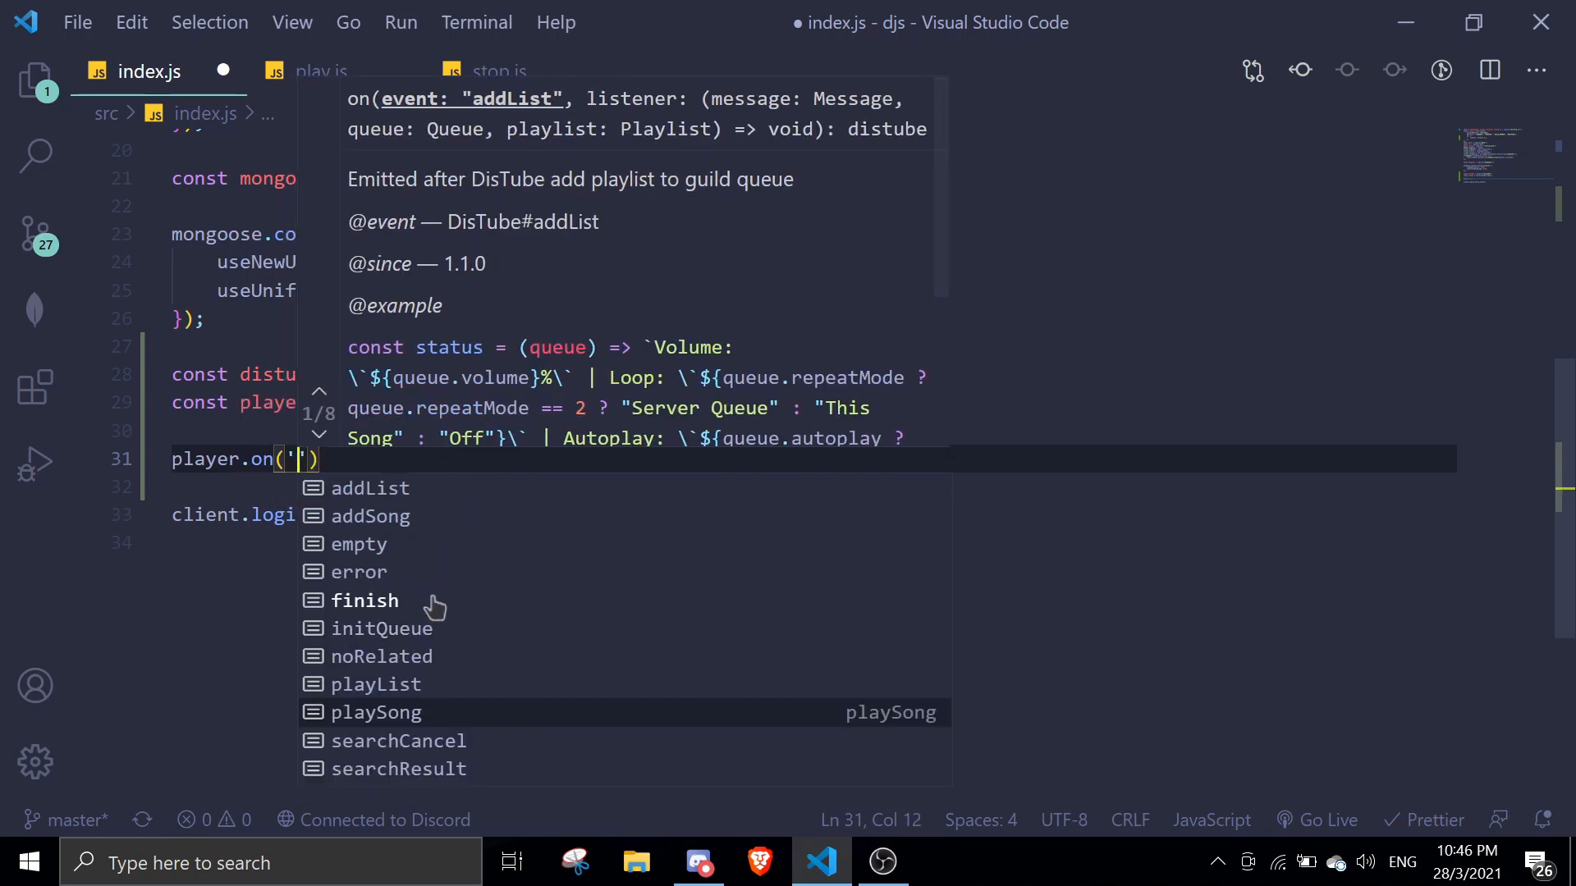
text(song)
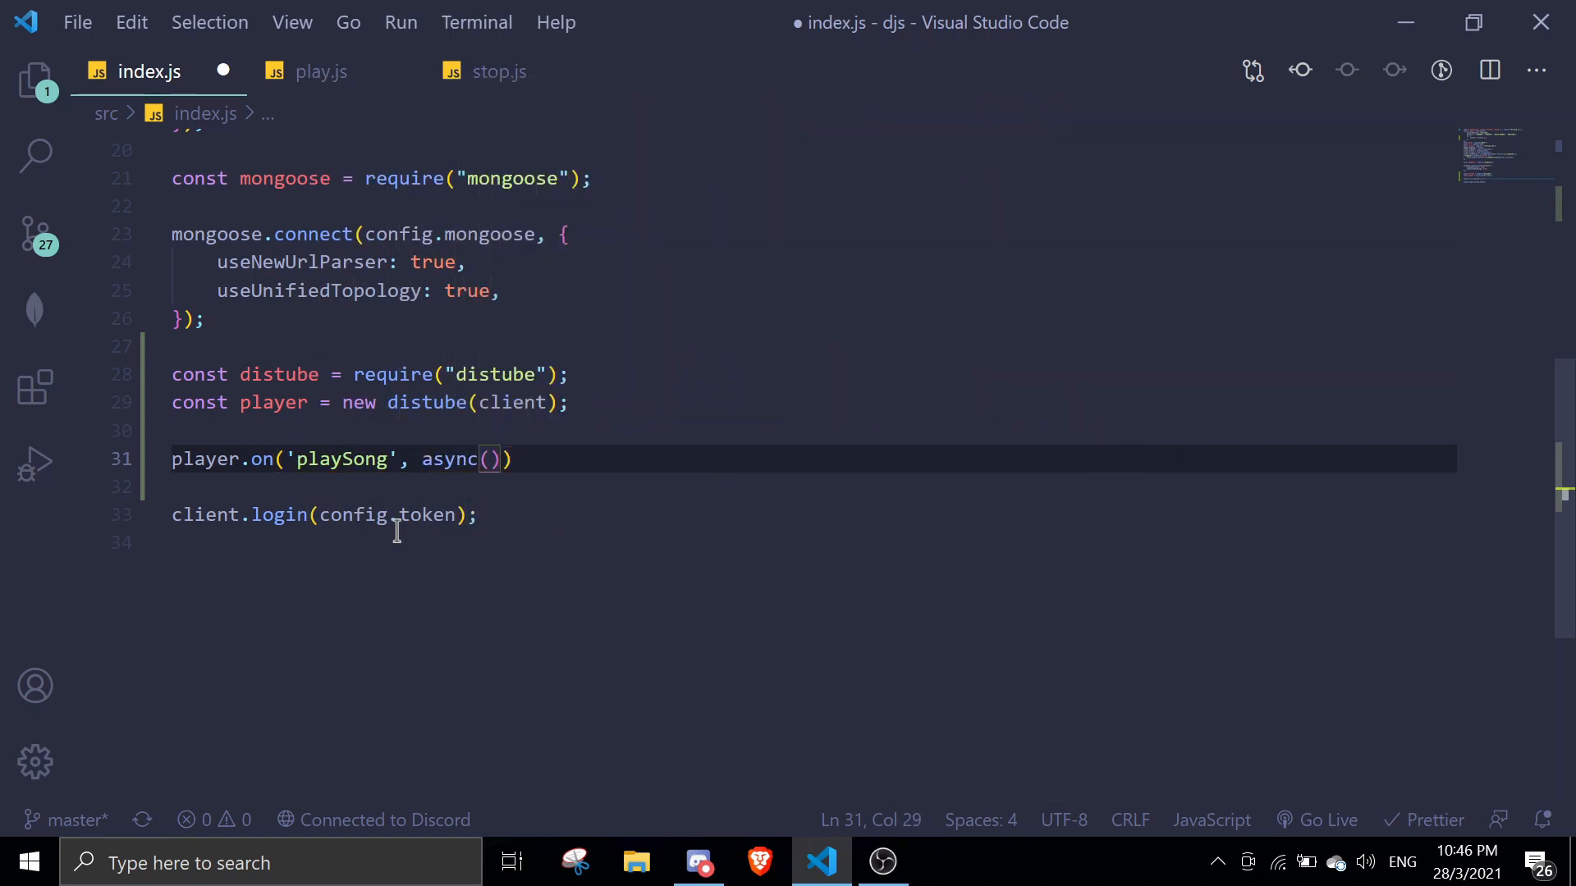
key(Backspace)
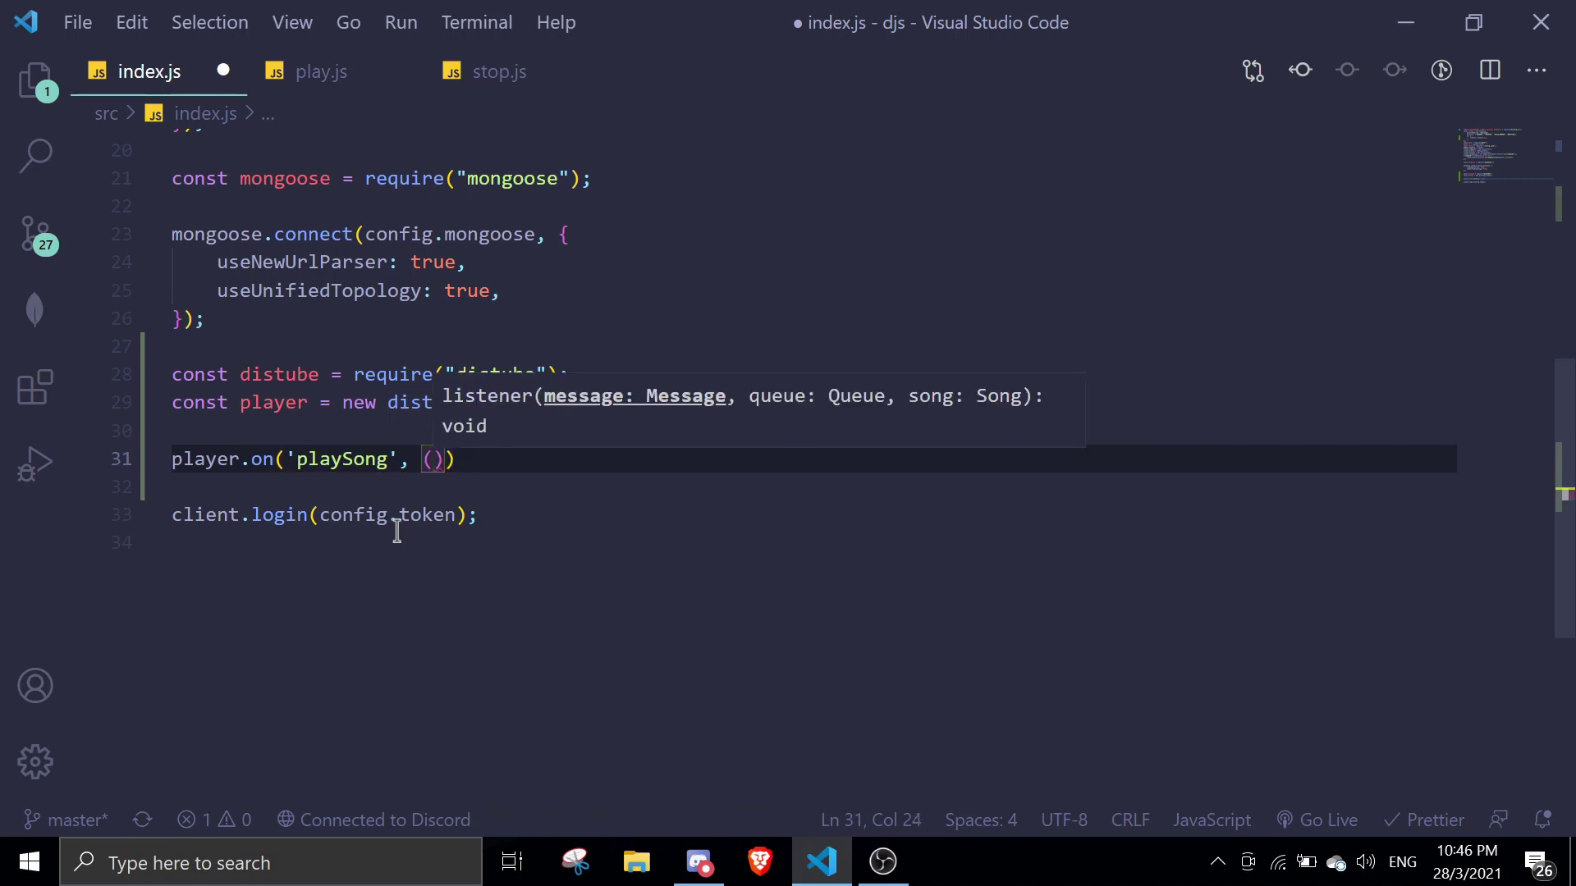
text(message, queue,)
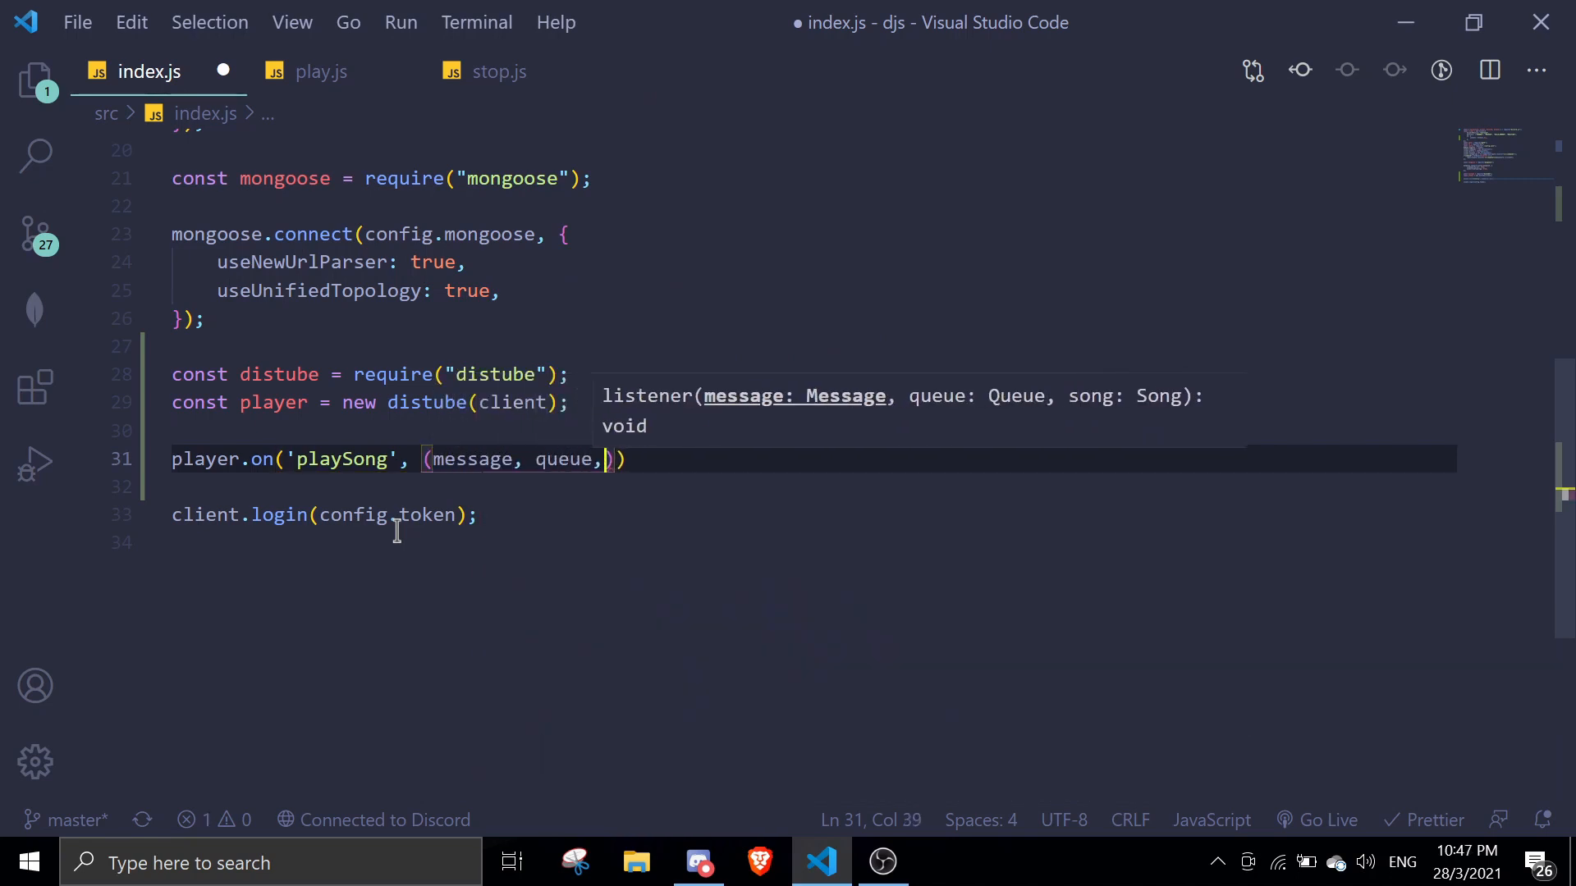
text(song) => {)
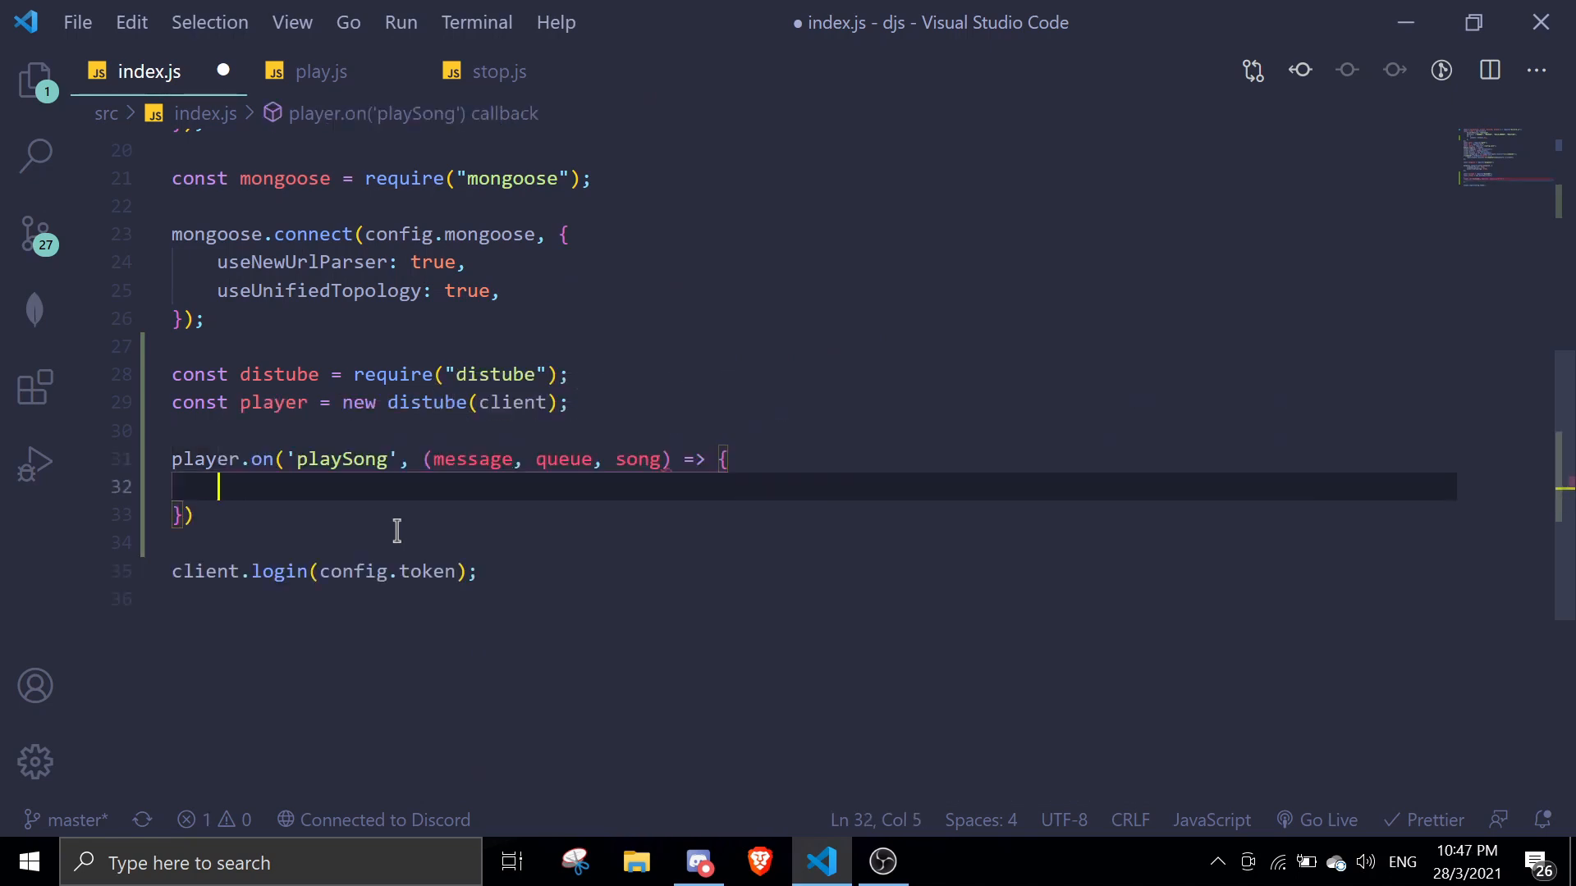
Send `${song.name} has started playing` to message.channel and save index.js.
text(message.channel)
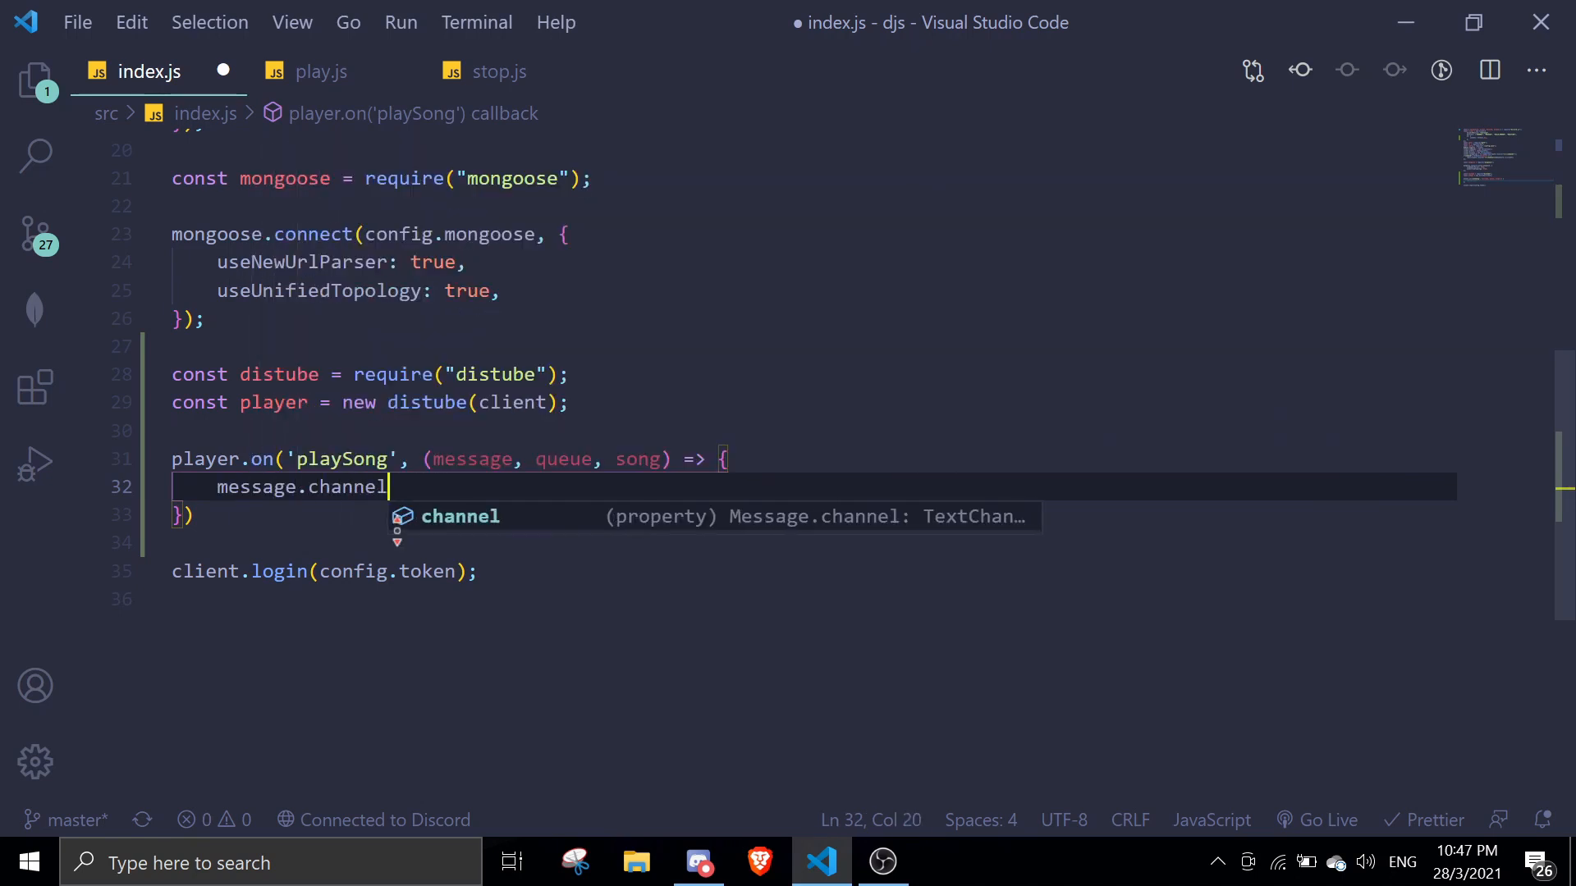
text(.send()
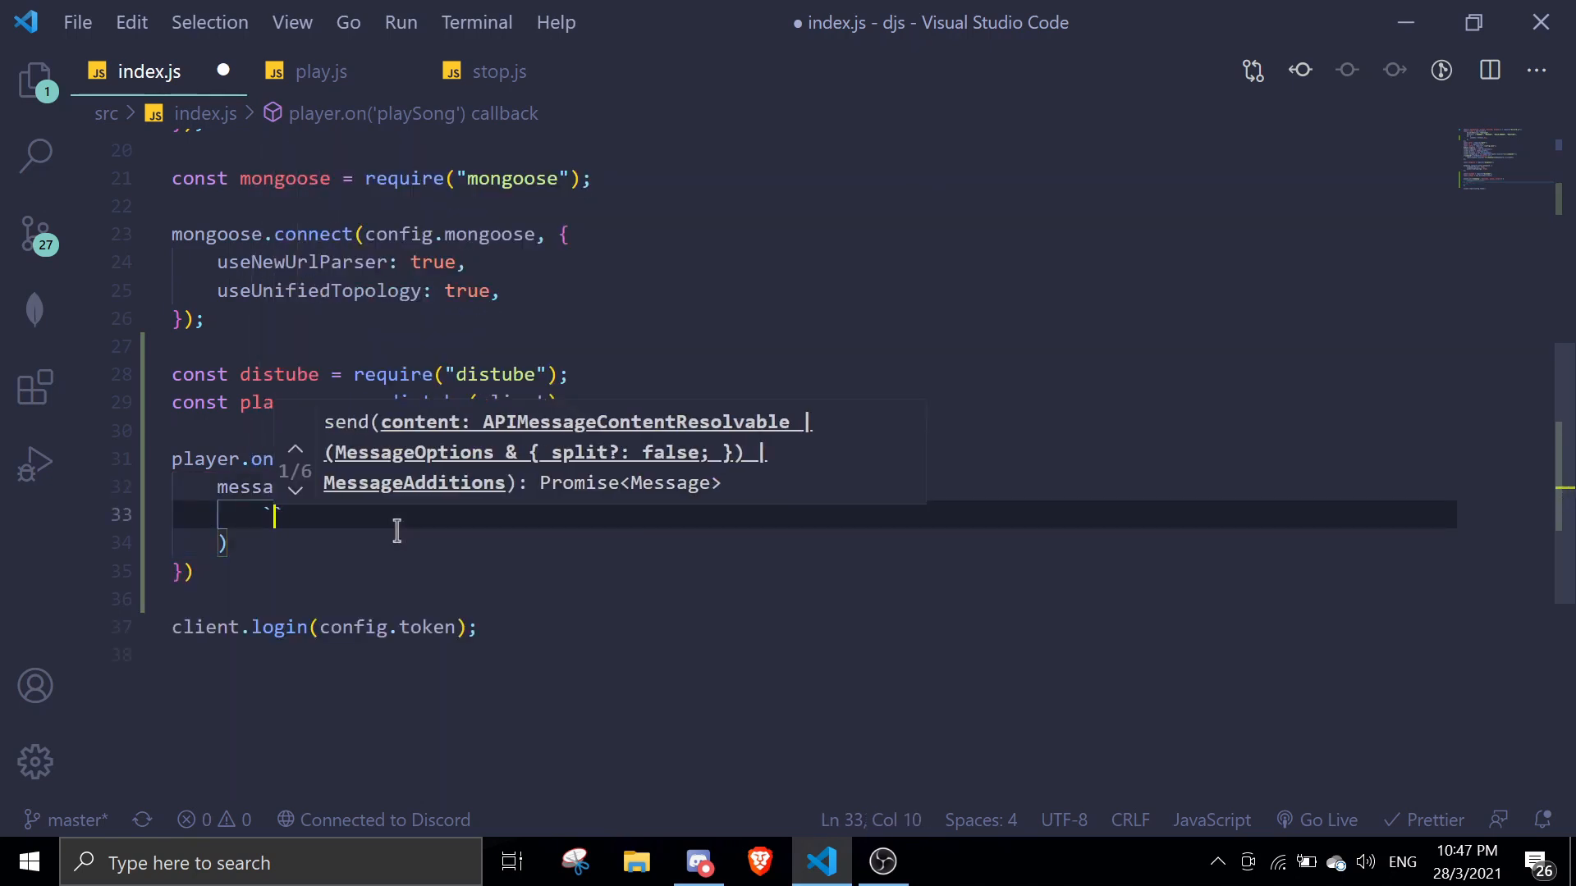
text(${song.name}  has star)
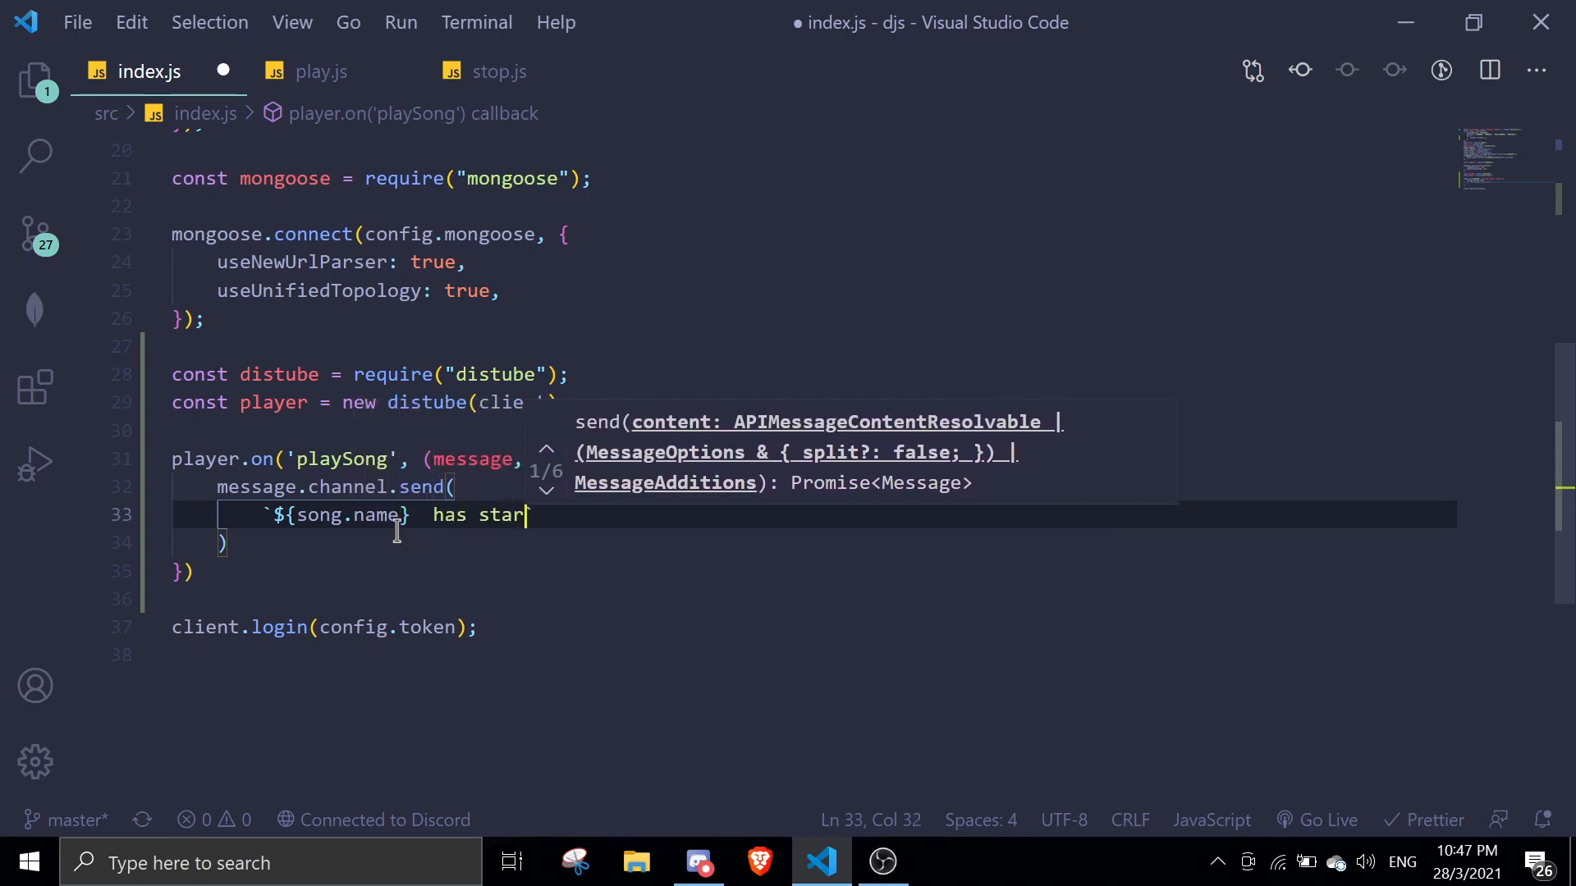
text(ted pll)
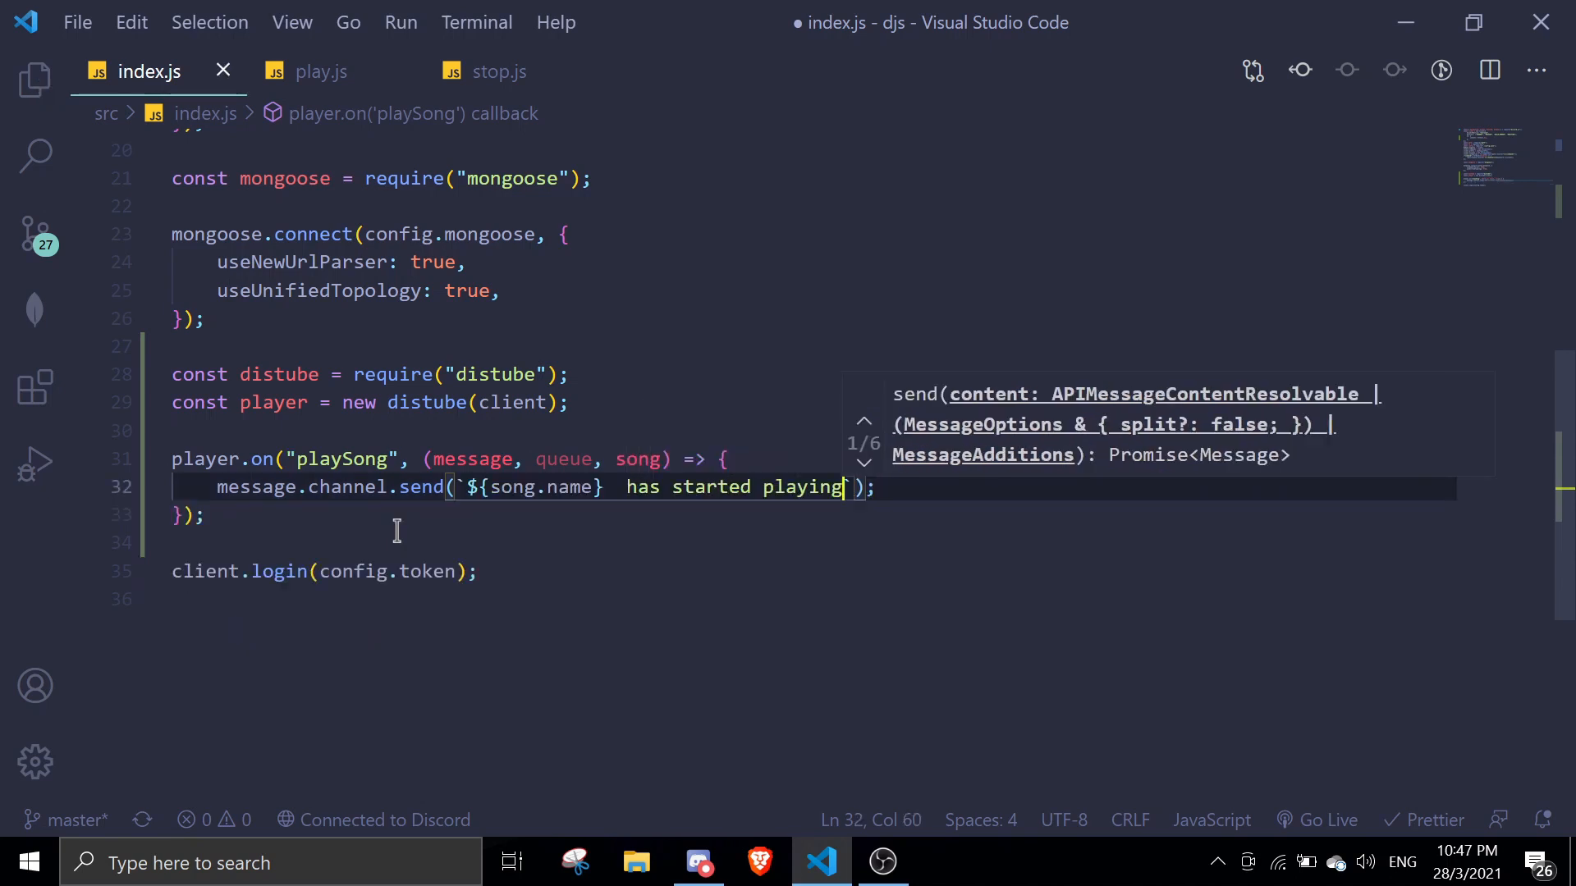
key(ctrl+s)
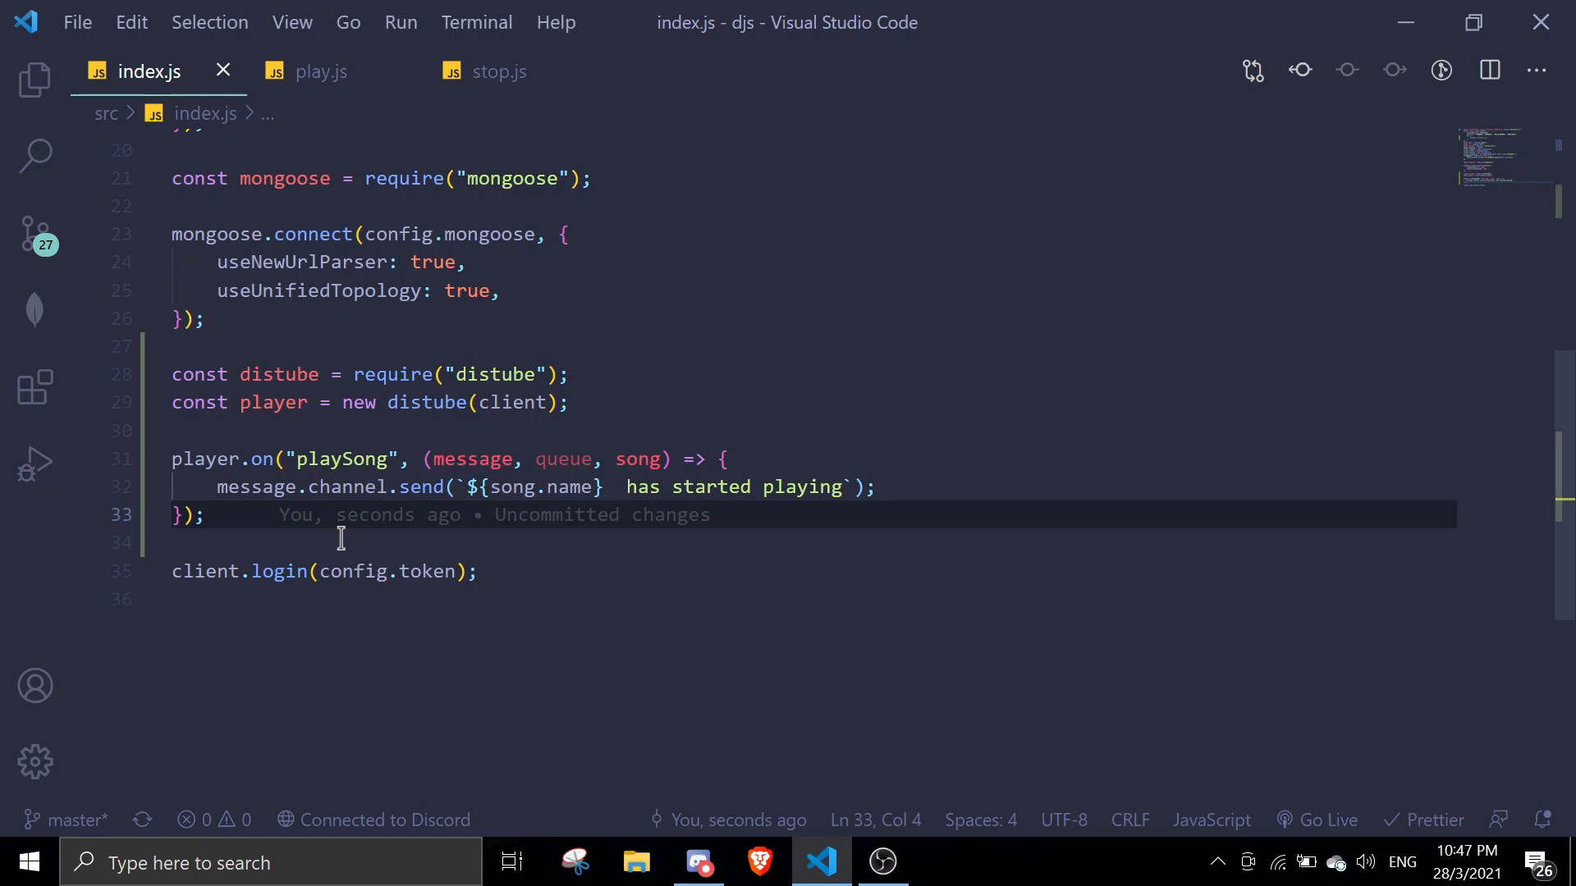
Add client.player = player; above the login line in index.js.
key(enter)
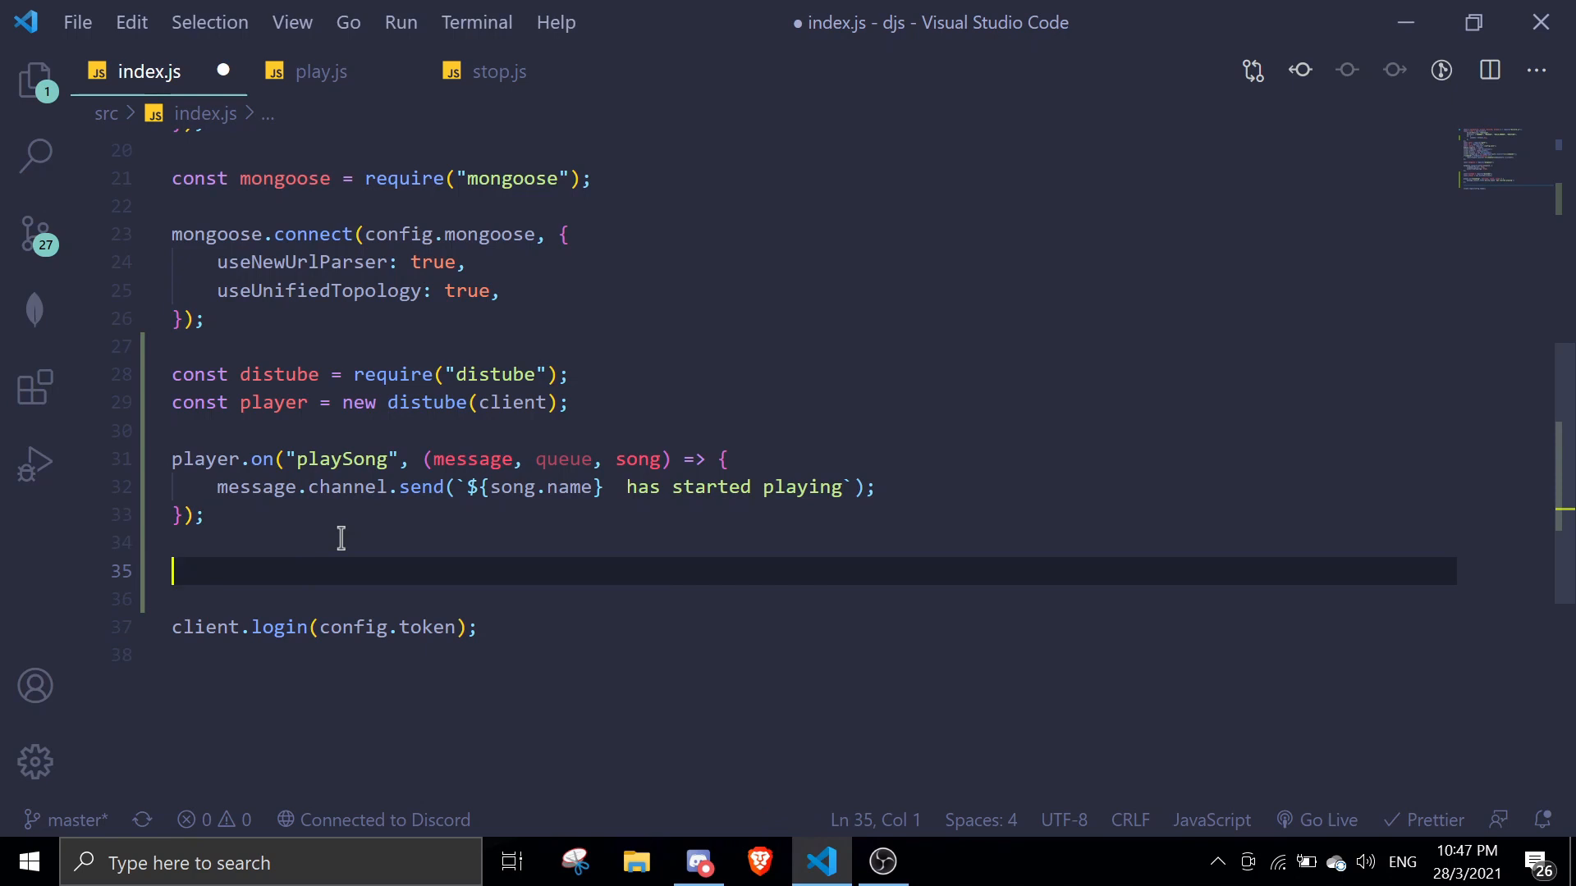
mouse_move(149, 407)
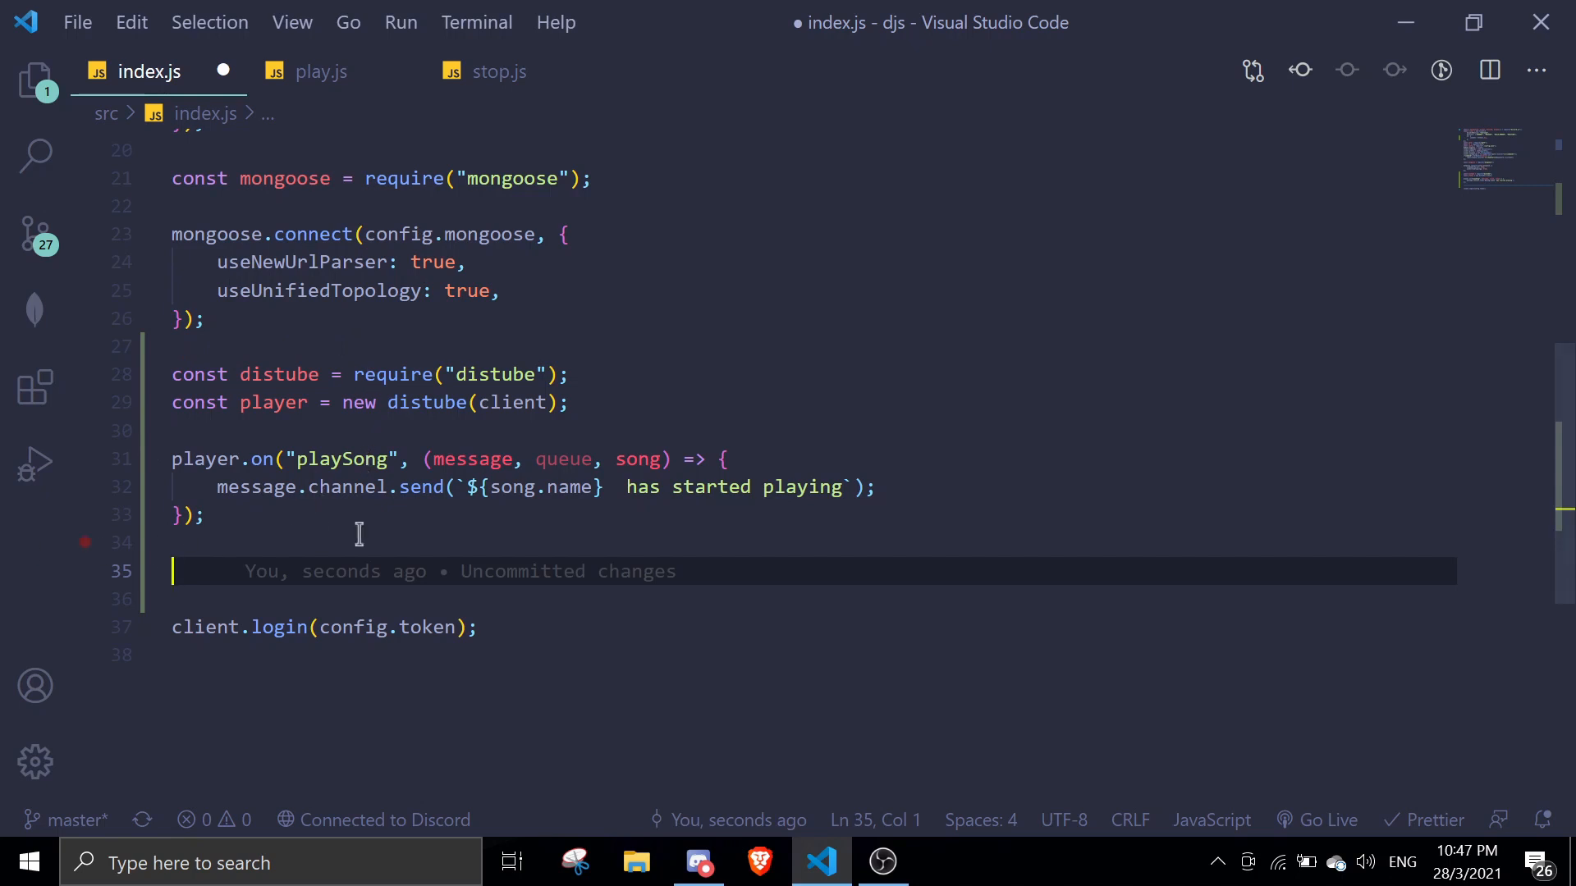
text(cli)
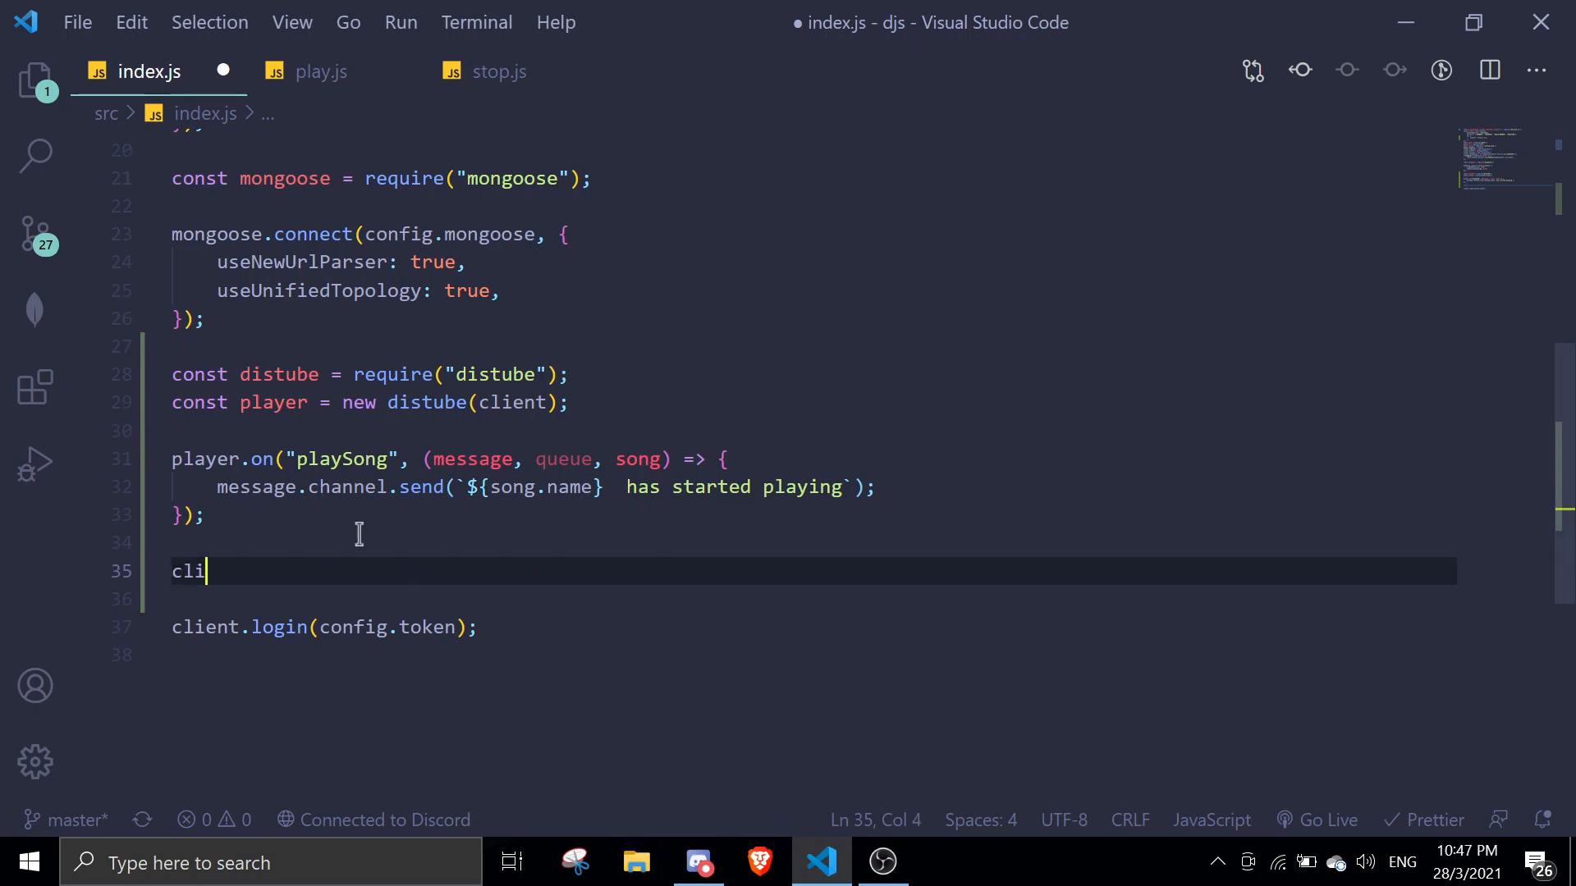
text(ent.player)
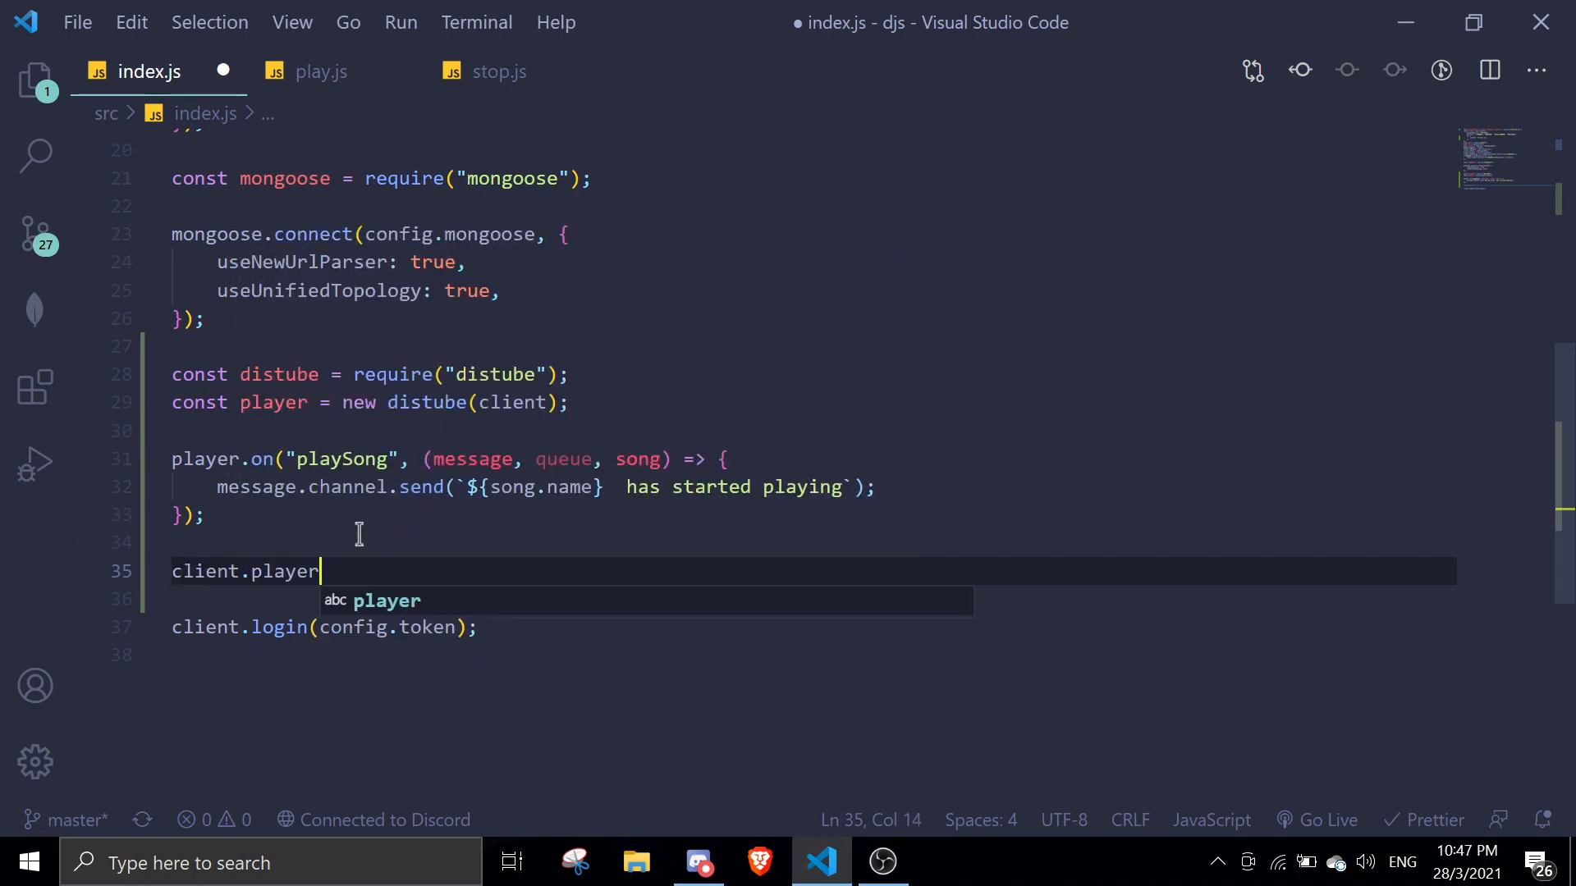
text(= player;)
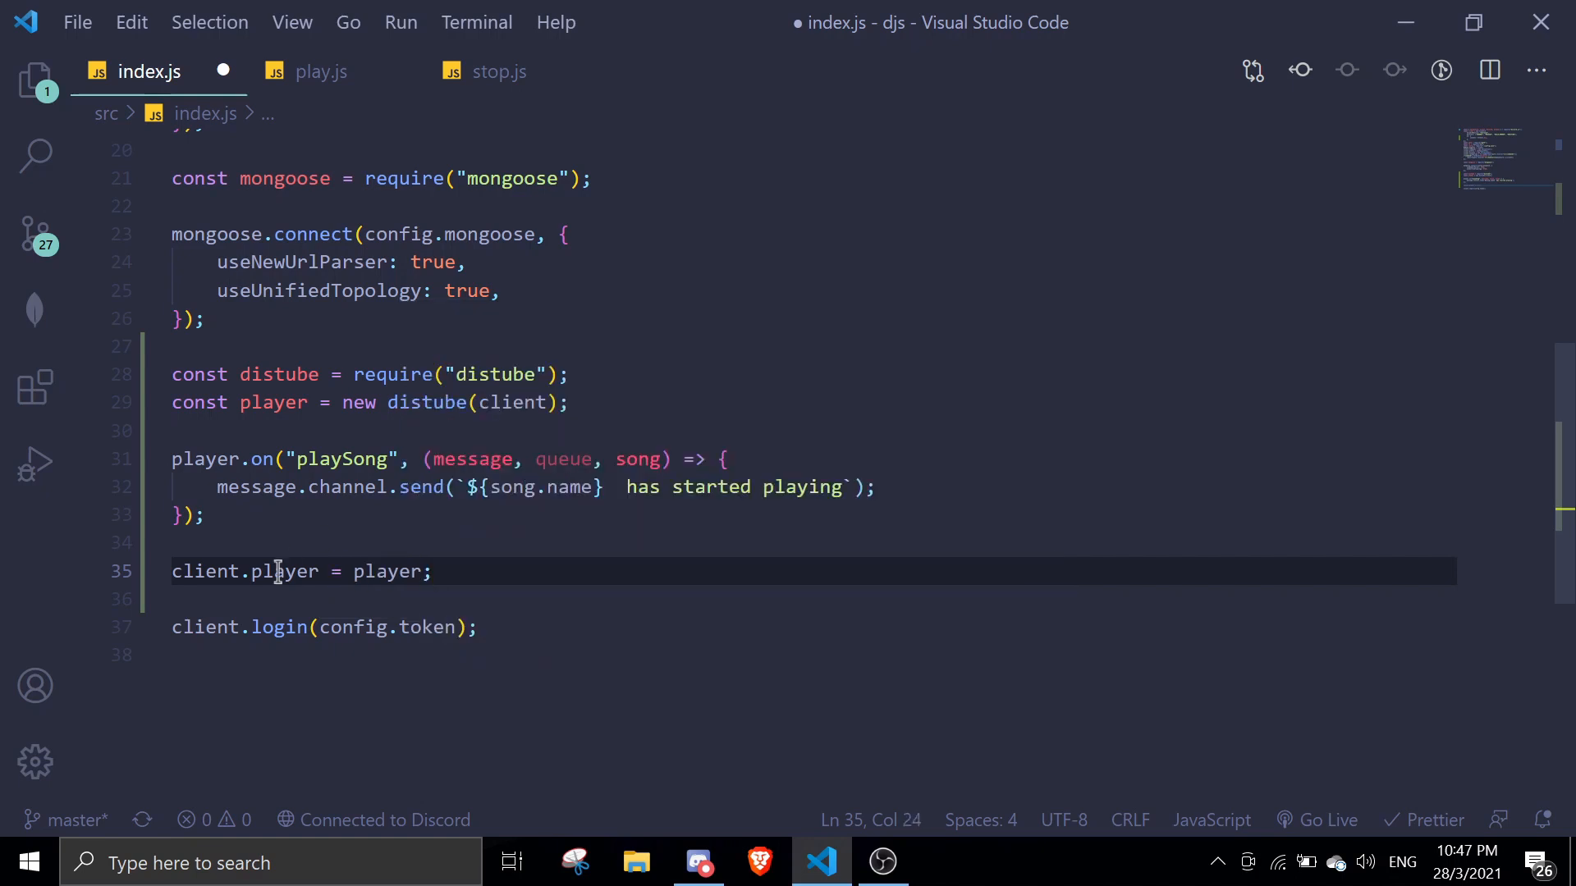
mouse_move(400, 442)
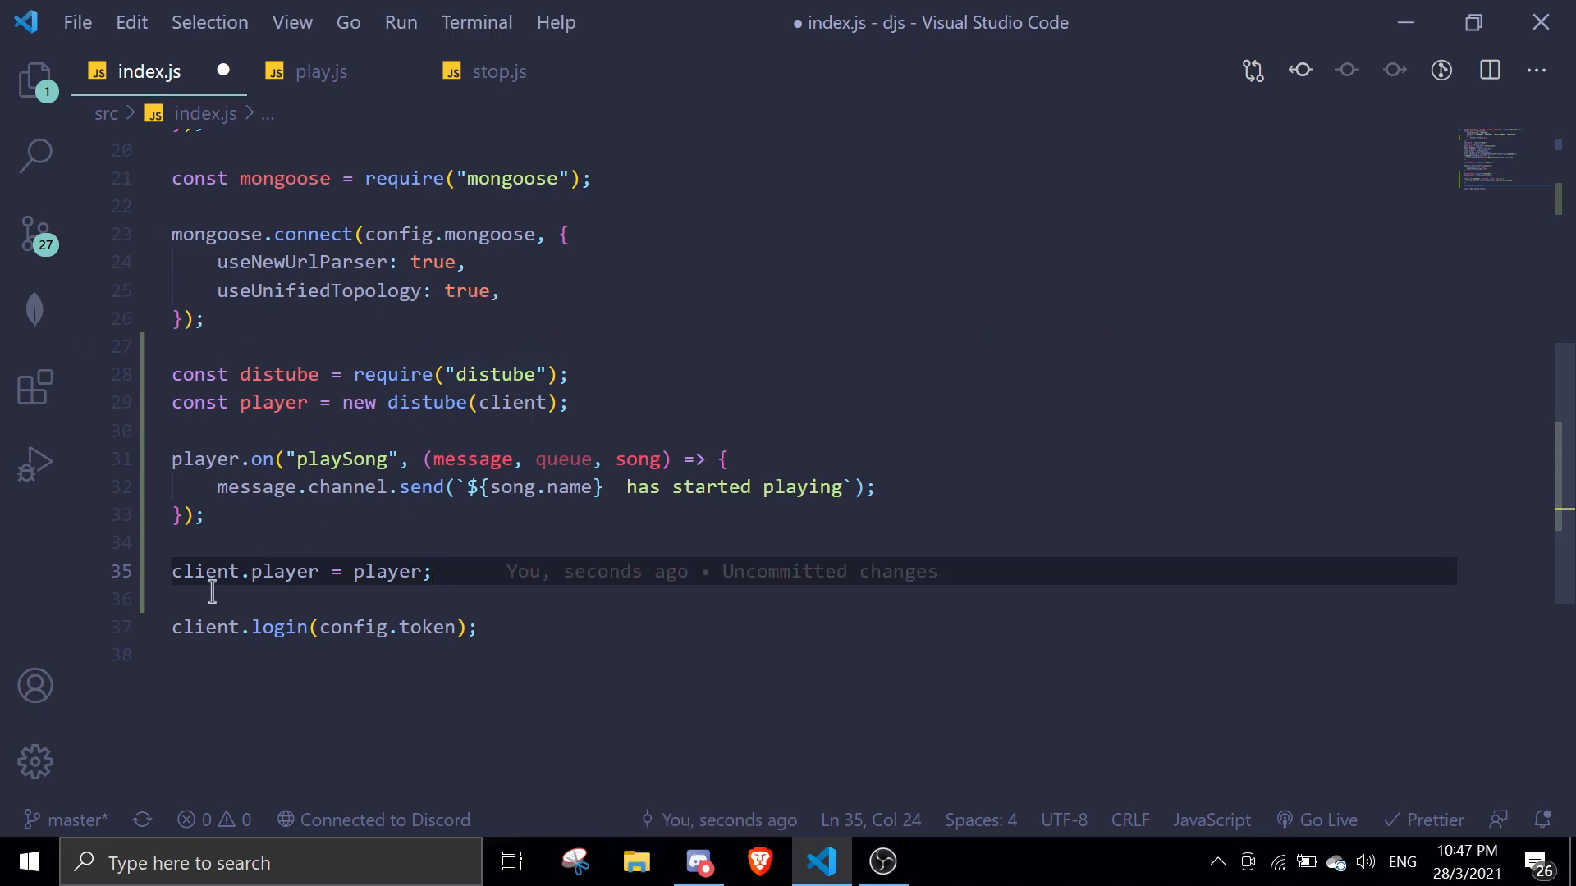
mouse_move(1042, 420)
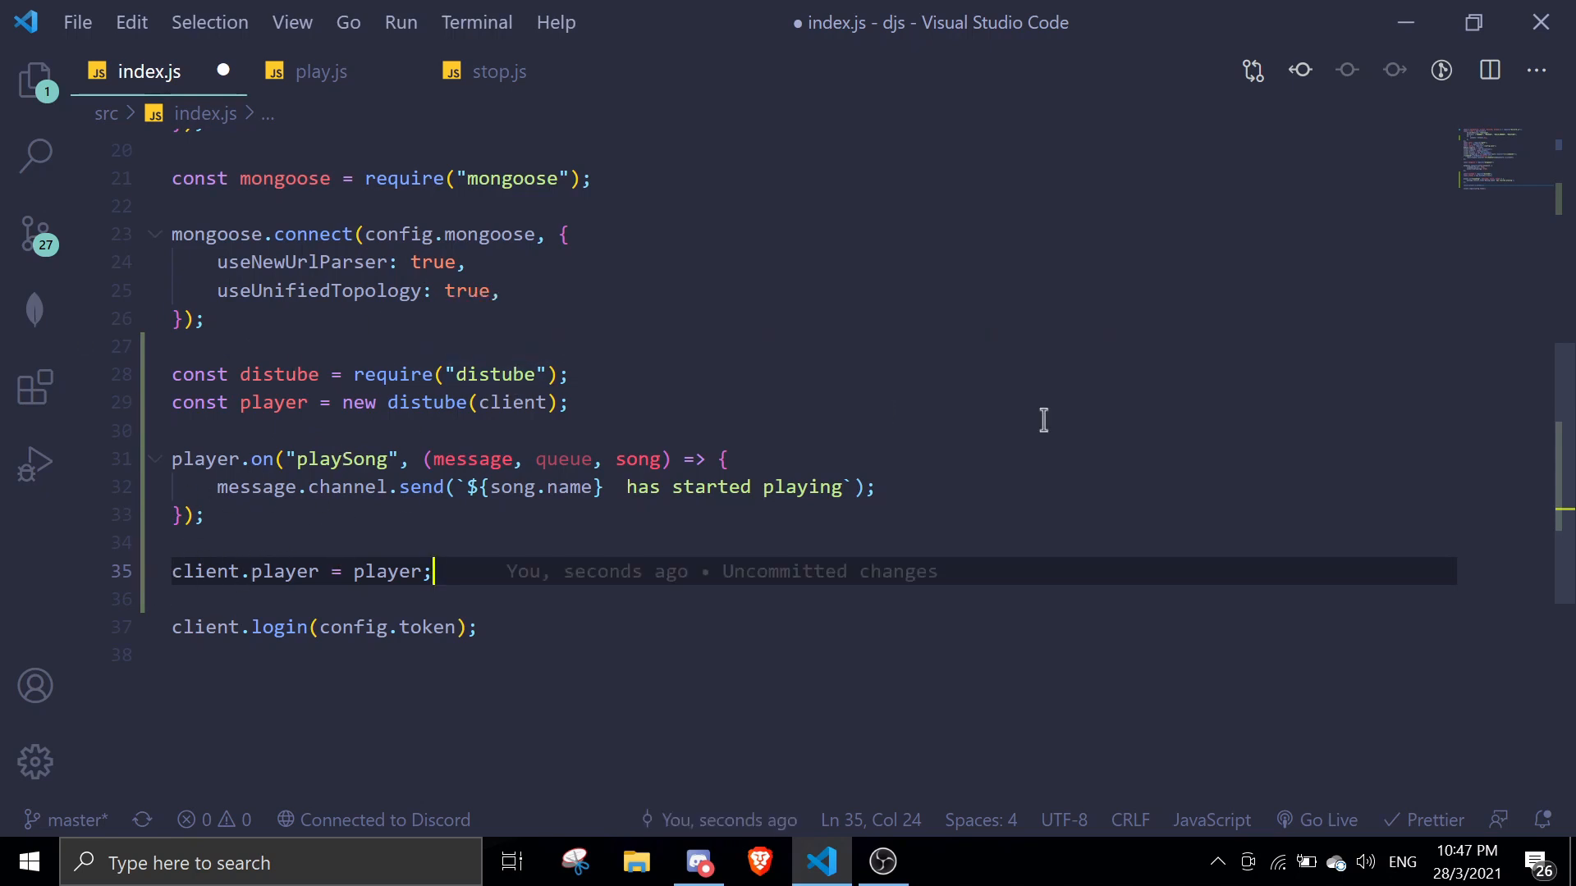
mouse_move(477, 459)
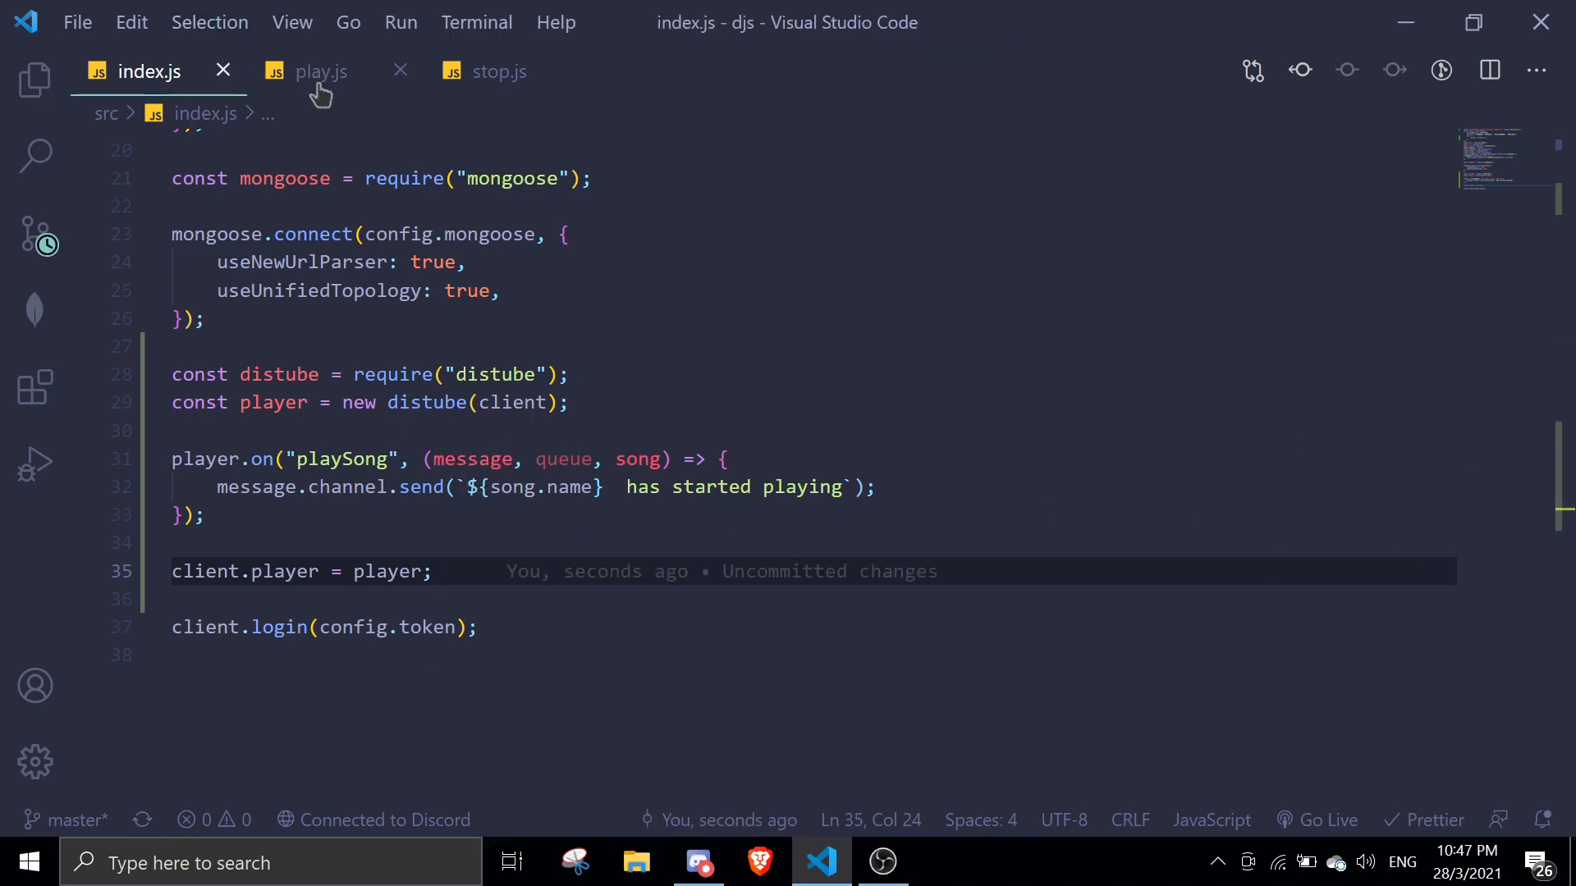
Switch to commands/music/play.js via the Explorer file tree.
click(321, 71)
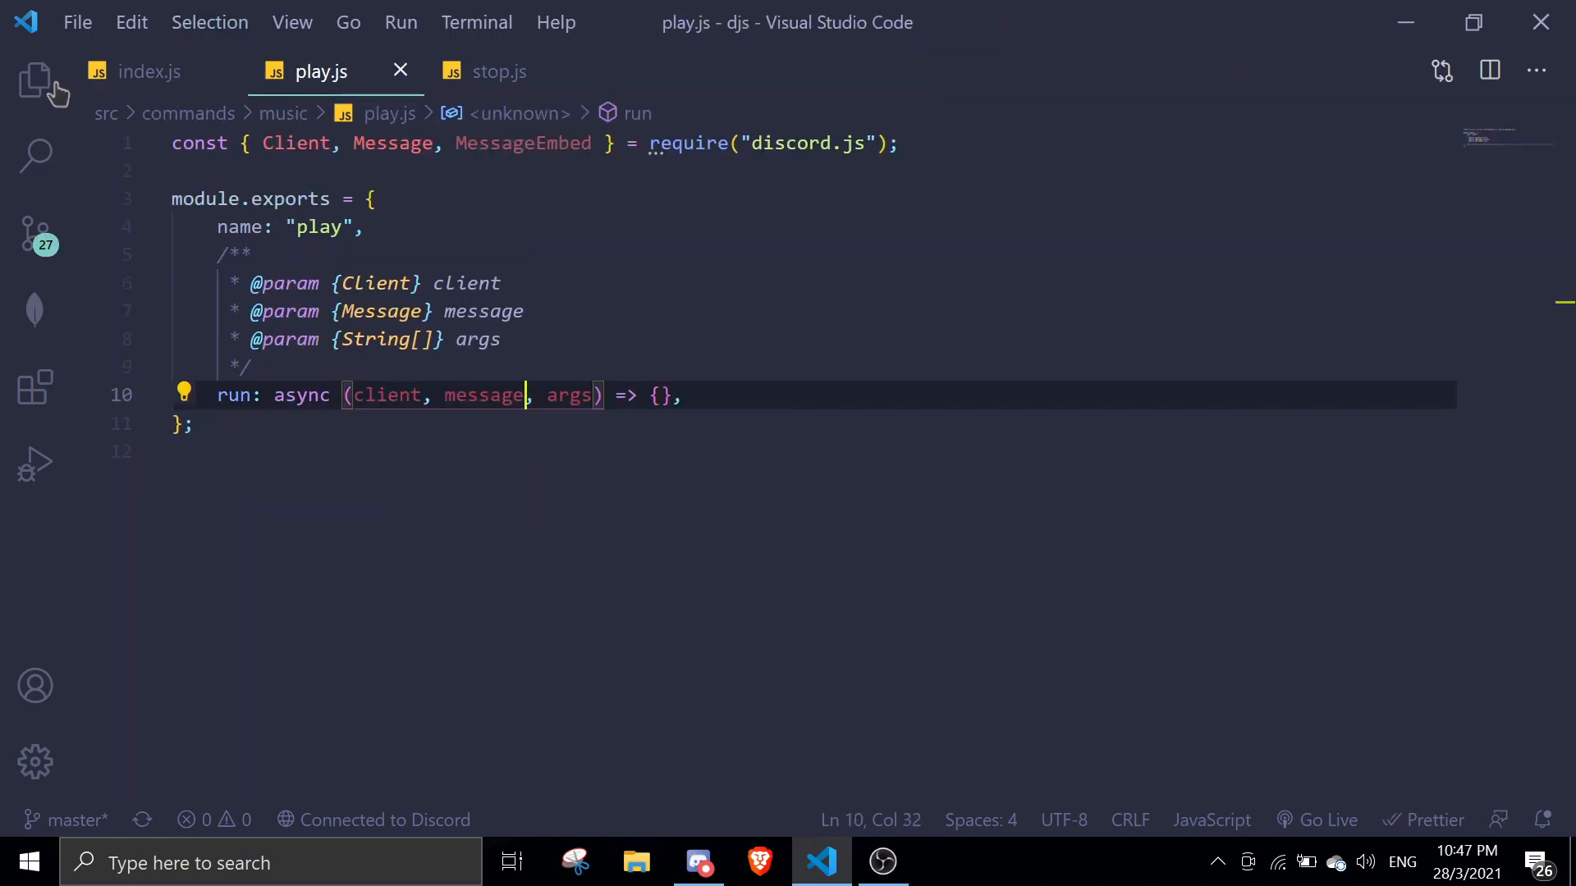
click(35, 79)
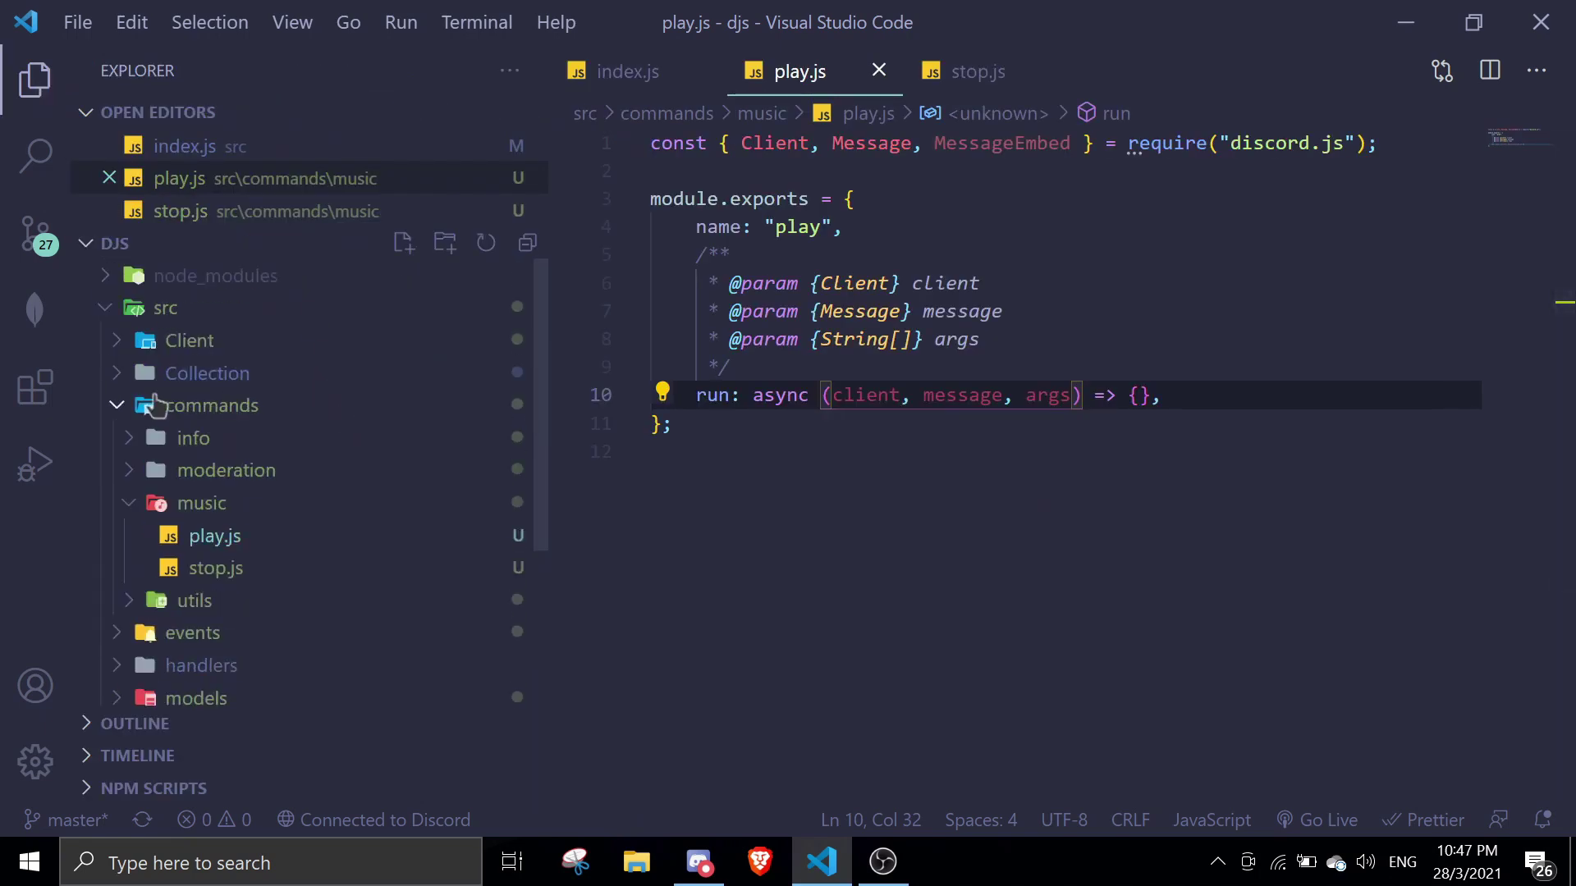
mouse_move(201, 513)
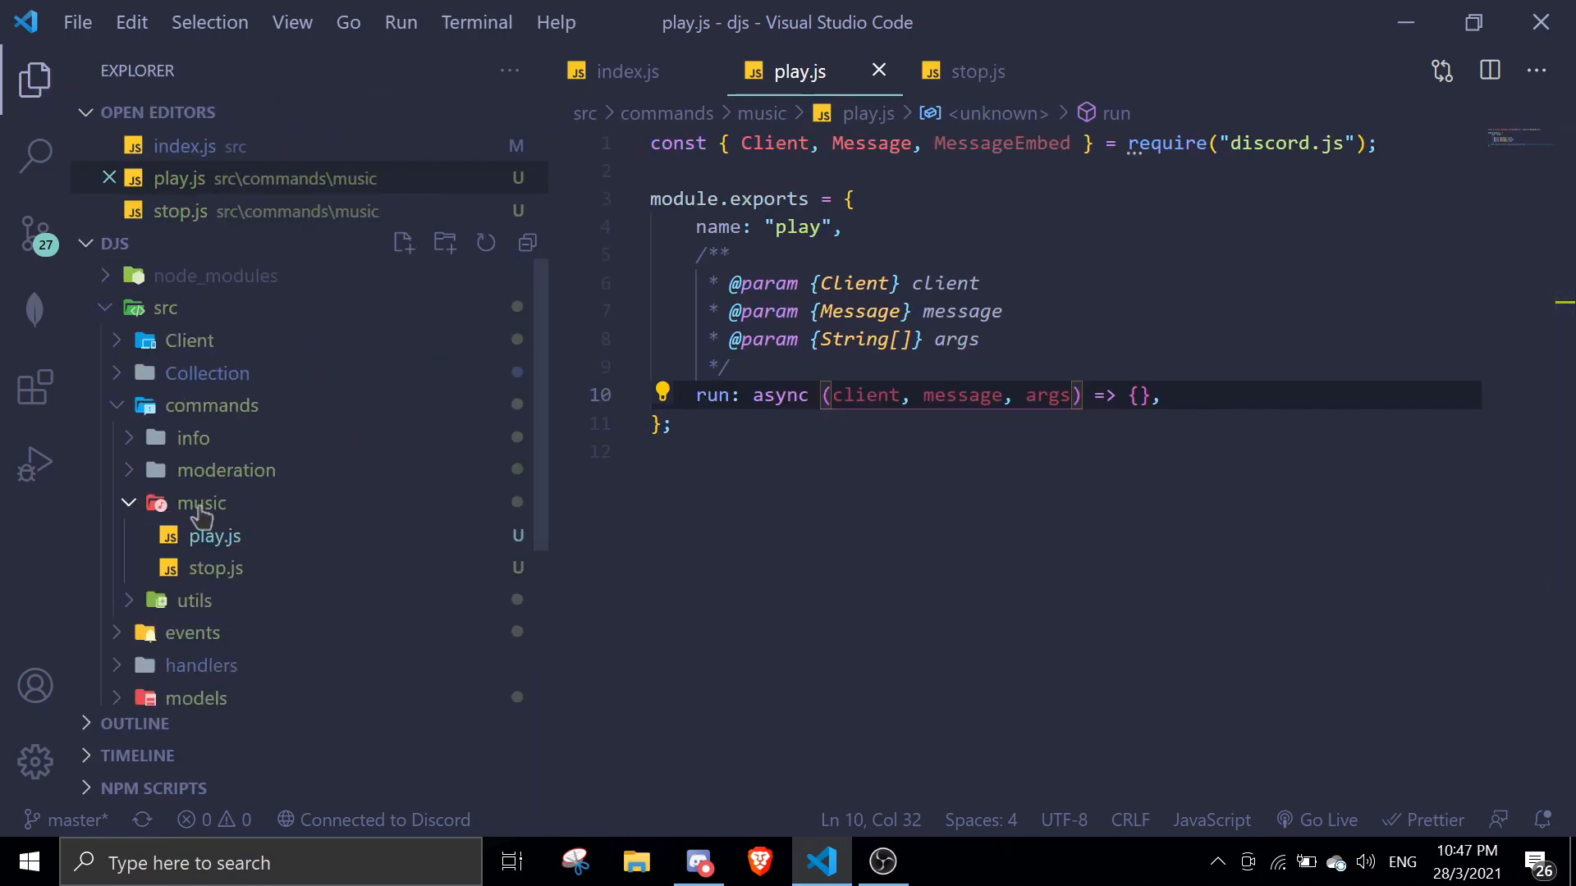
mouse_move(213, 558)
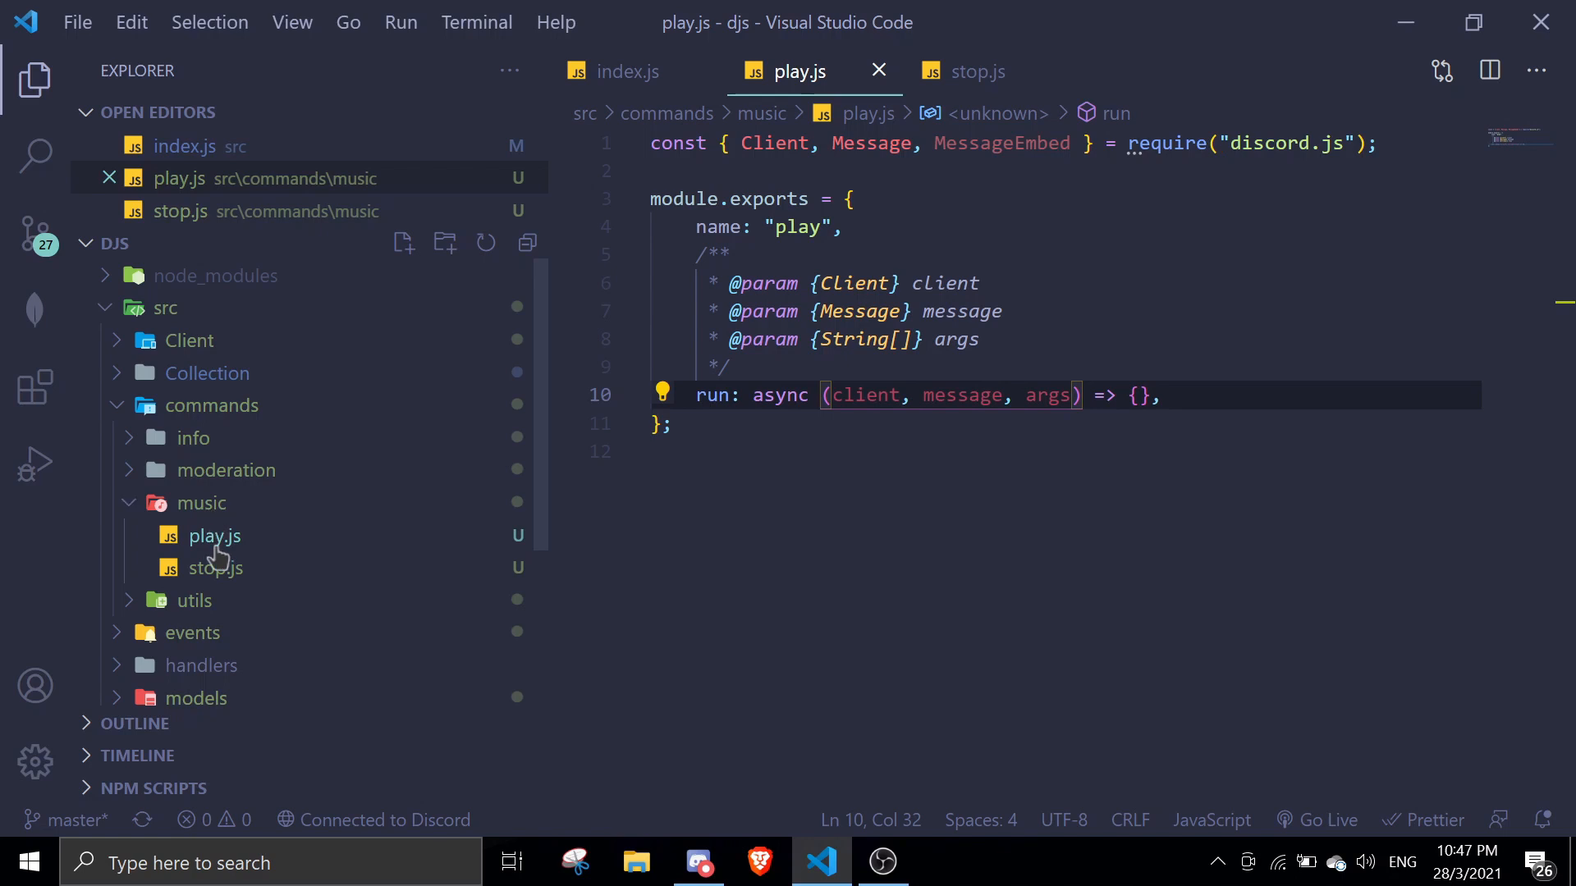
click(35, 79)
text(if()
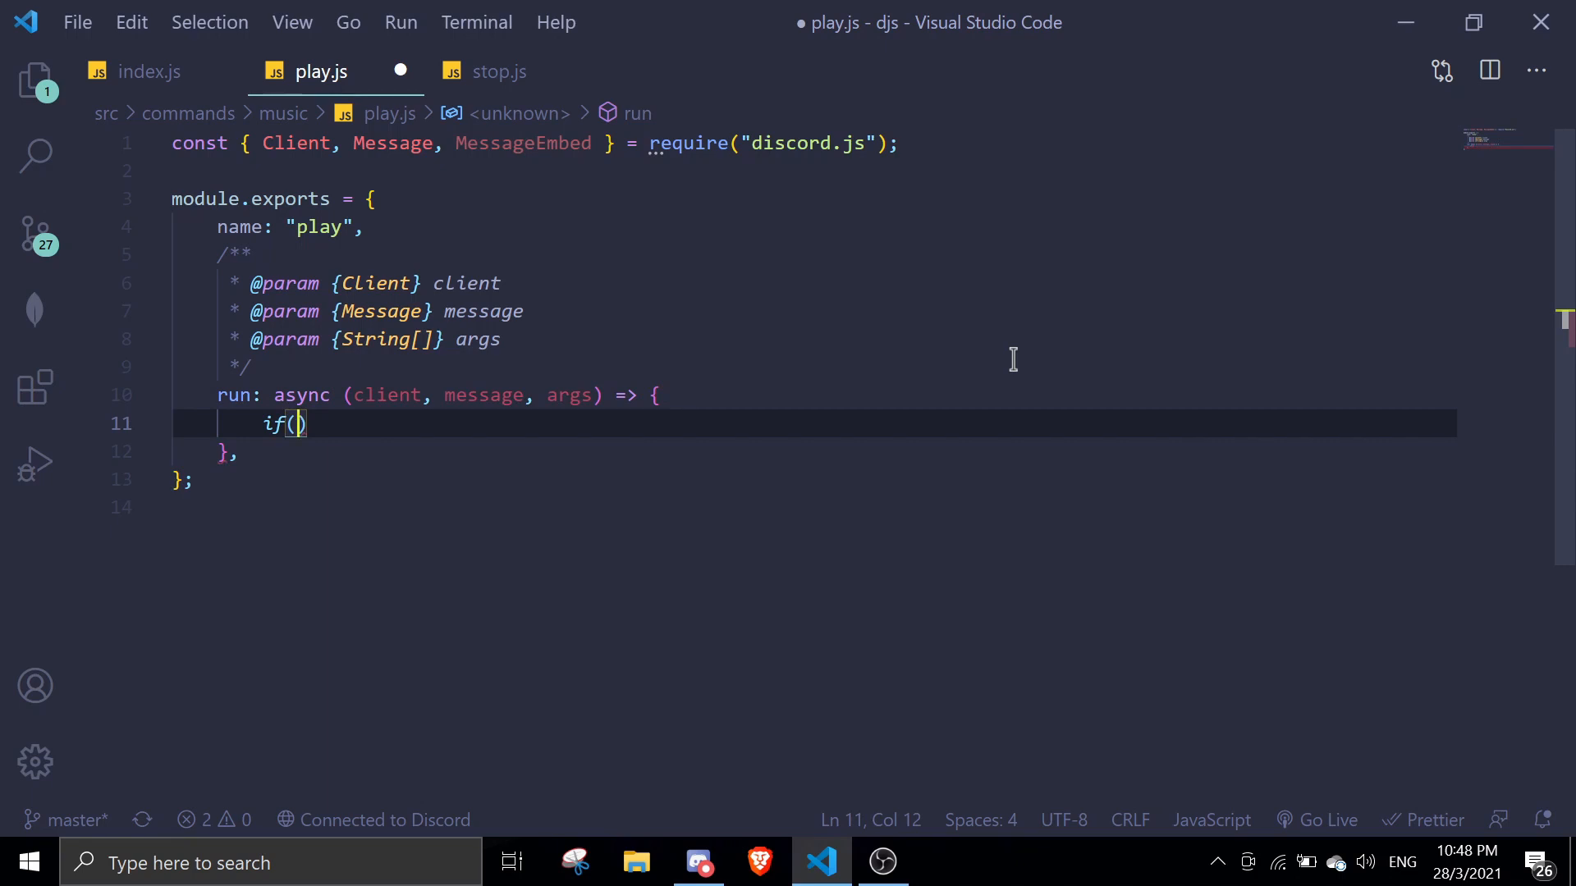
Add a voice-channel check replying 'Please join a voice channel!' in play.js.
text(!message.member.voice.channel)
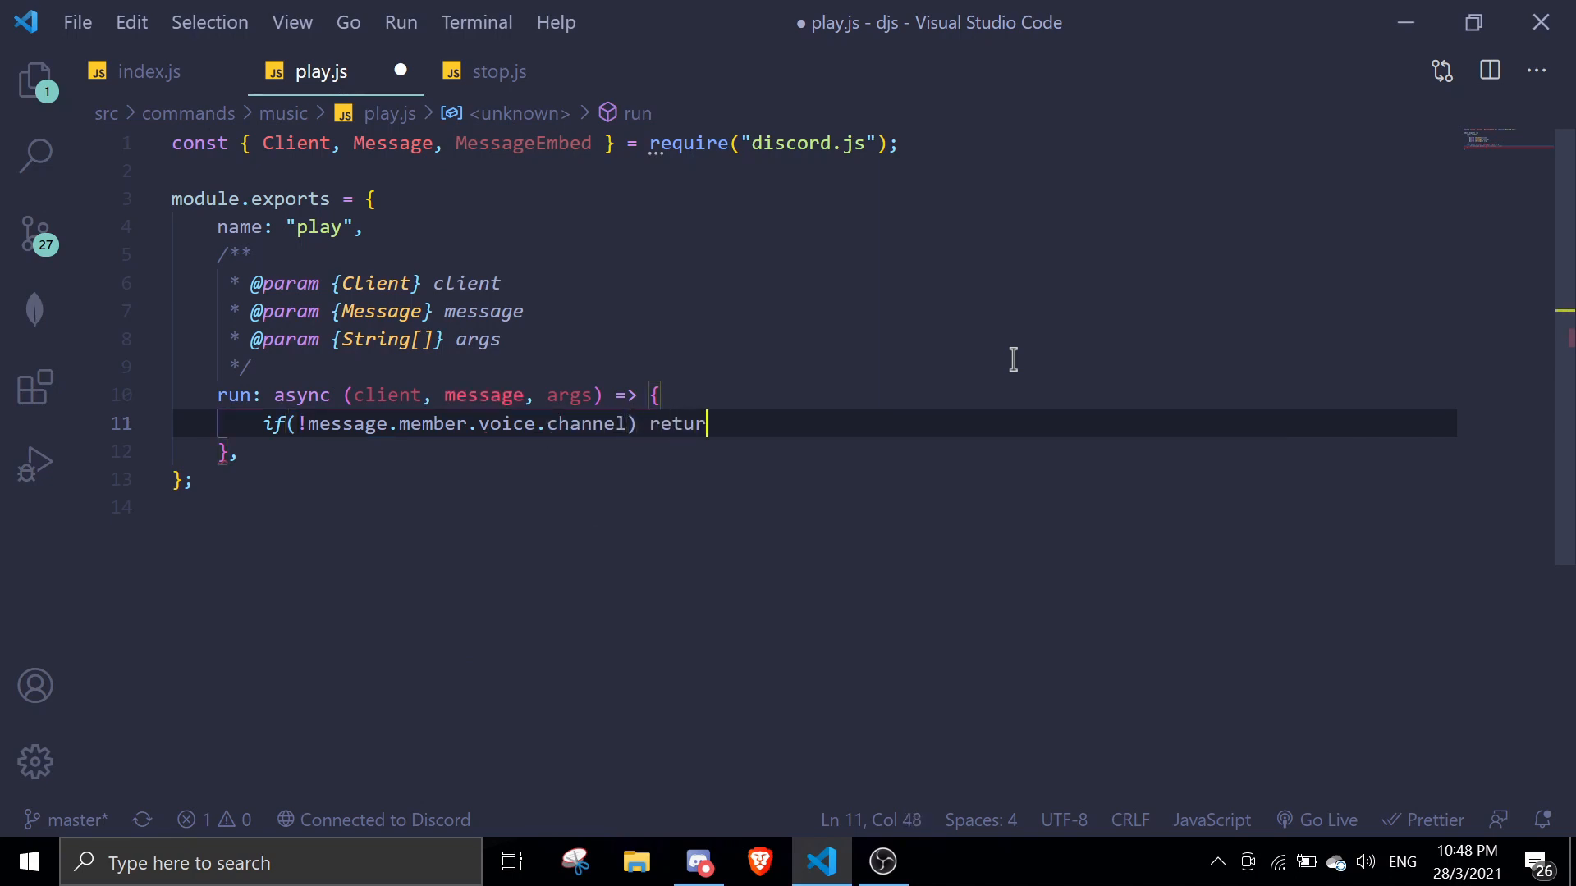
text(message.reply('P'))
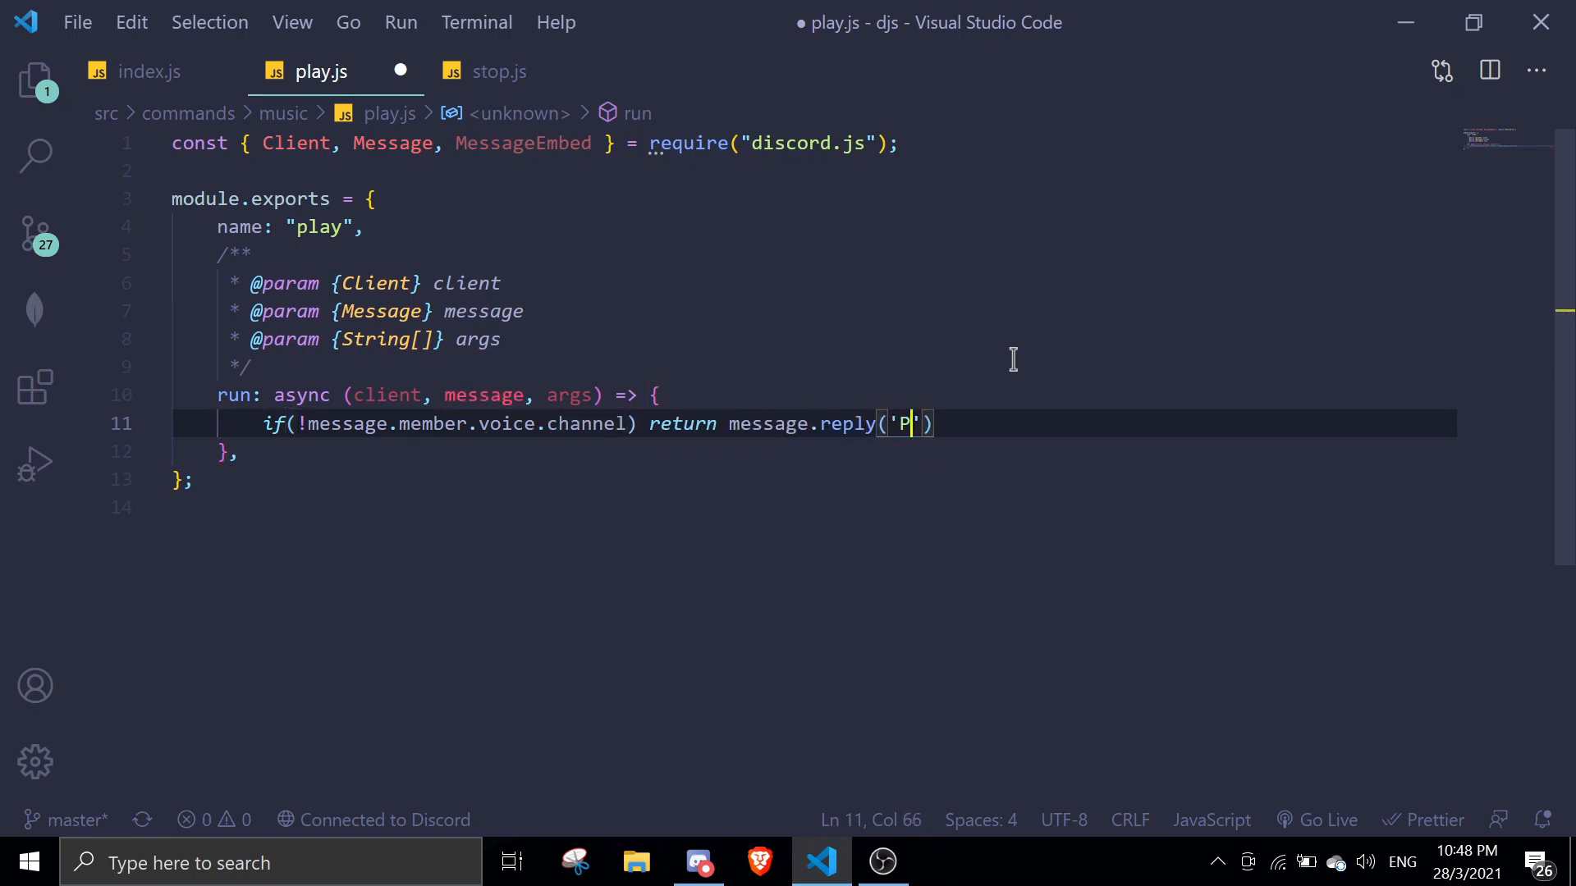
text(lease join a voice channel!");)
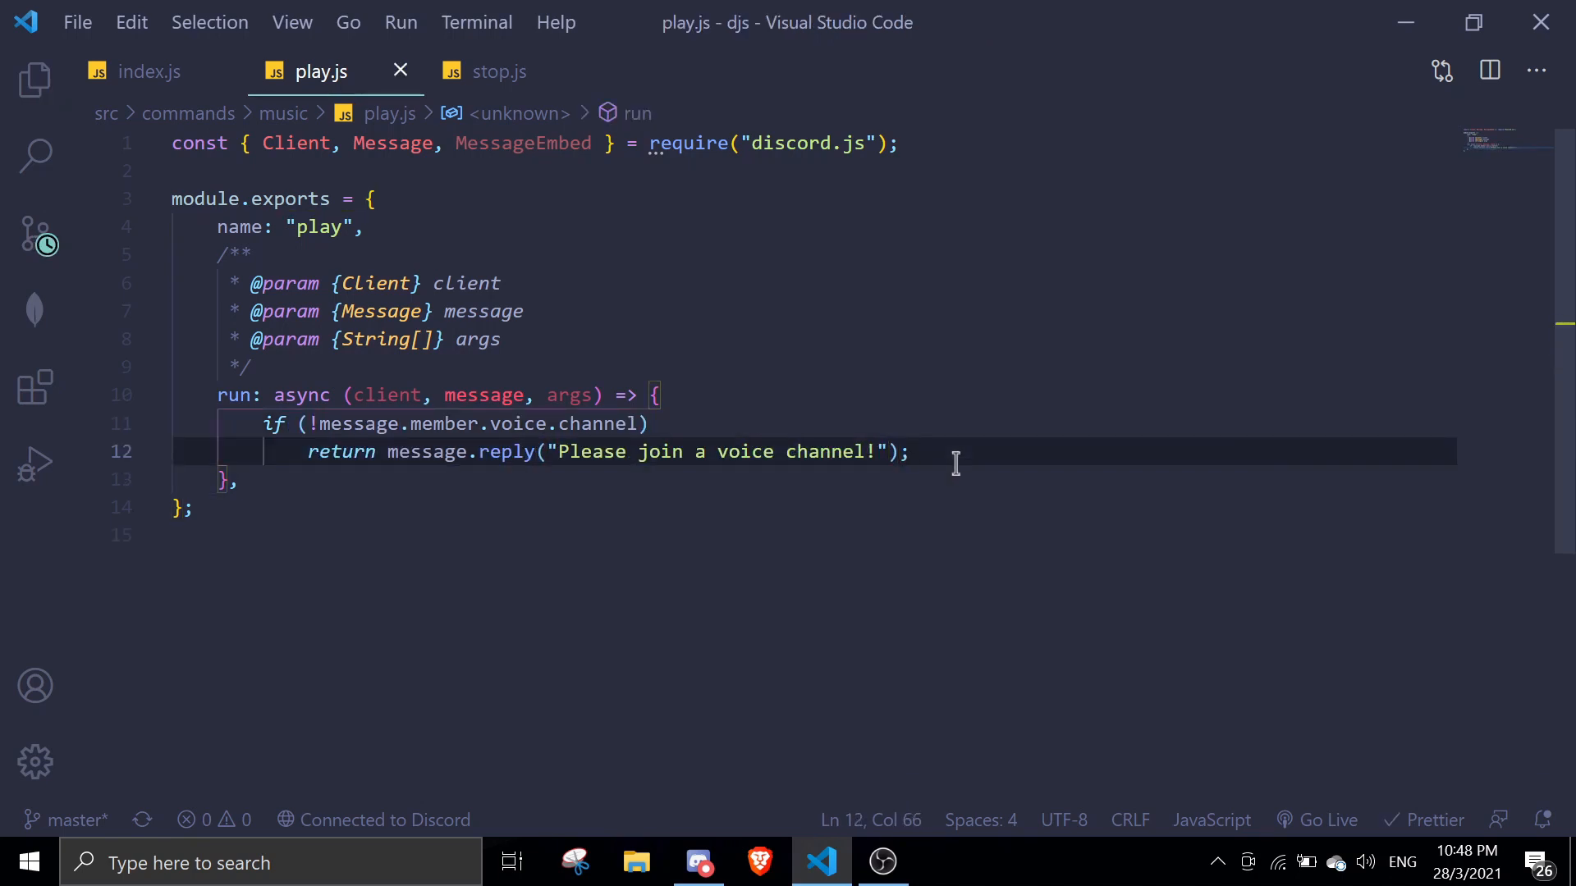
Define const query = args.join(" ") in the run function.
text(const query =)
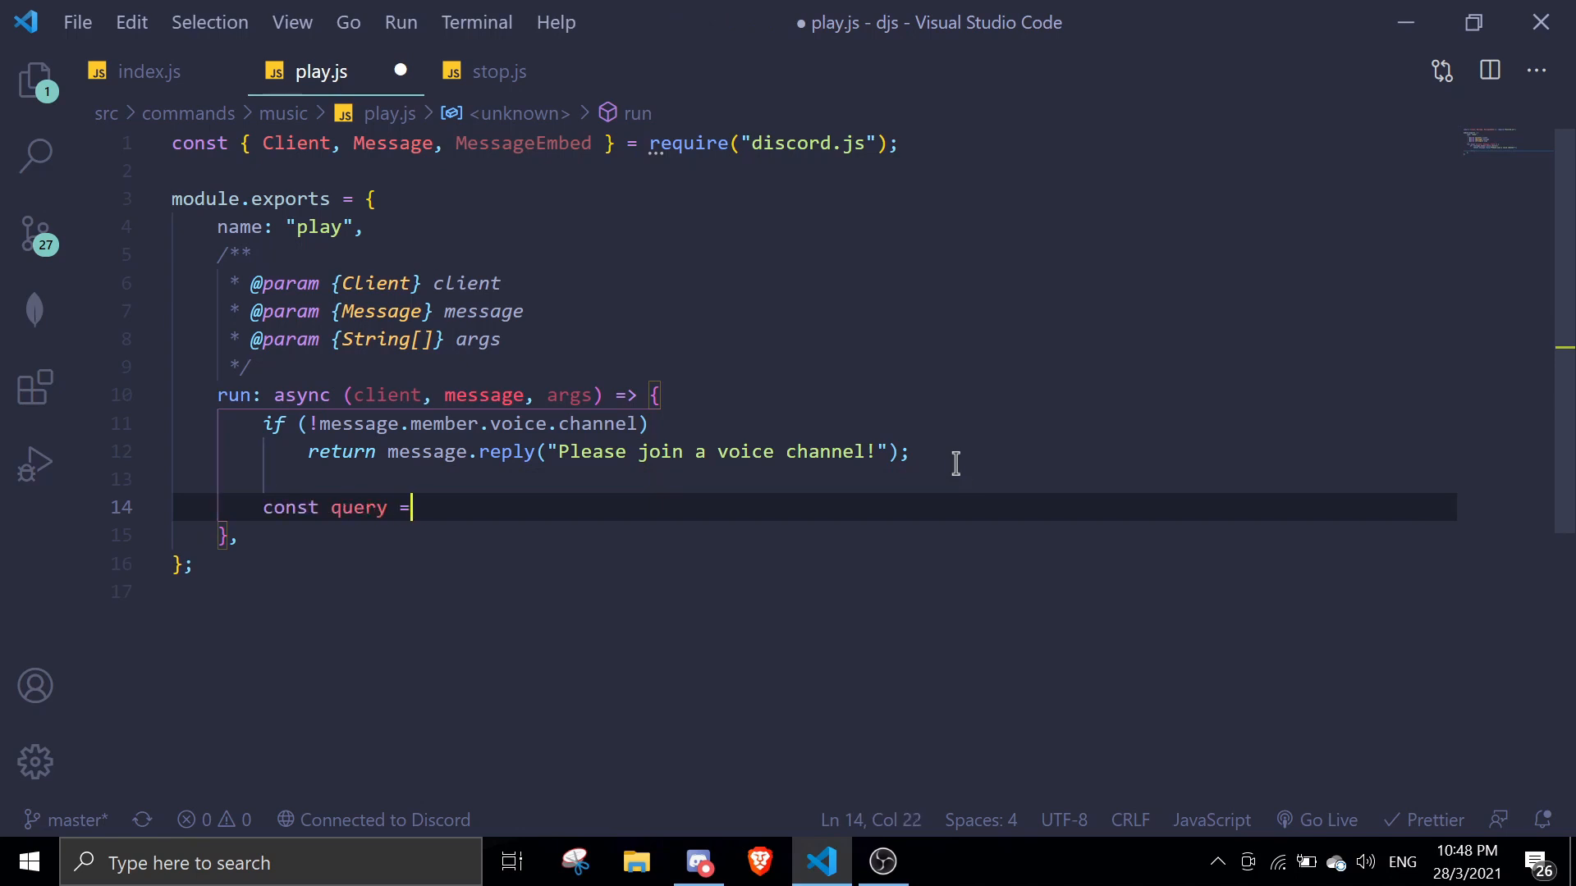
text(args.)
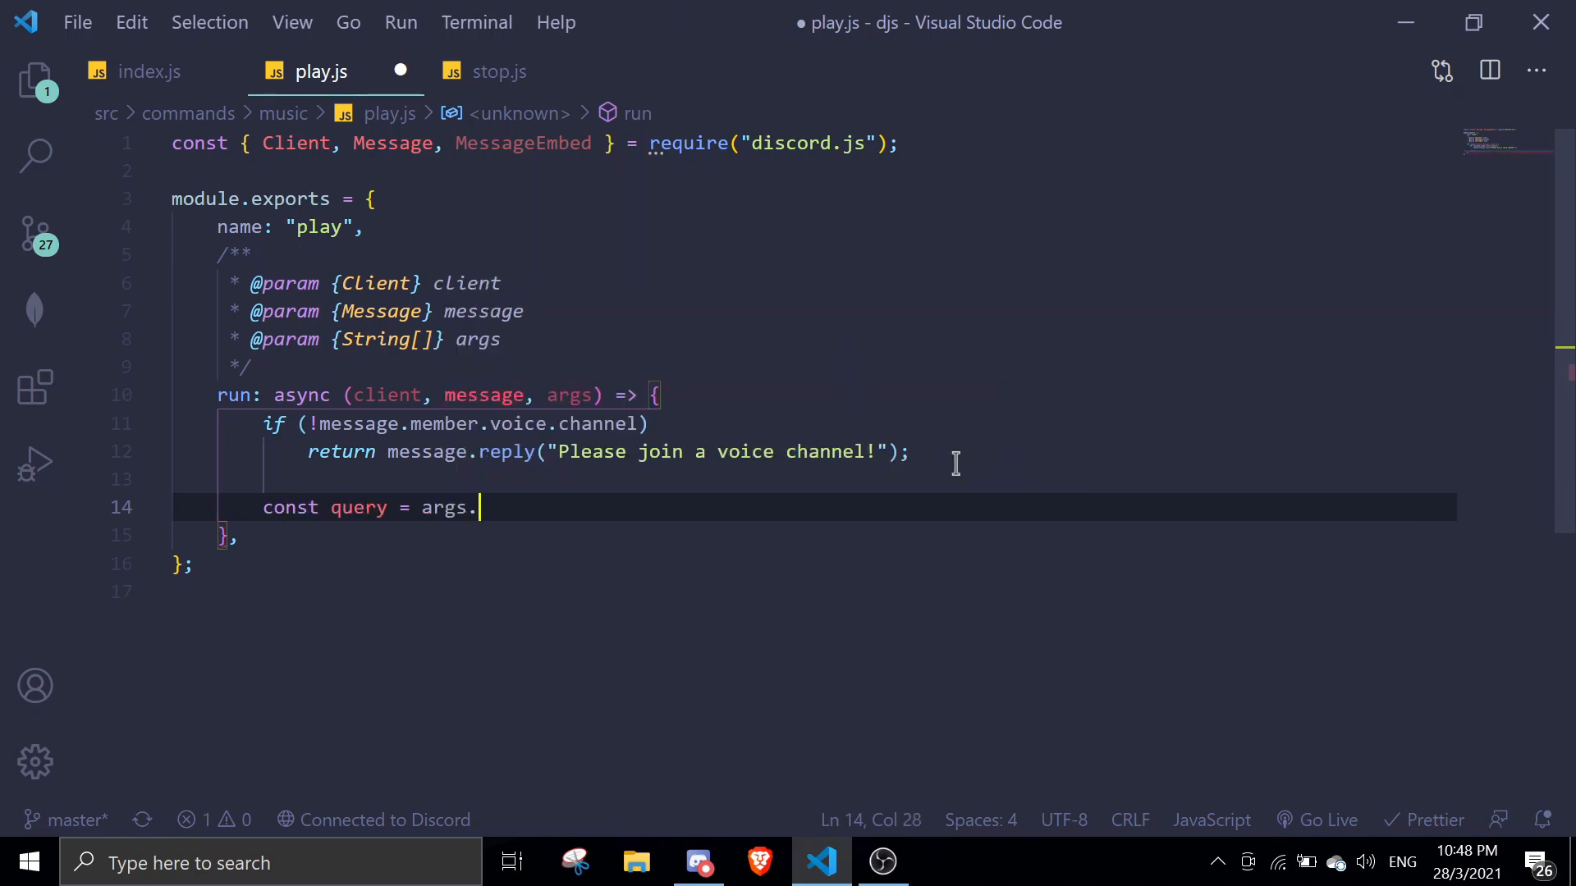
text(join(" "))
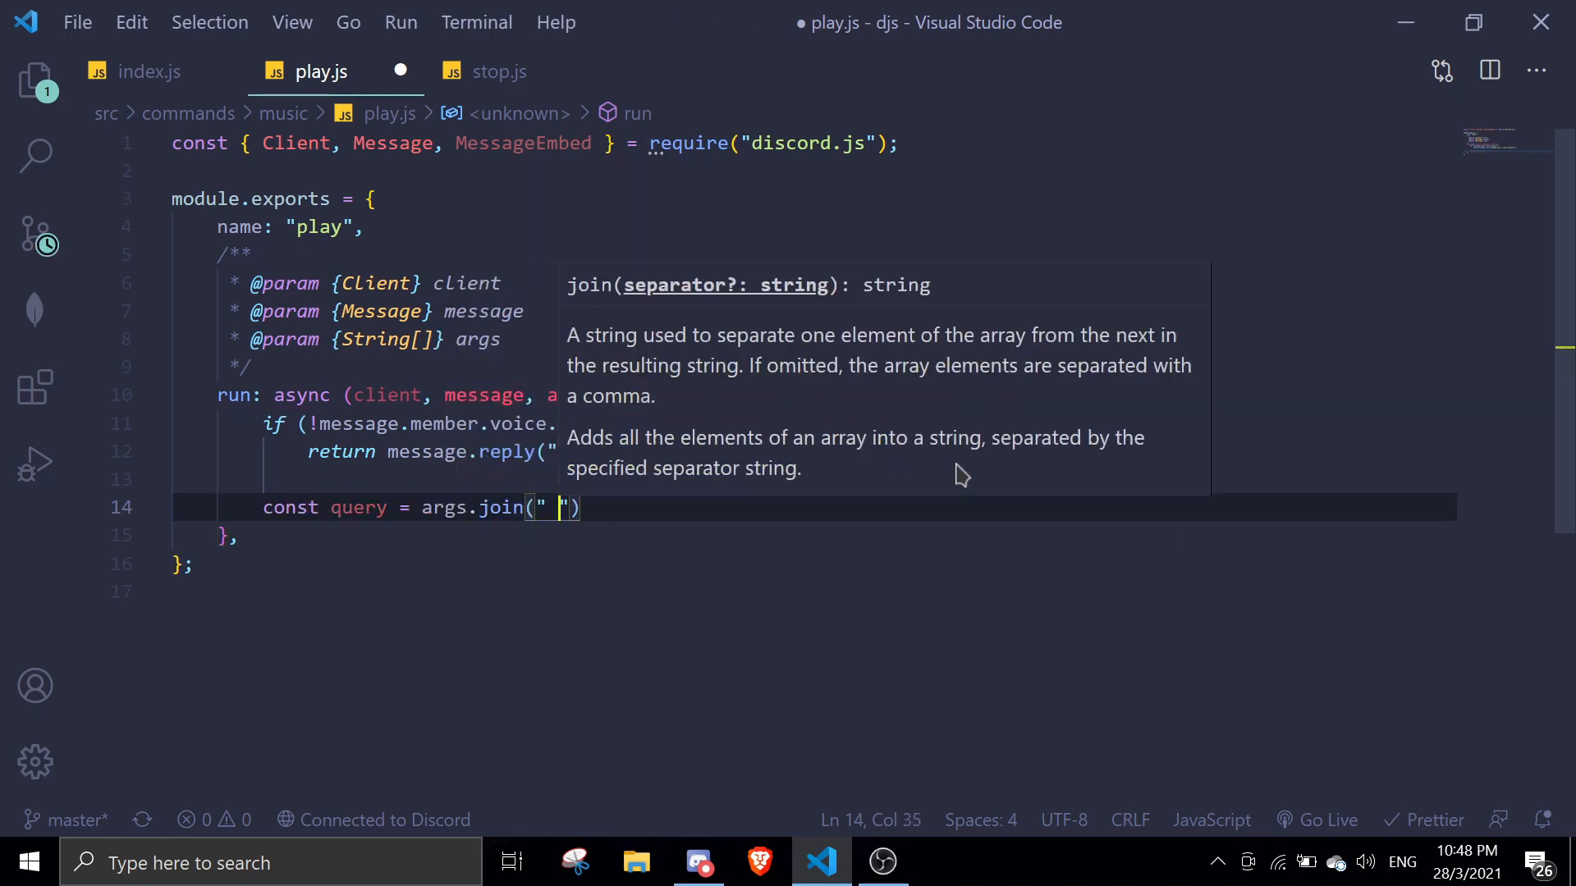
Return message.reply('Please enter a song name!') when the query is empty.
text(if(!quer)
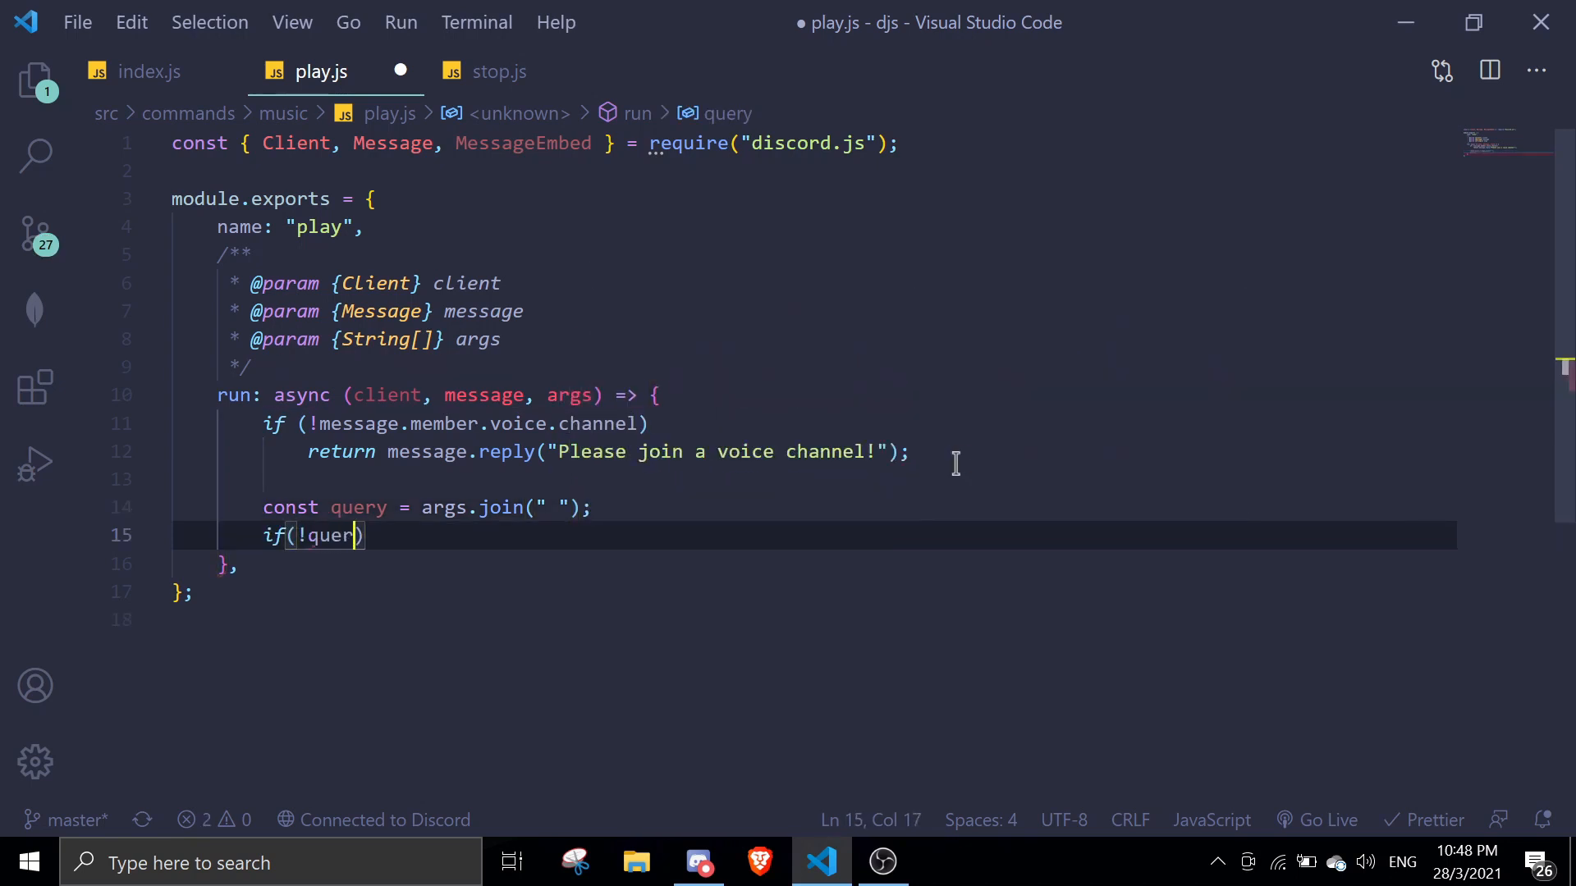
text(y) retu)
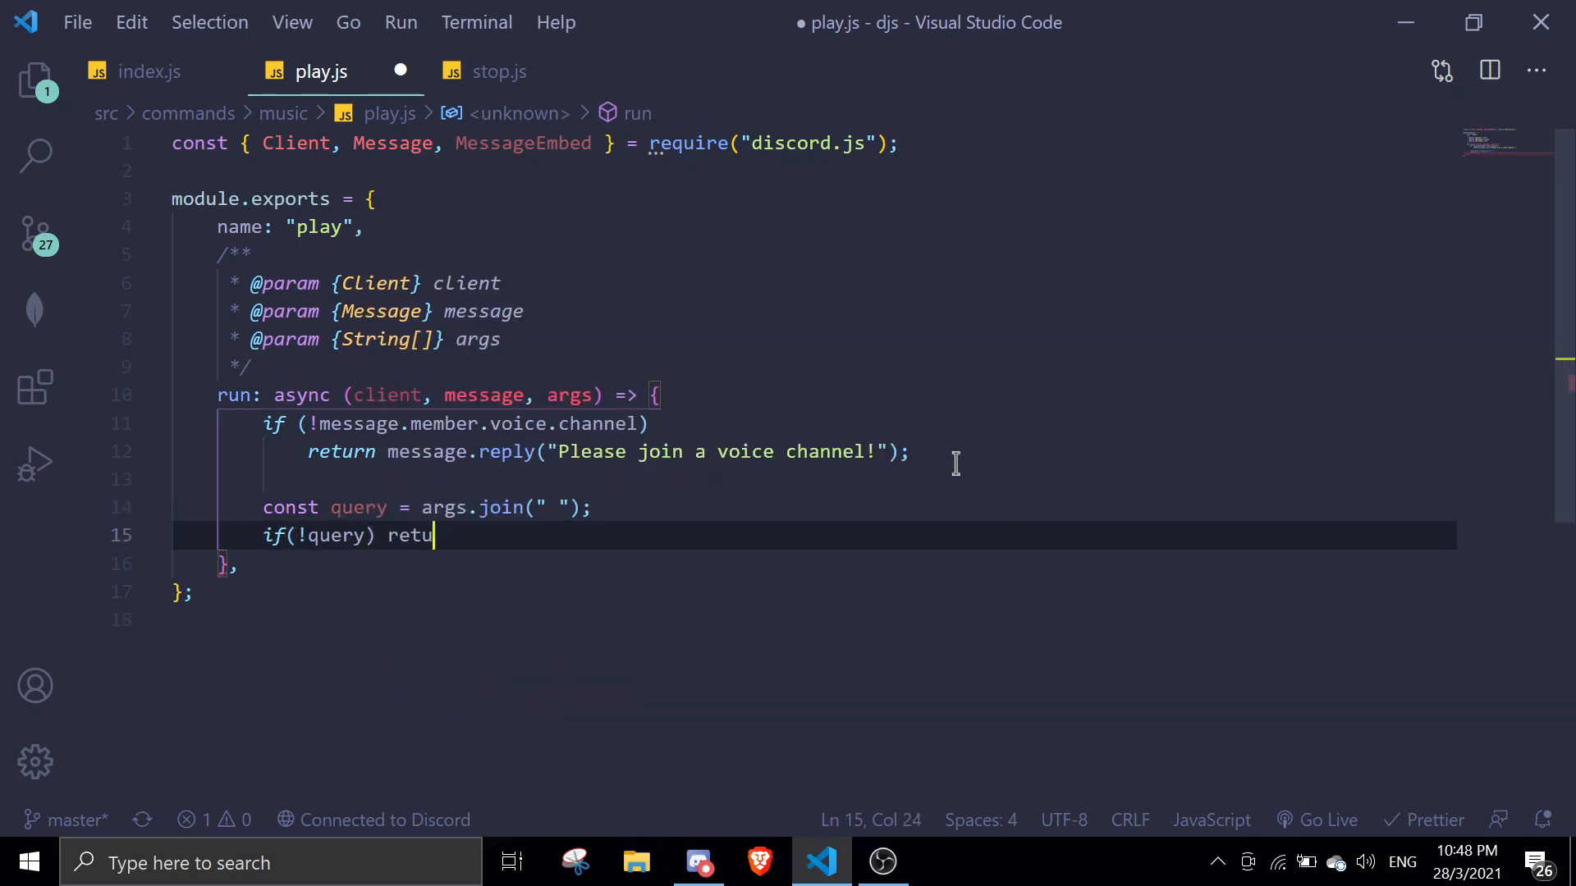
text(rn message.e)
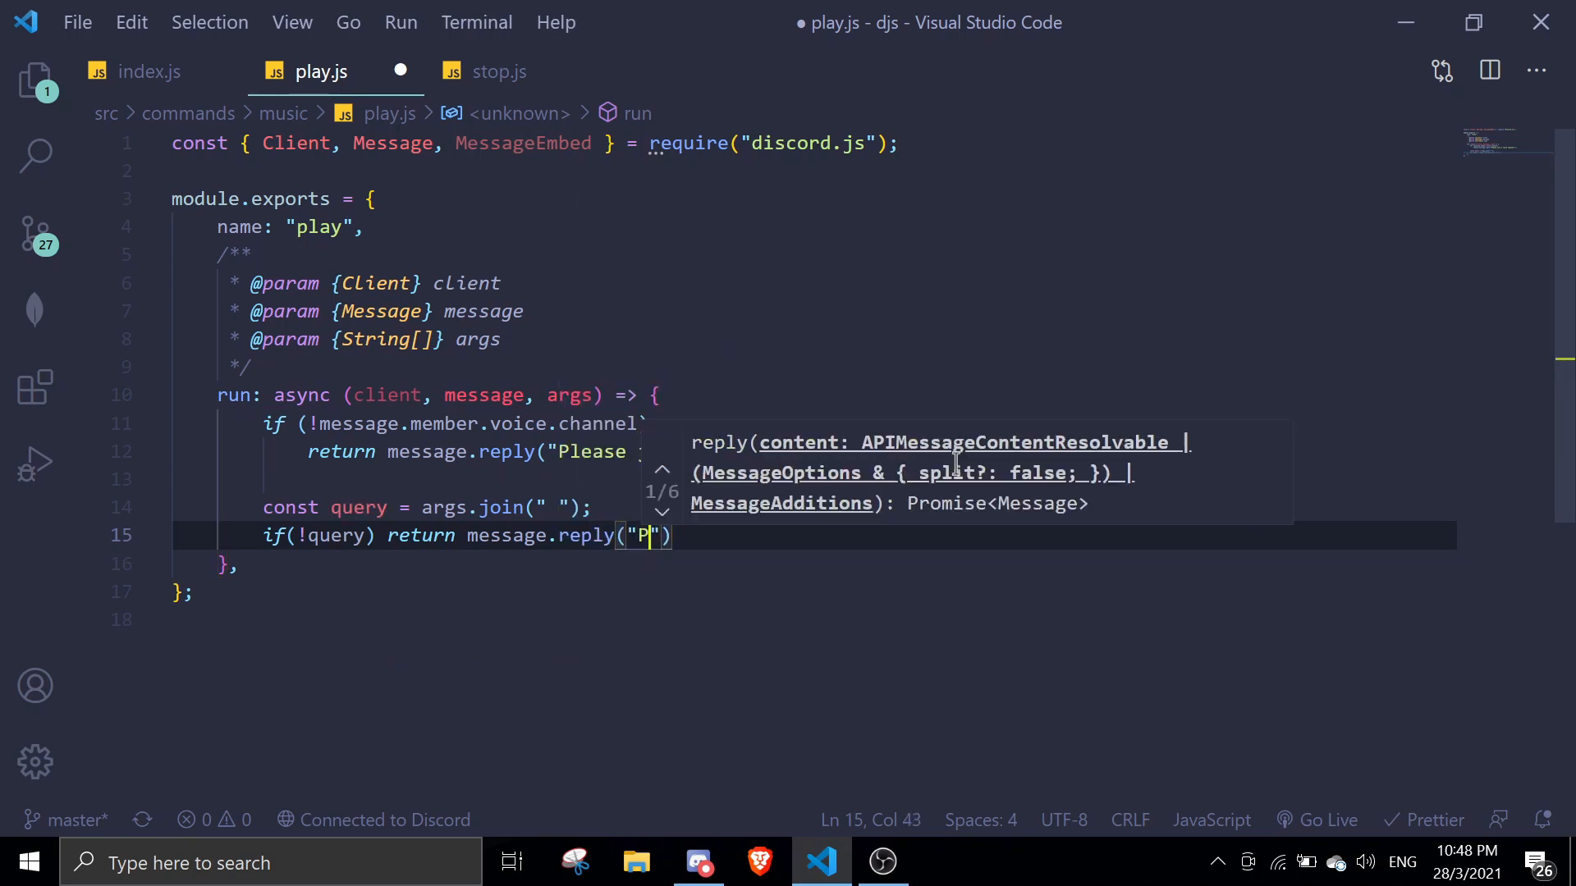
text(lease)
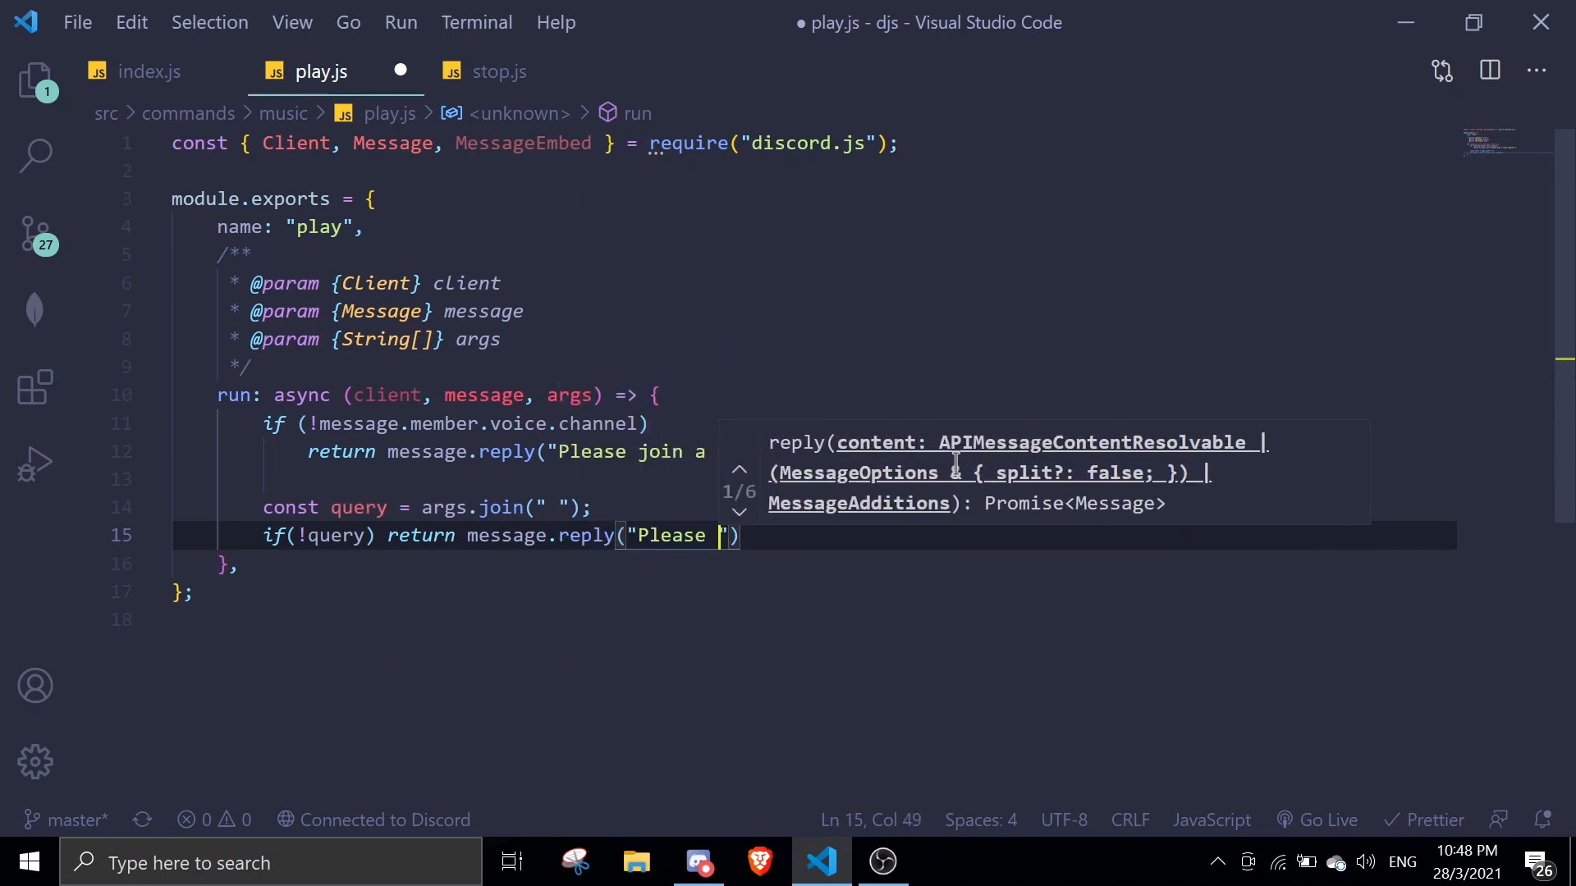
text(enter a song name!)
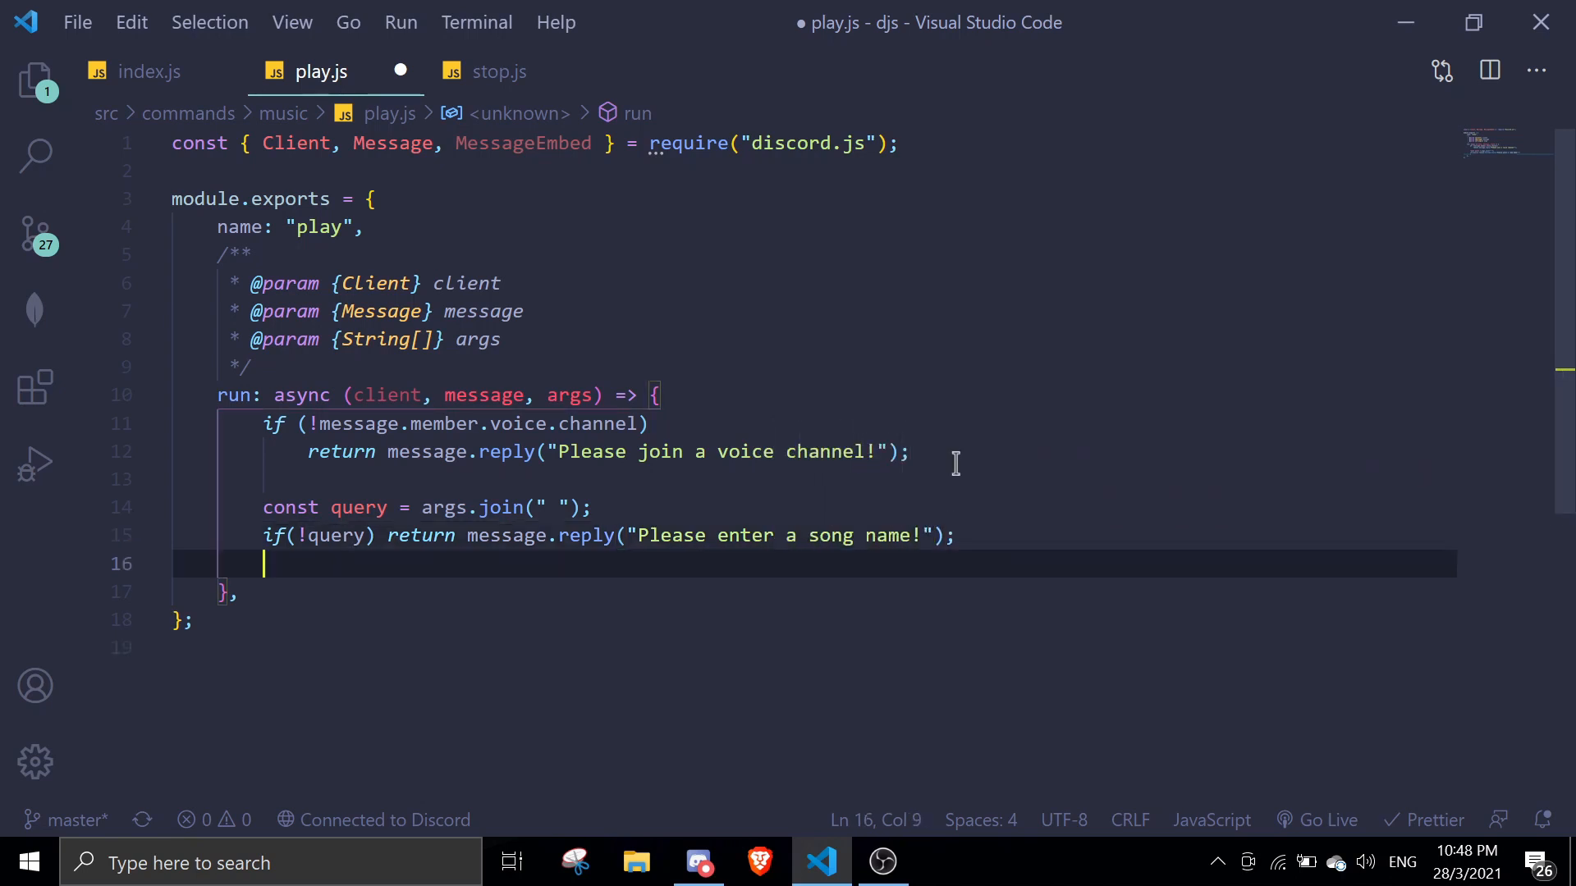
key(Enter)
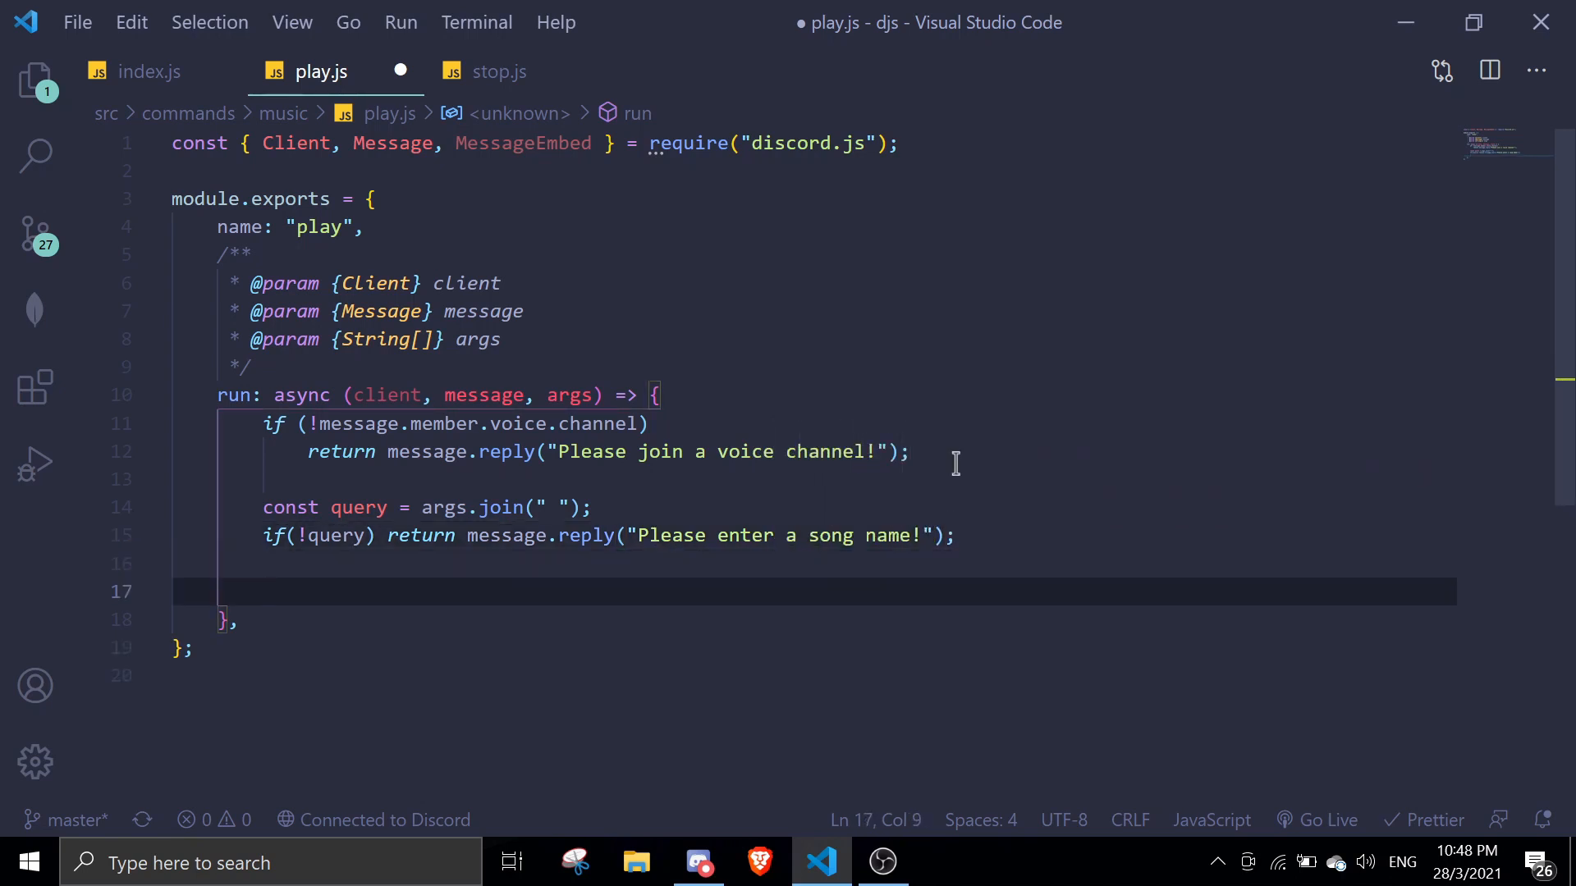
Call await client.player.play(message, query) and save play.js.
text(awi)
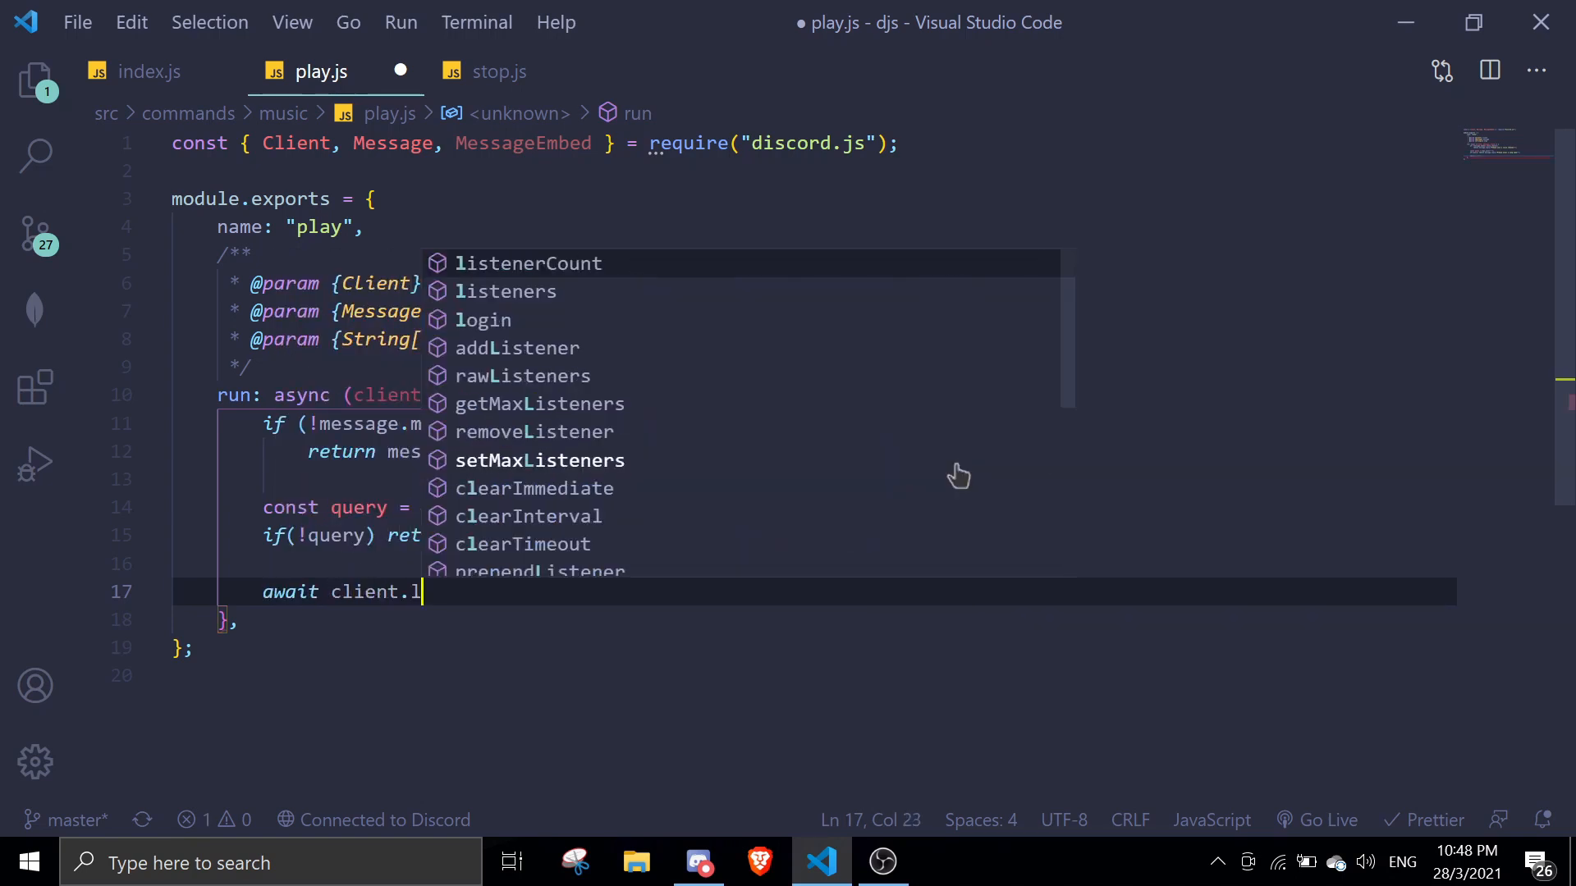
text(player)
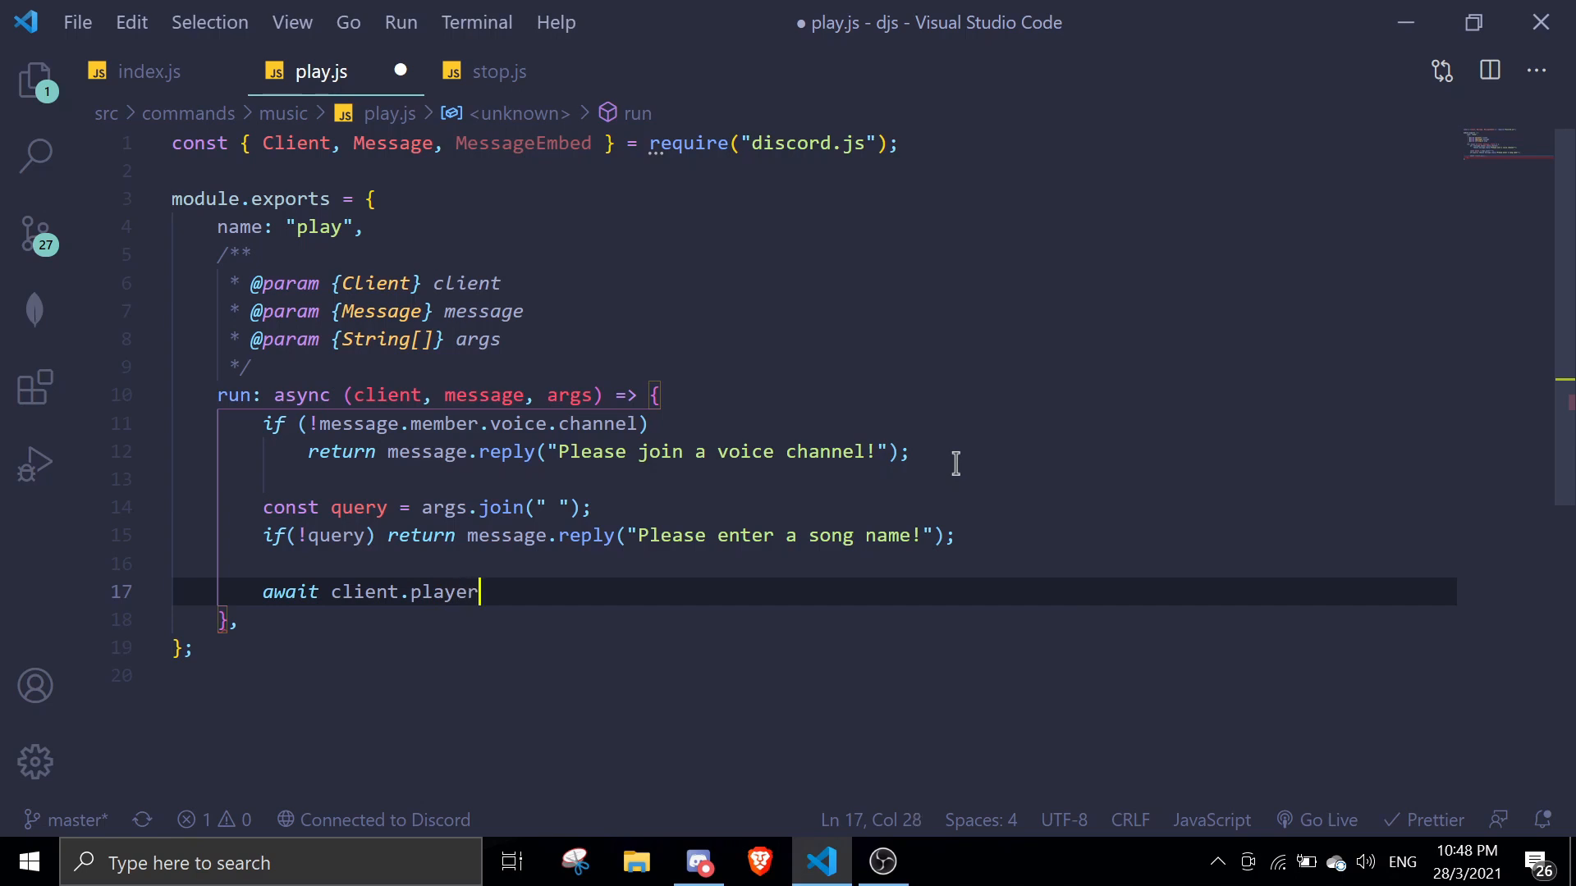
text(.play()
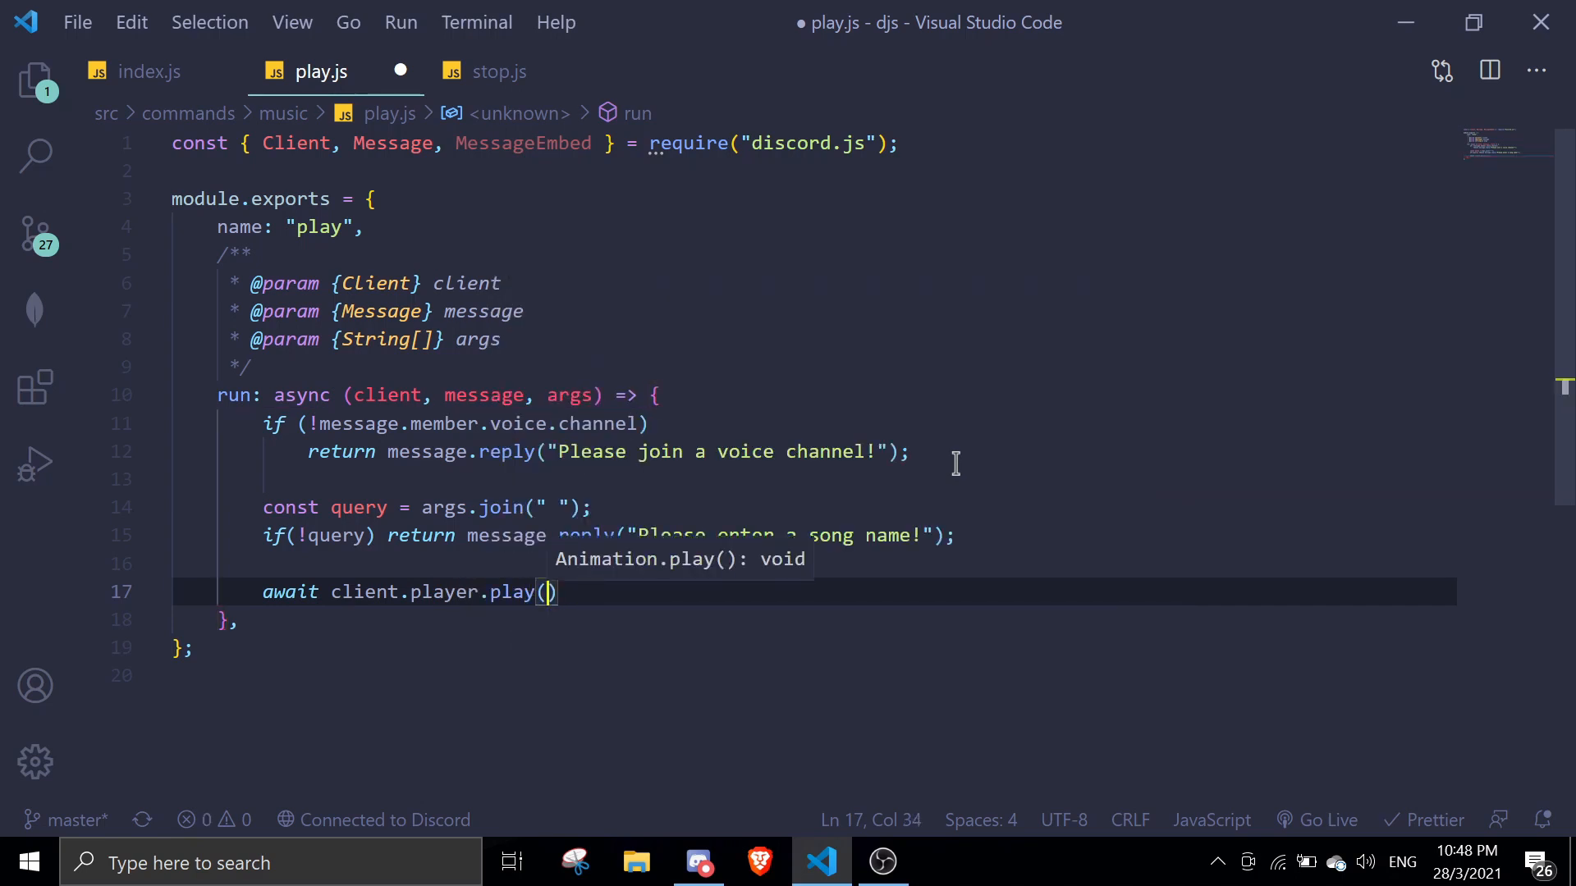
text(message,)
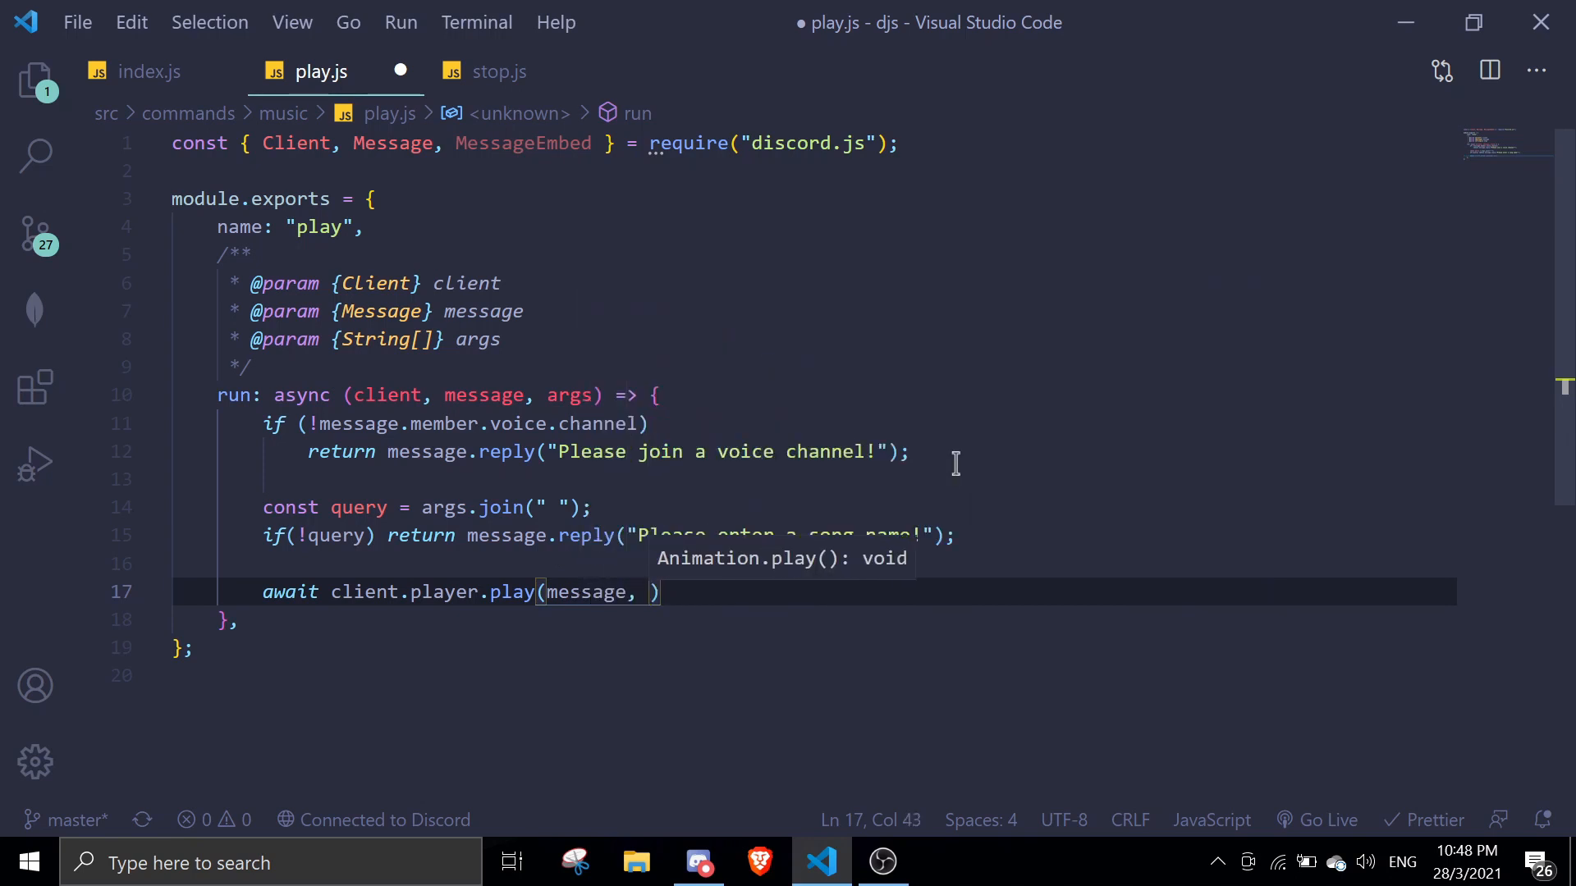
text(query)
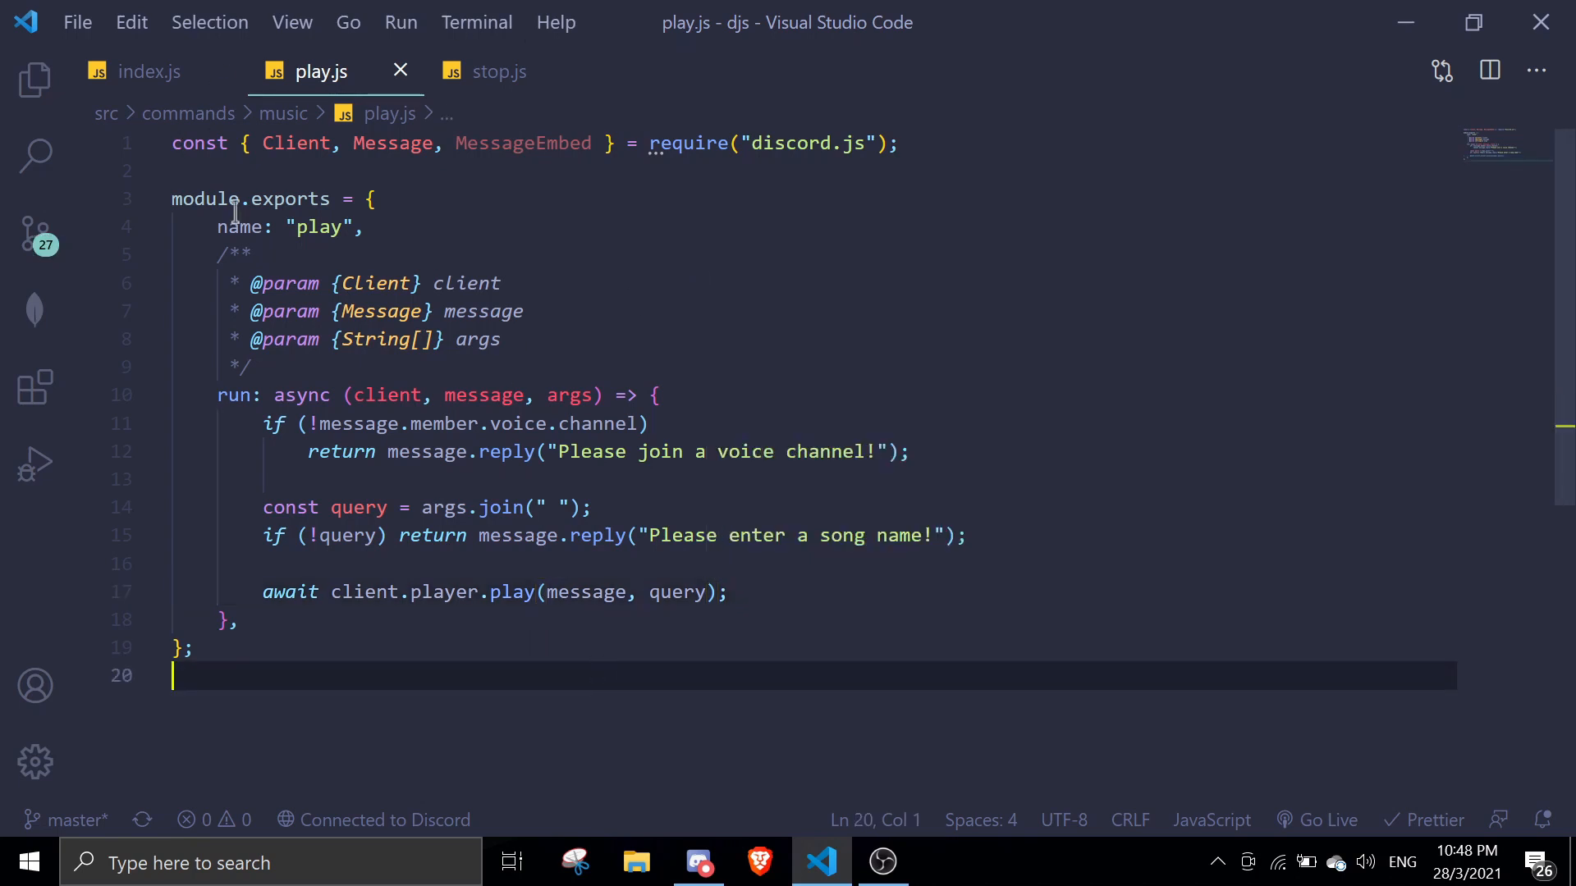
Compare stop.js against play.js to confirm the copied voice-channel check.
click(499, 71)
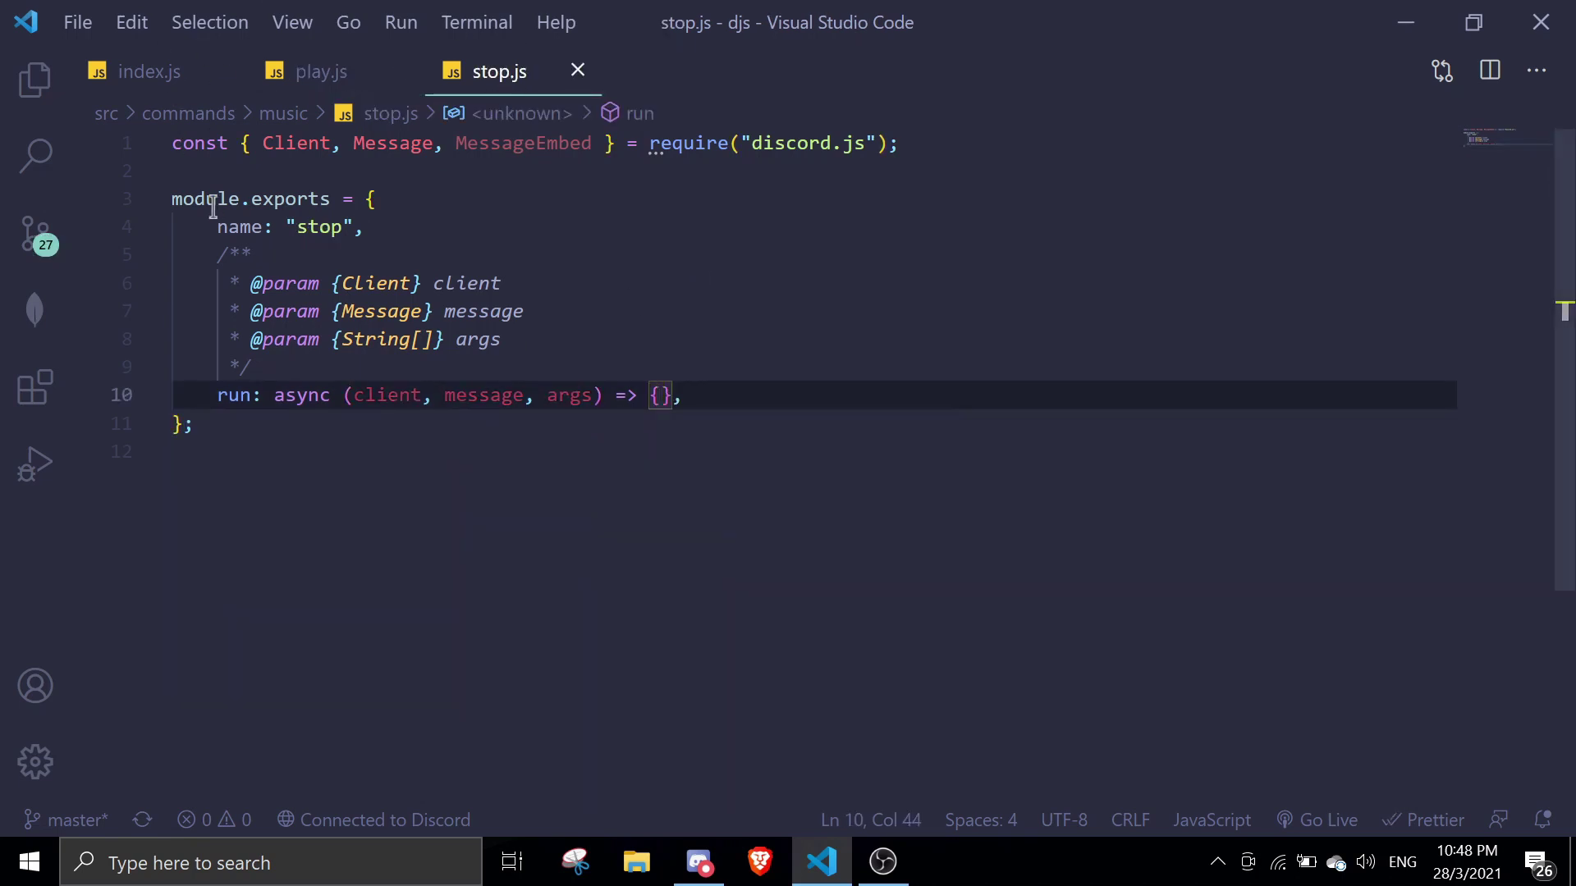
click(34, 79)
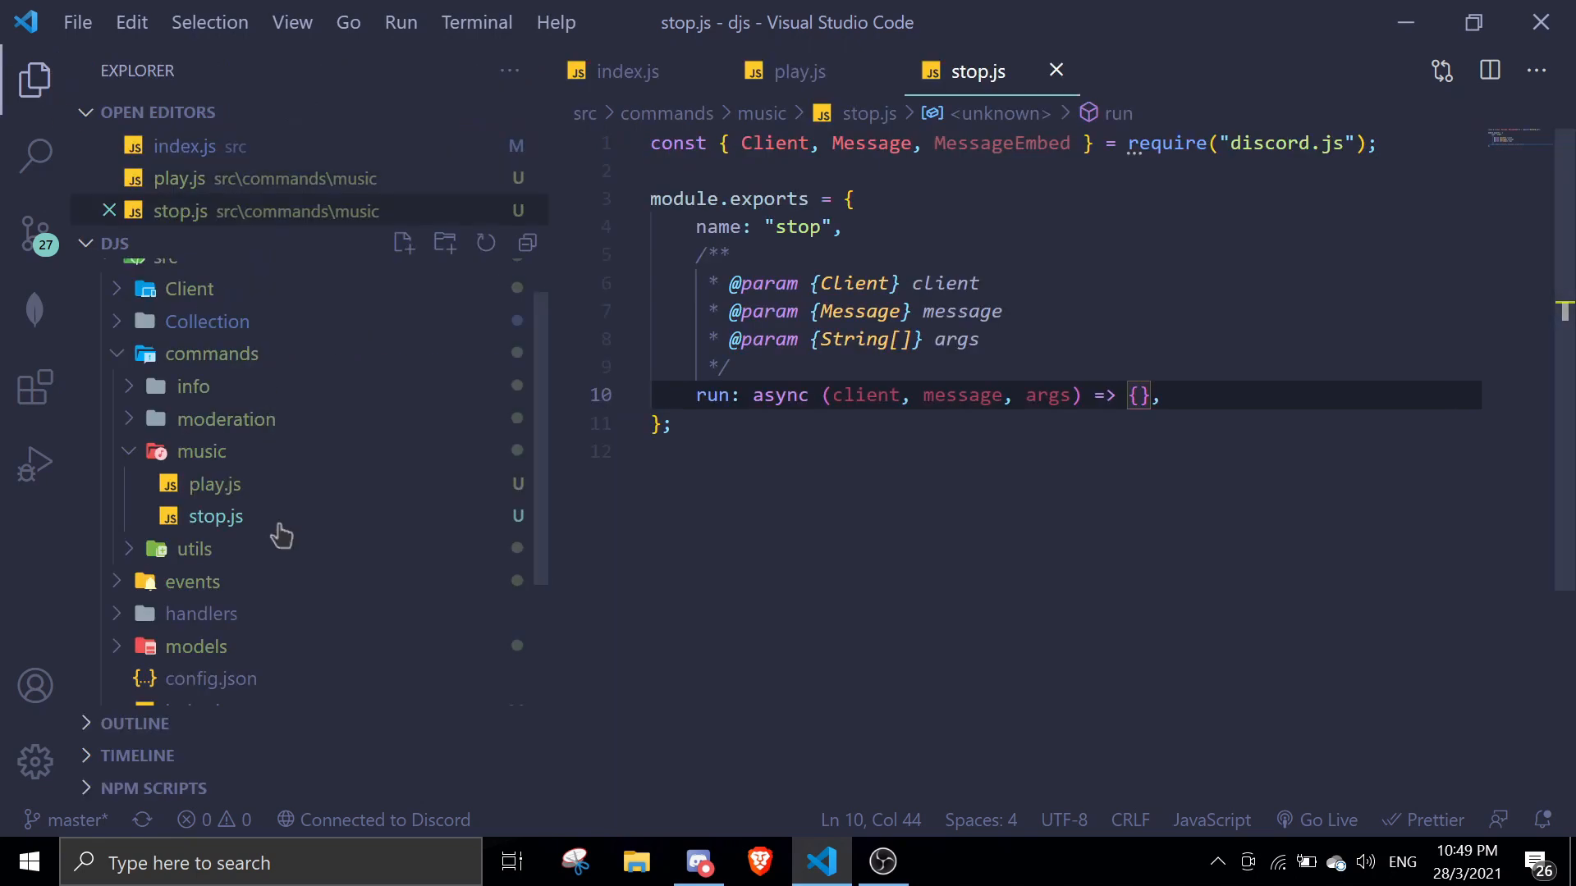
mouse_move(99, 223)
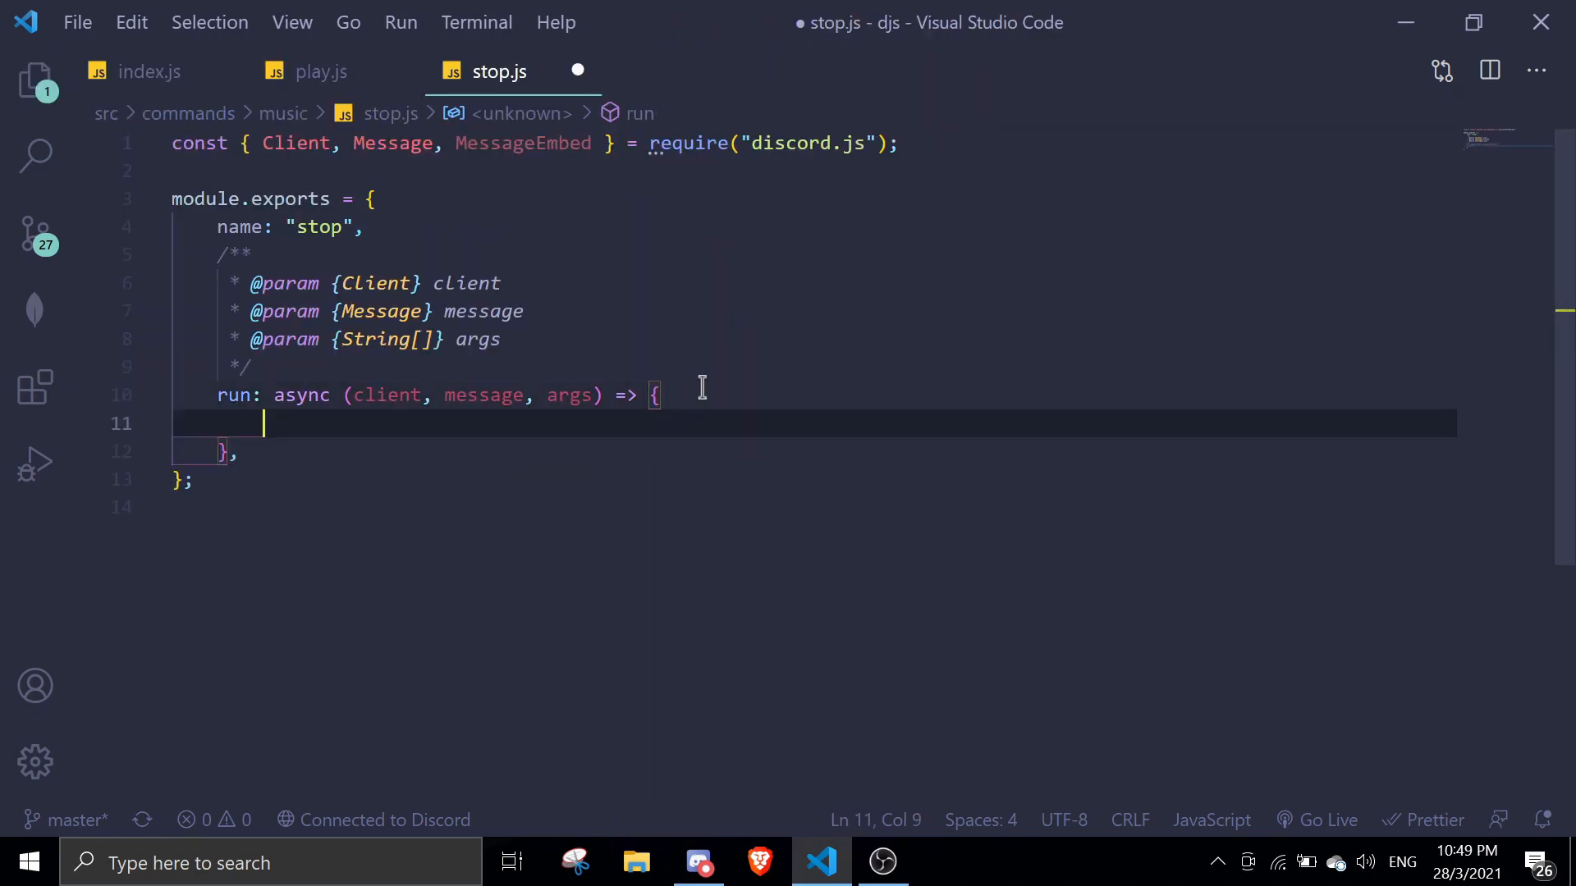
click(315, 70)
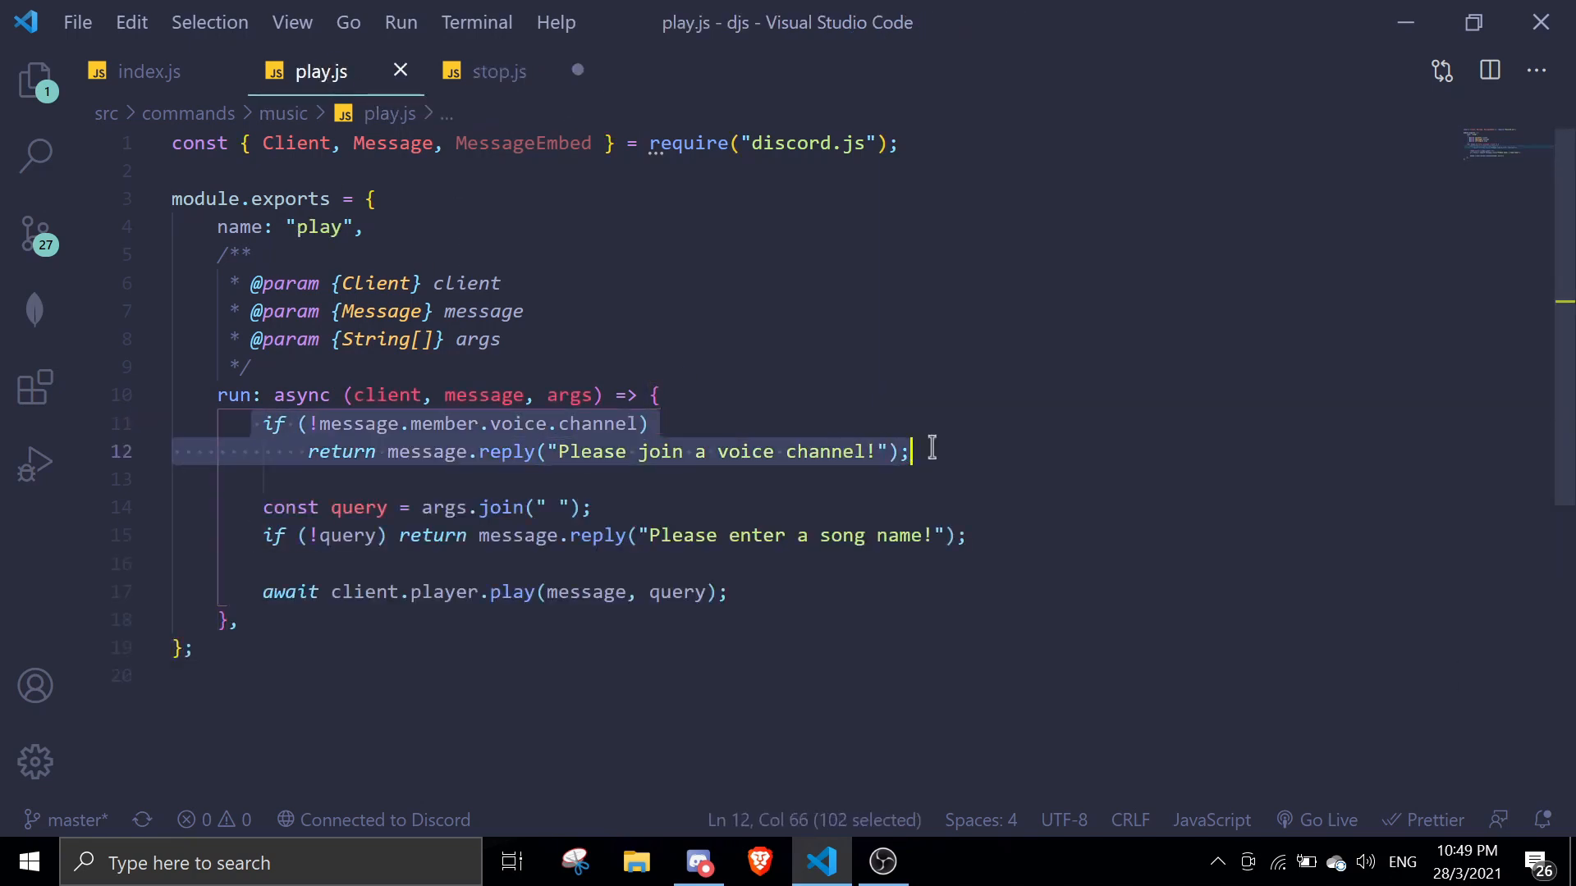
click(499, 70)
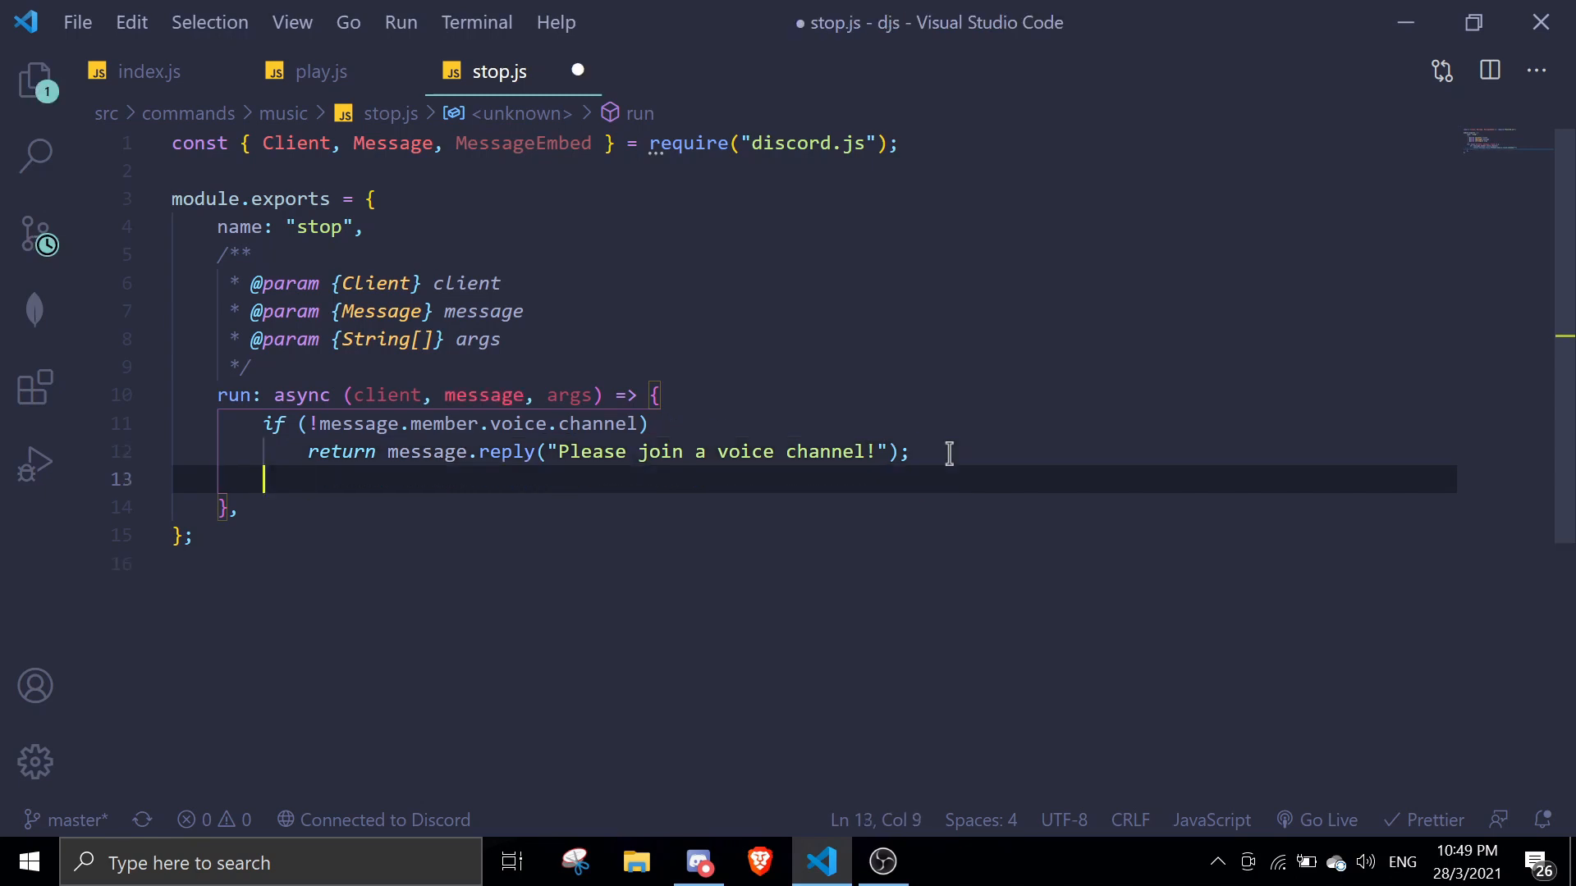
Add client.player.stop() to the stop command's run function.
text(cli)
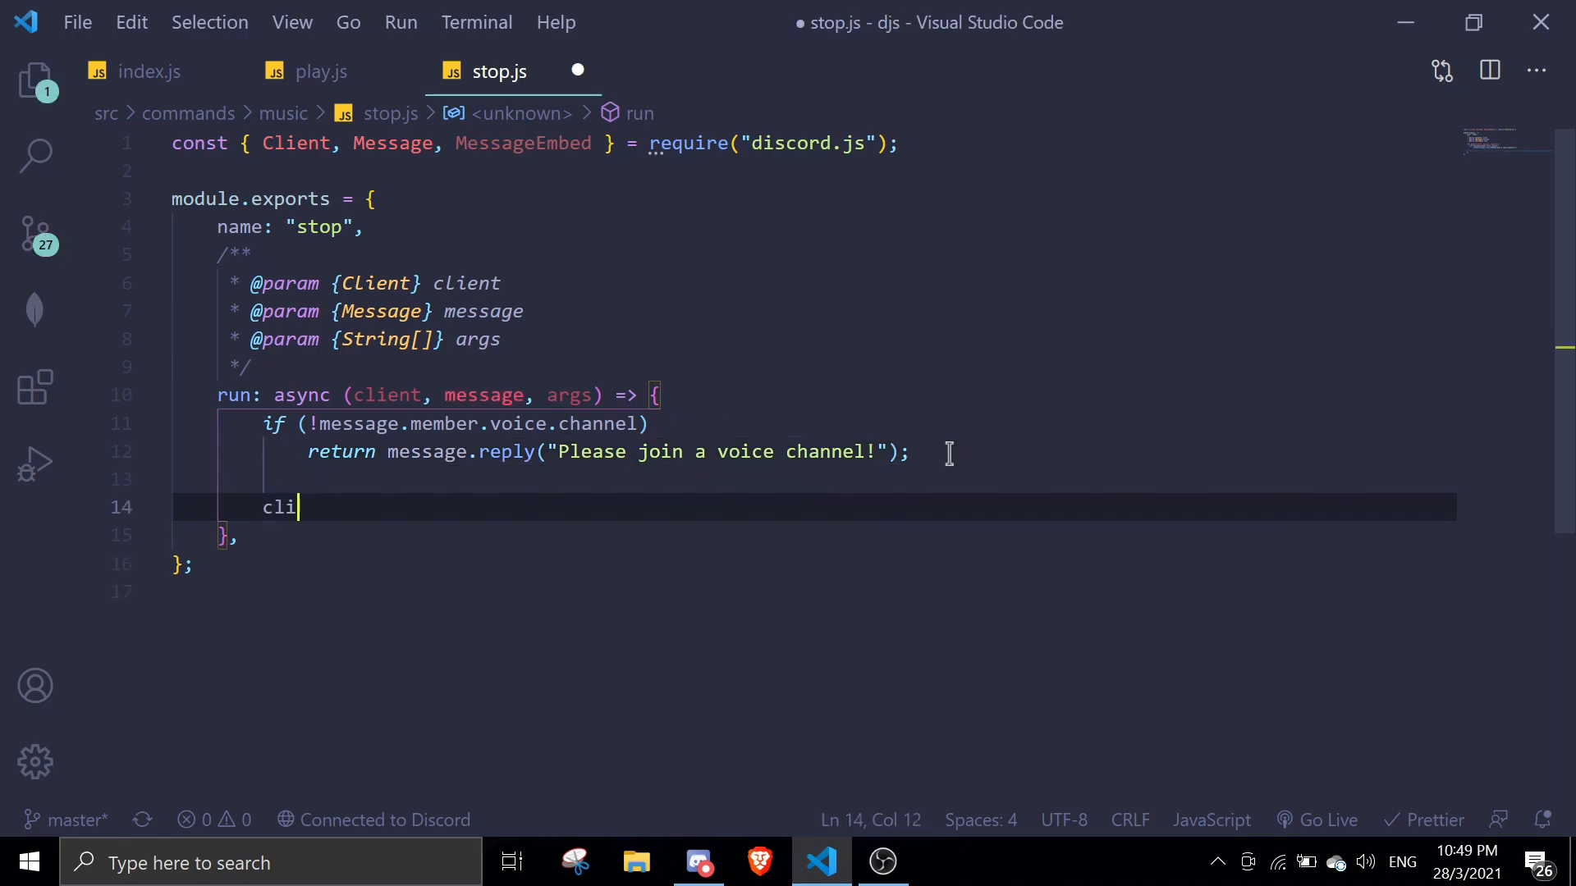
text(ent.playe)
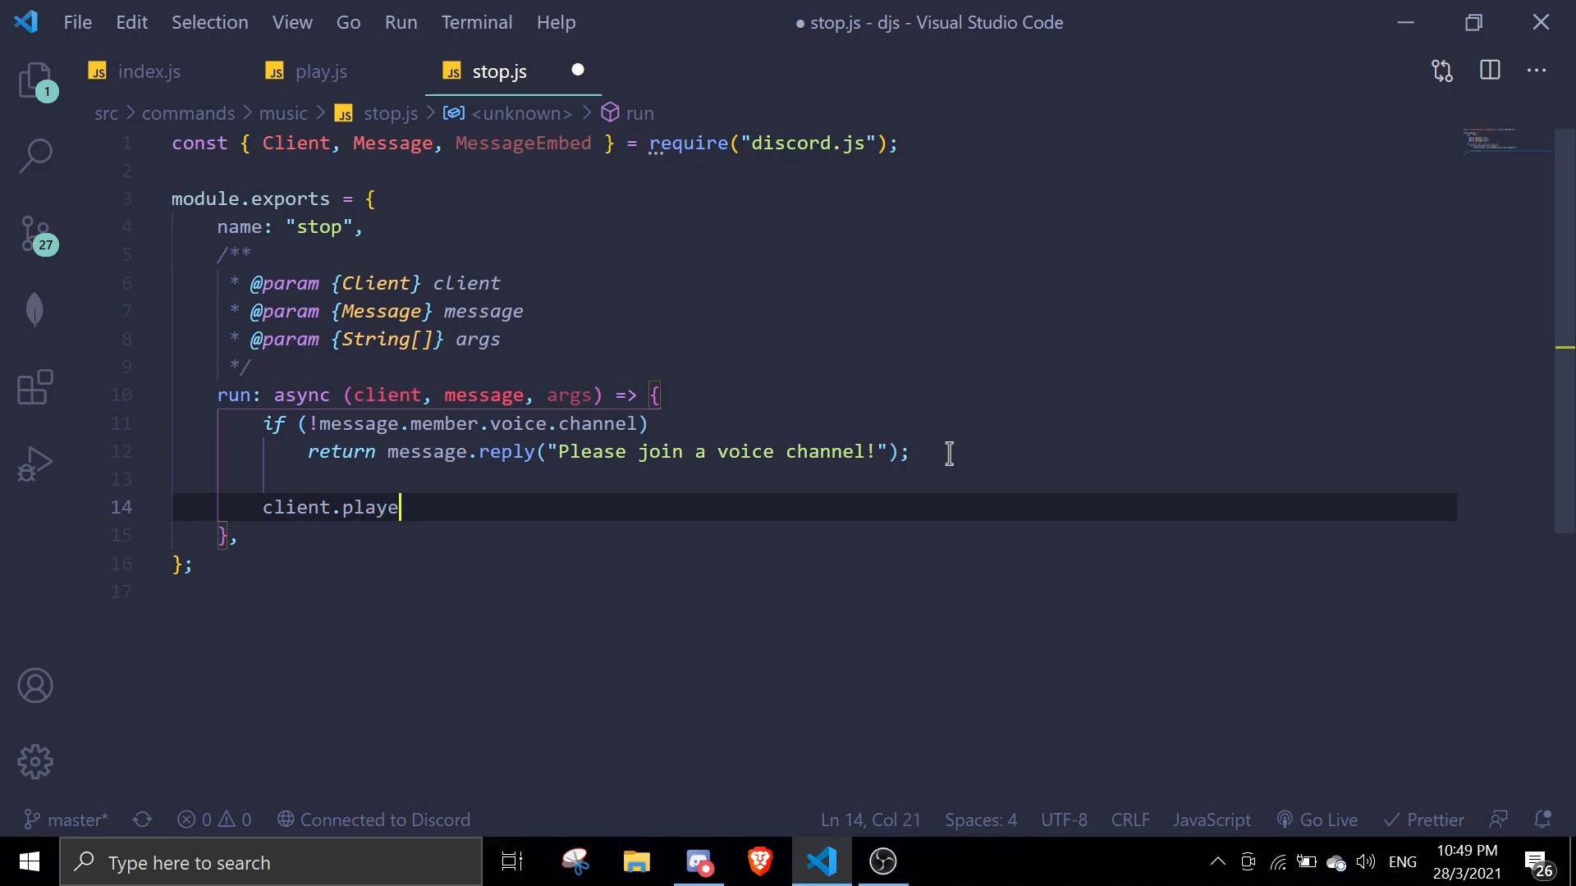
text(r.stop())
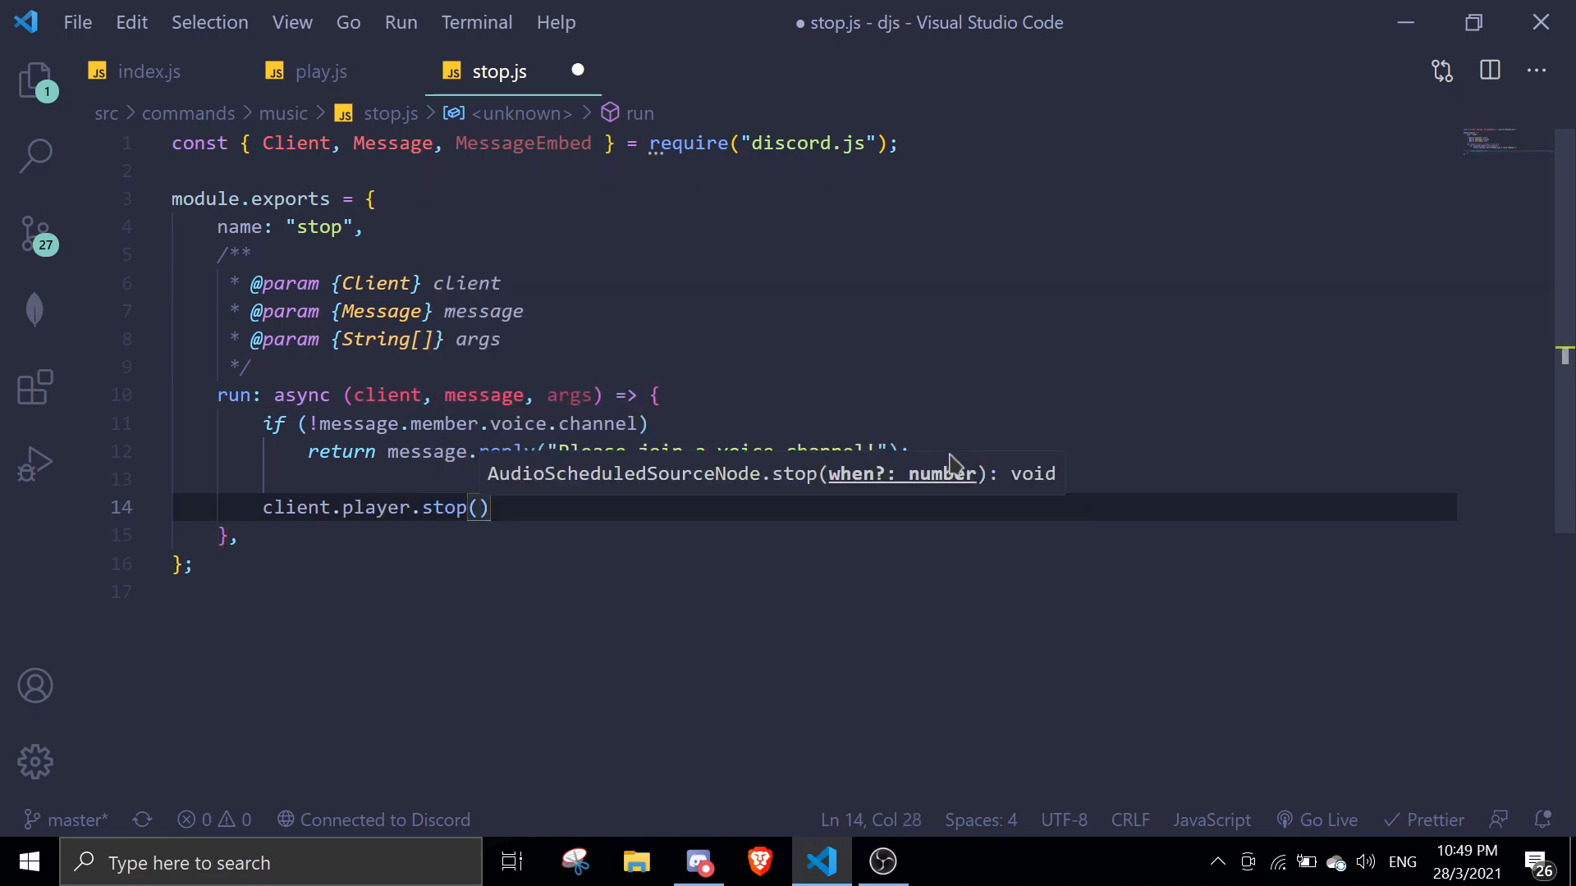
mouse_move(748, 458)
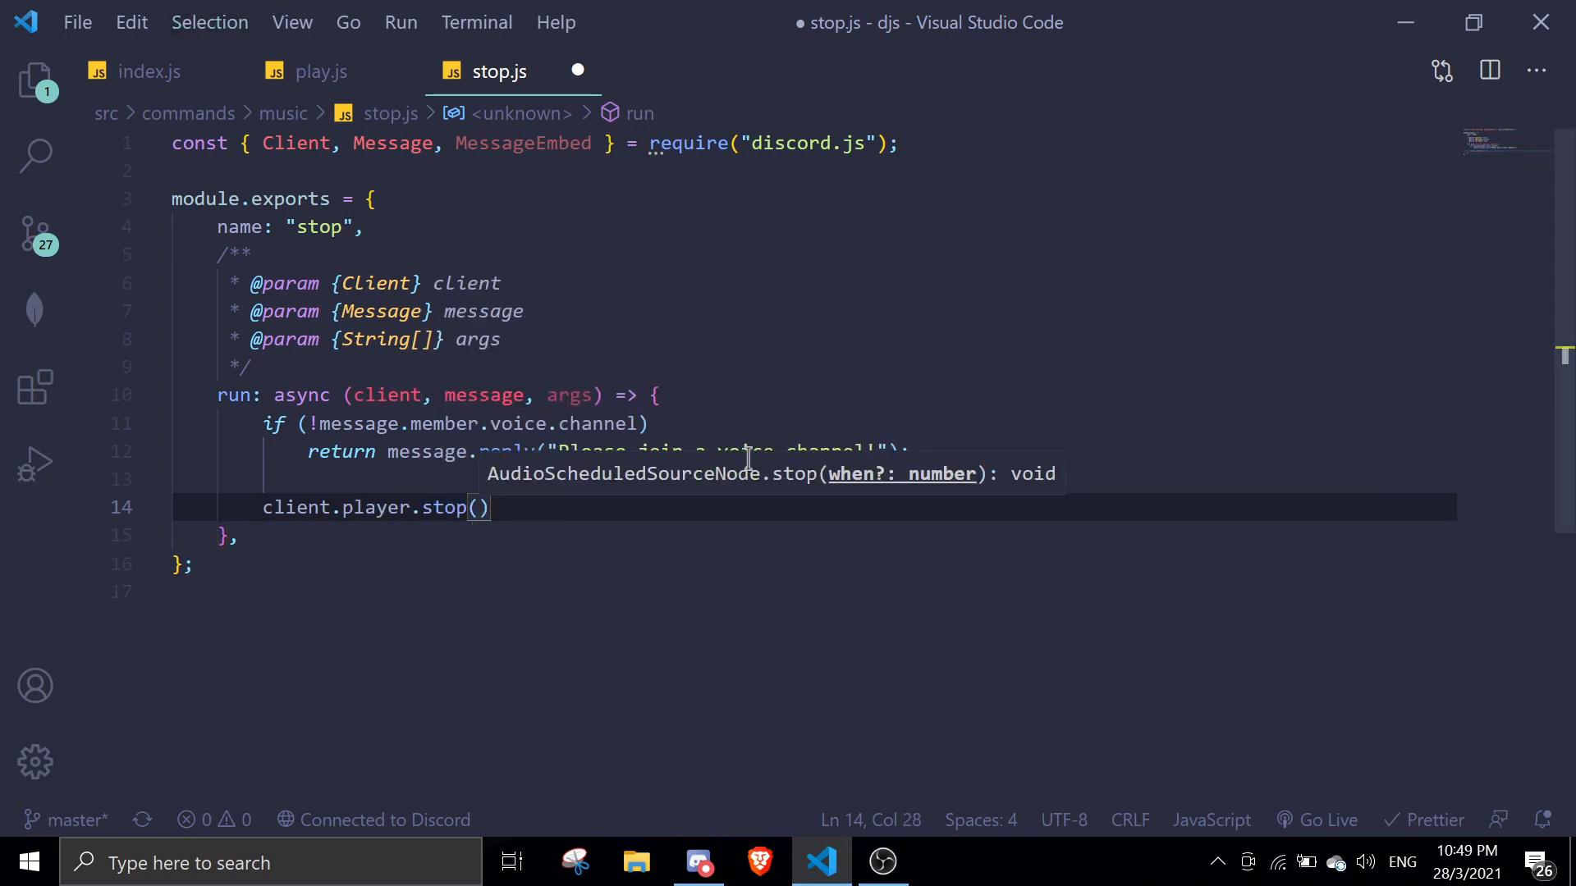
mouse_move(1060, 497)
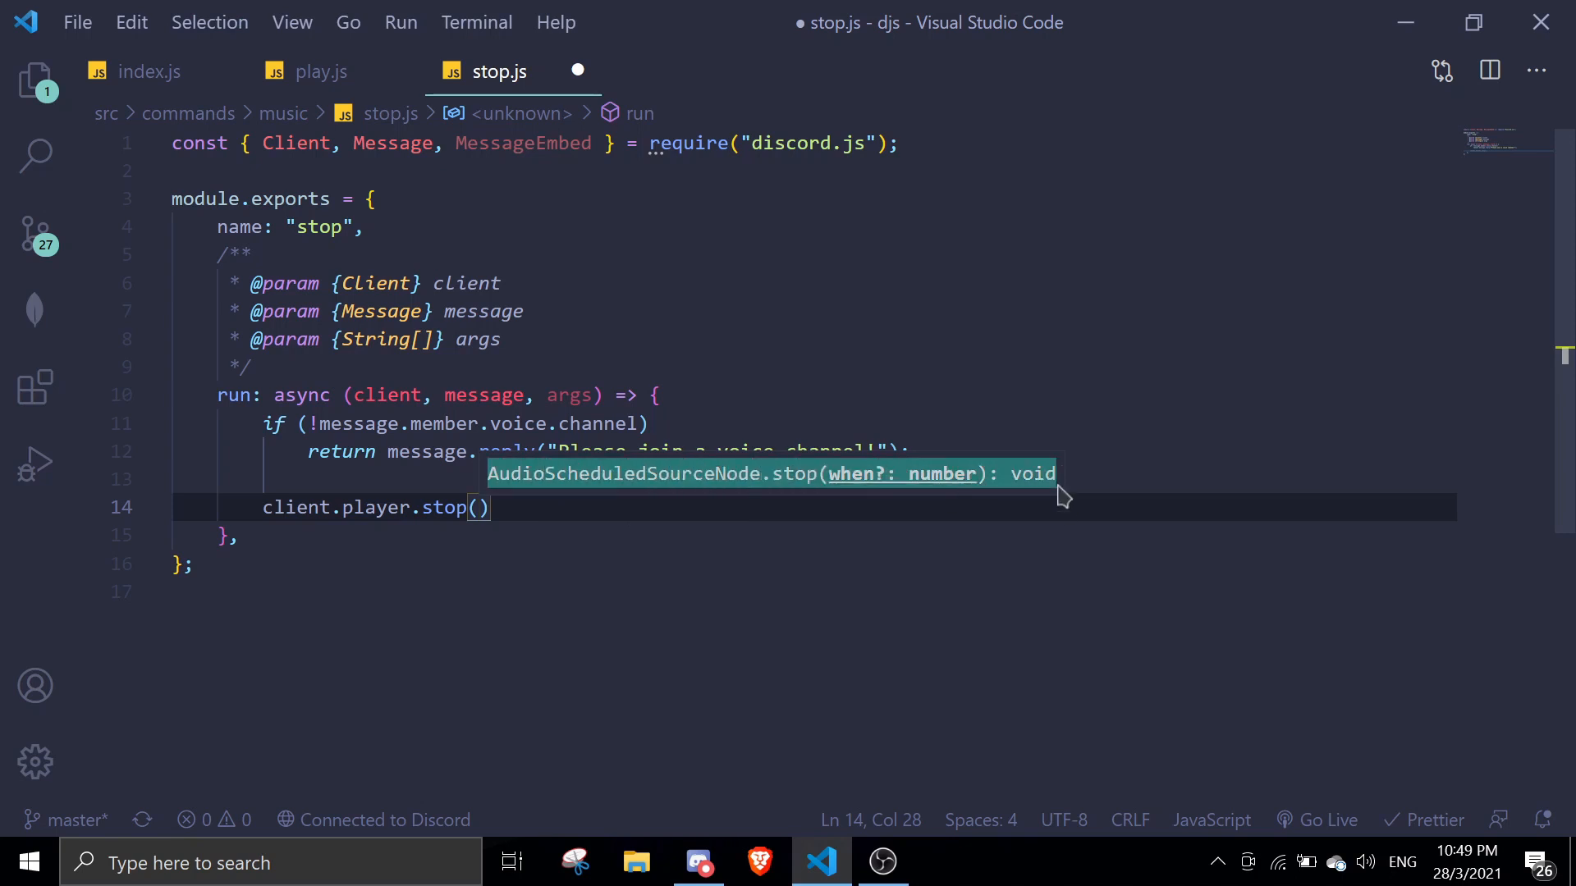
Close the playSong listener in index.js with a semicolon and finish stop.js with client.player.stop(message).
click(141, 71)
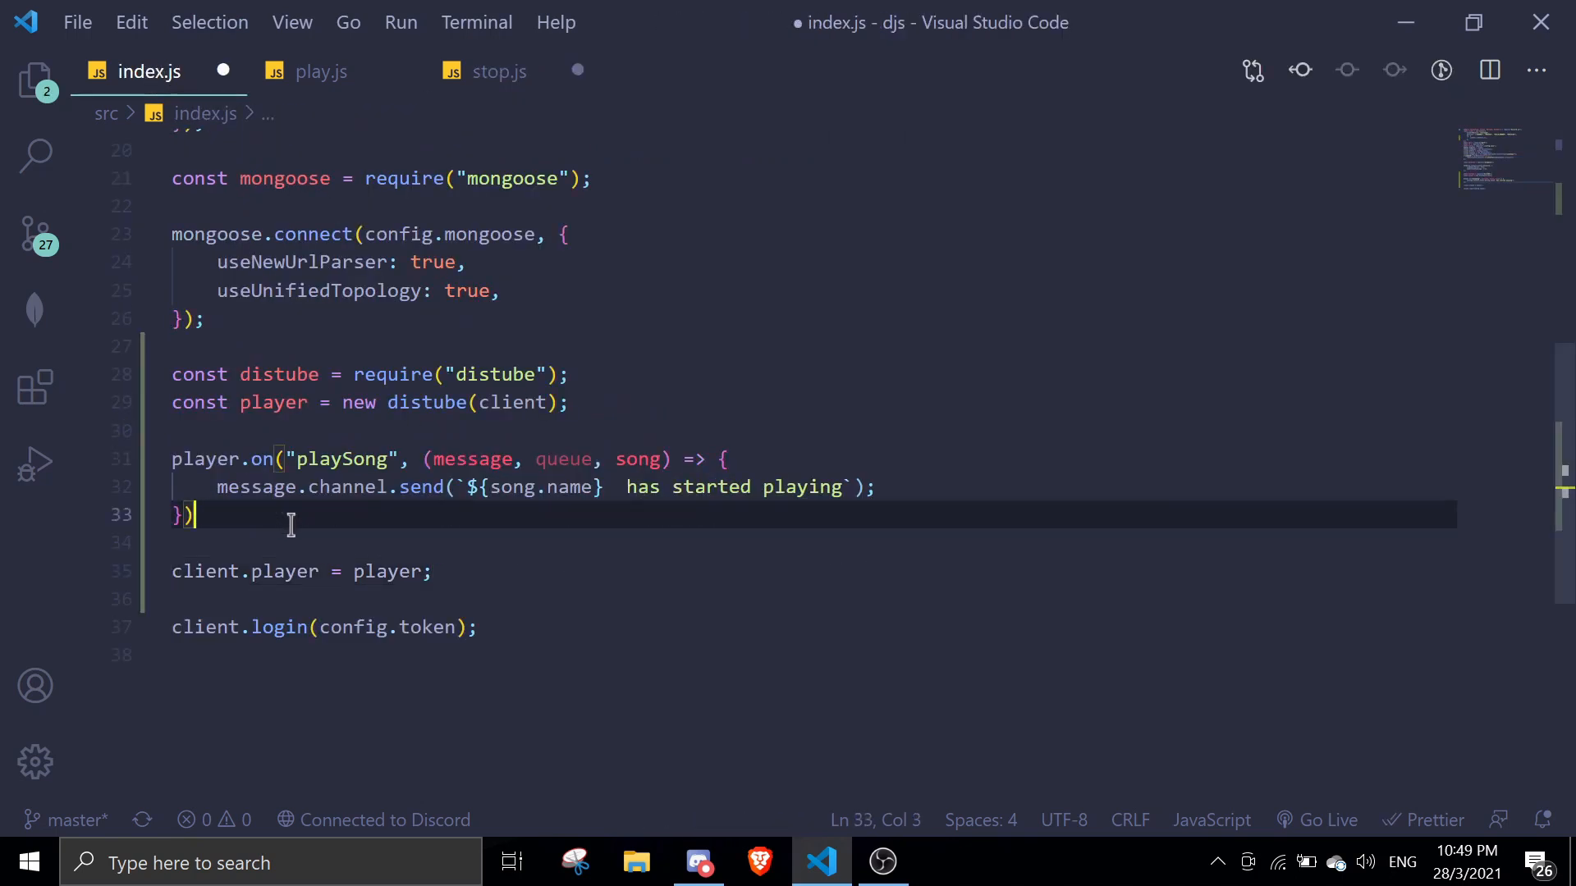
text(.)
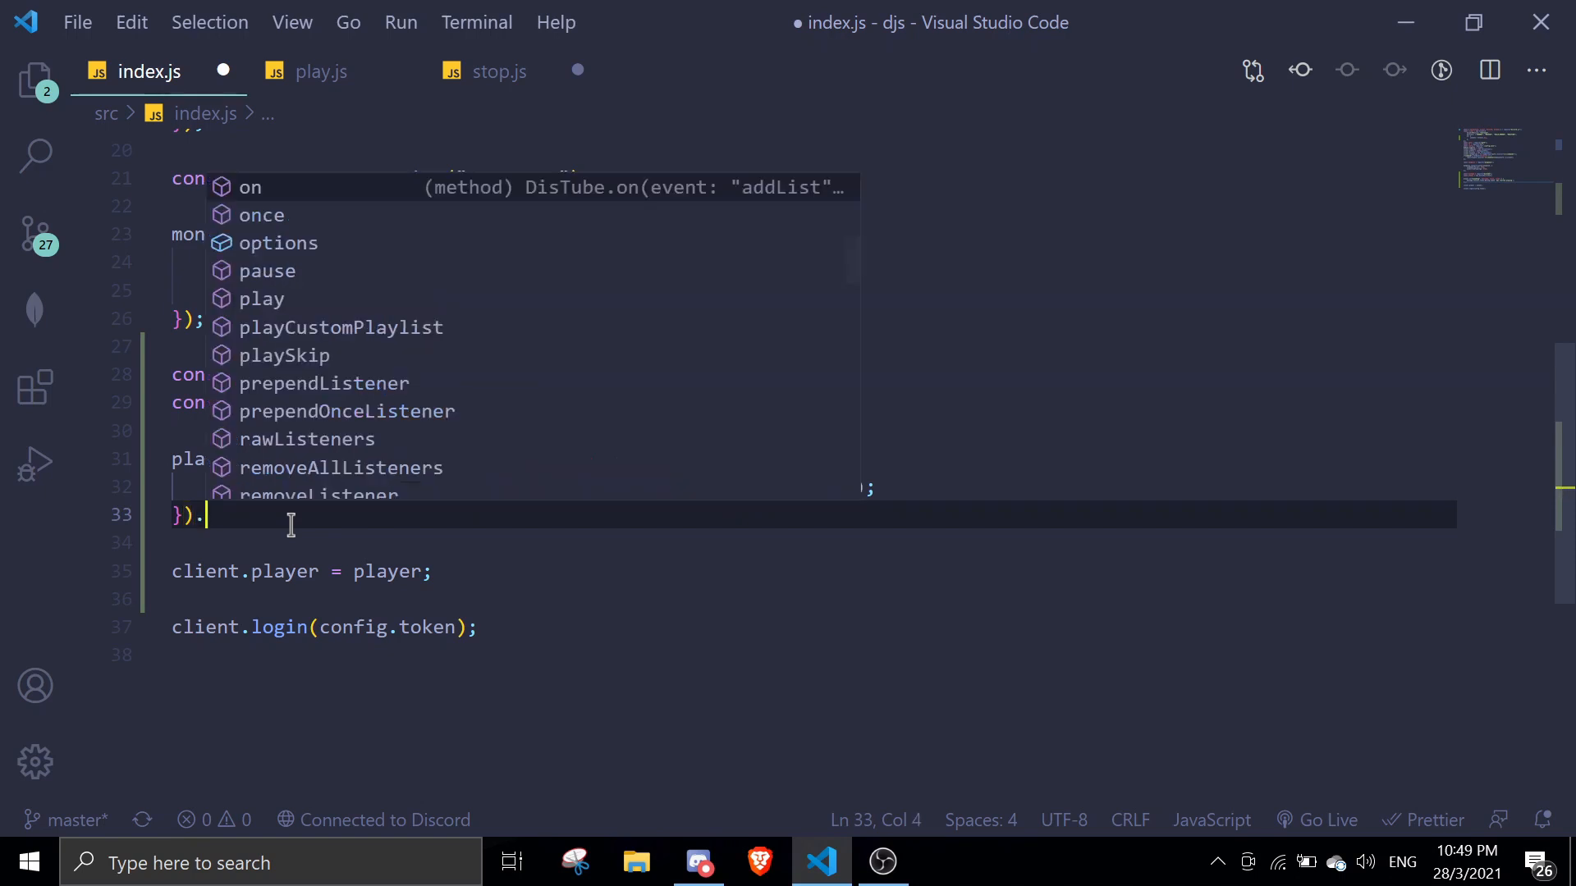
mouse_move(297, 402)
text(;)
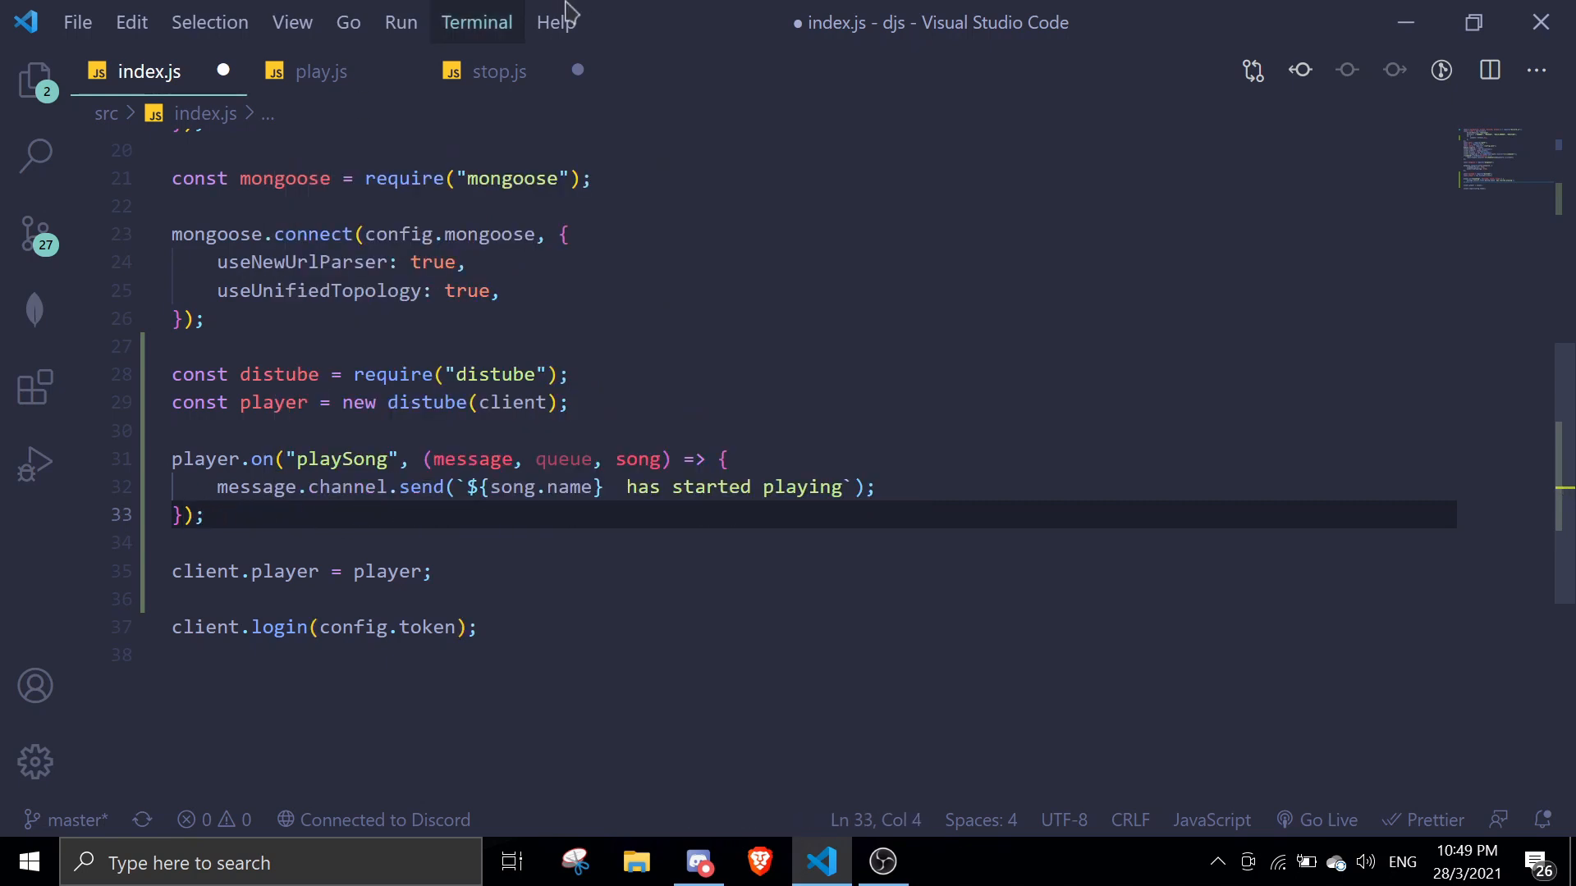
click(499, 71)
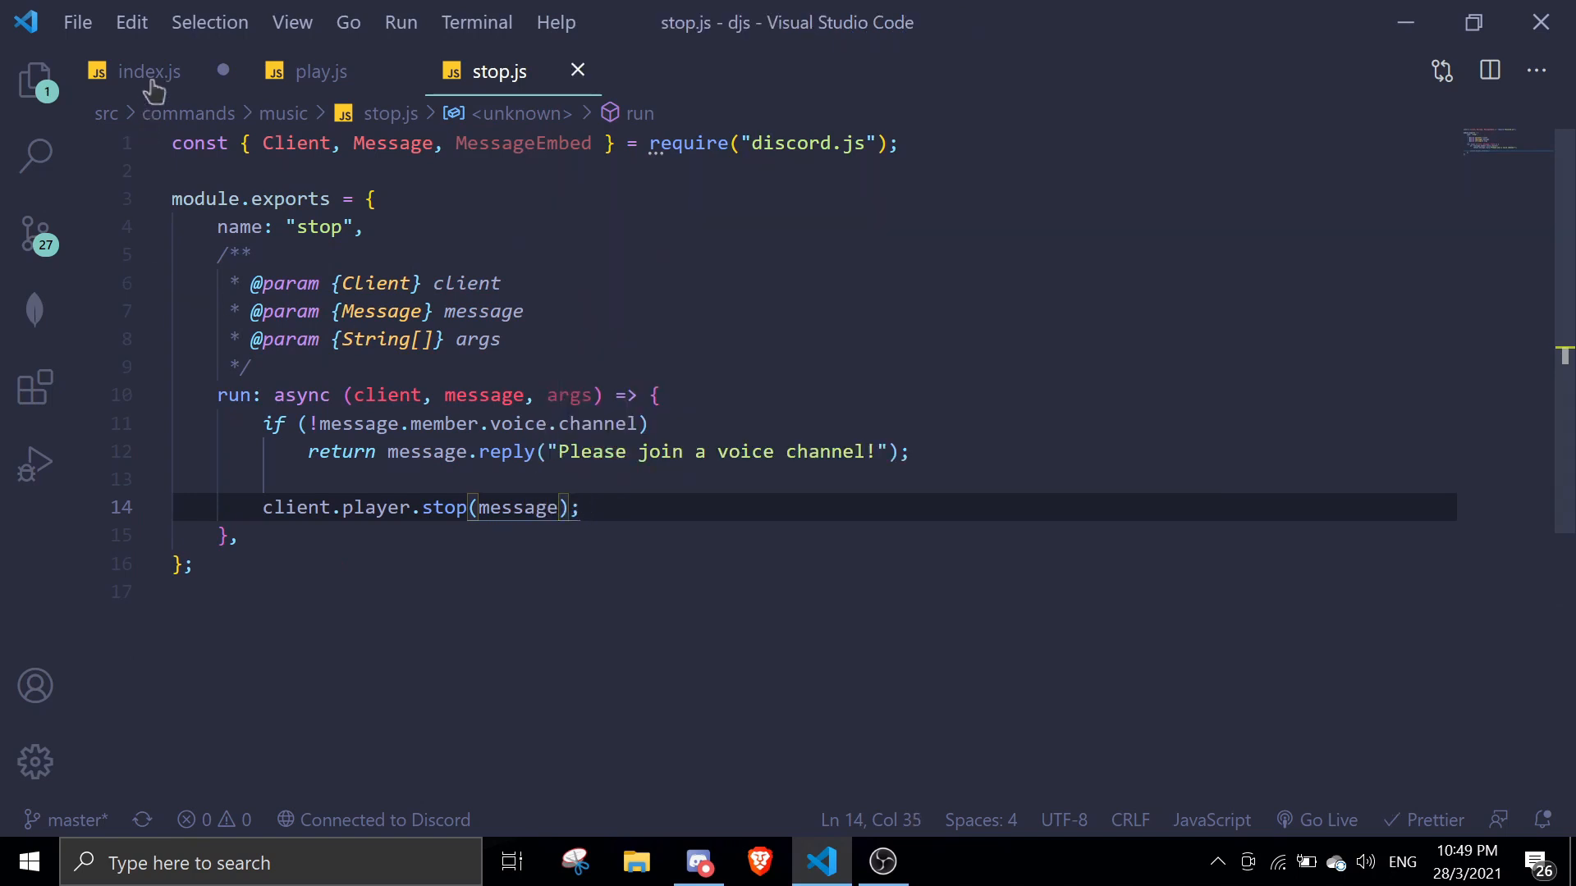
Save index.js and restart the bot so play.js and stop.js load and it reports online.
click(149, 71)
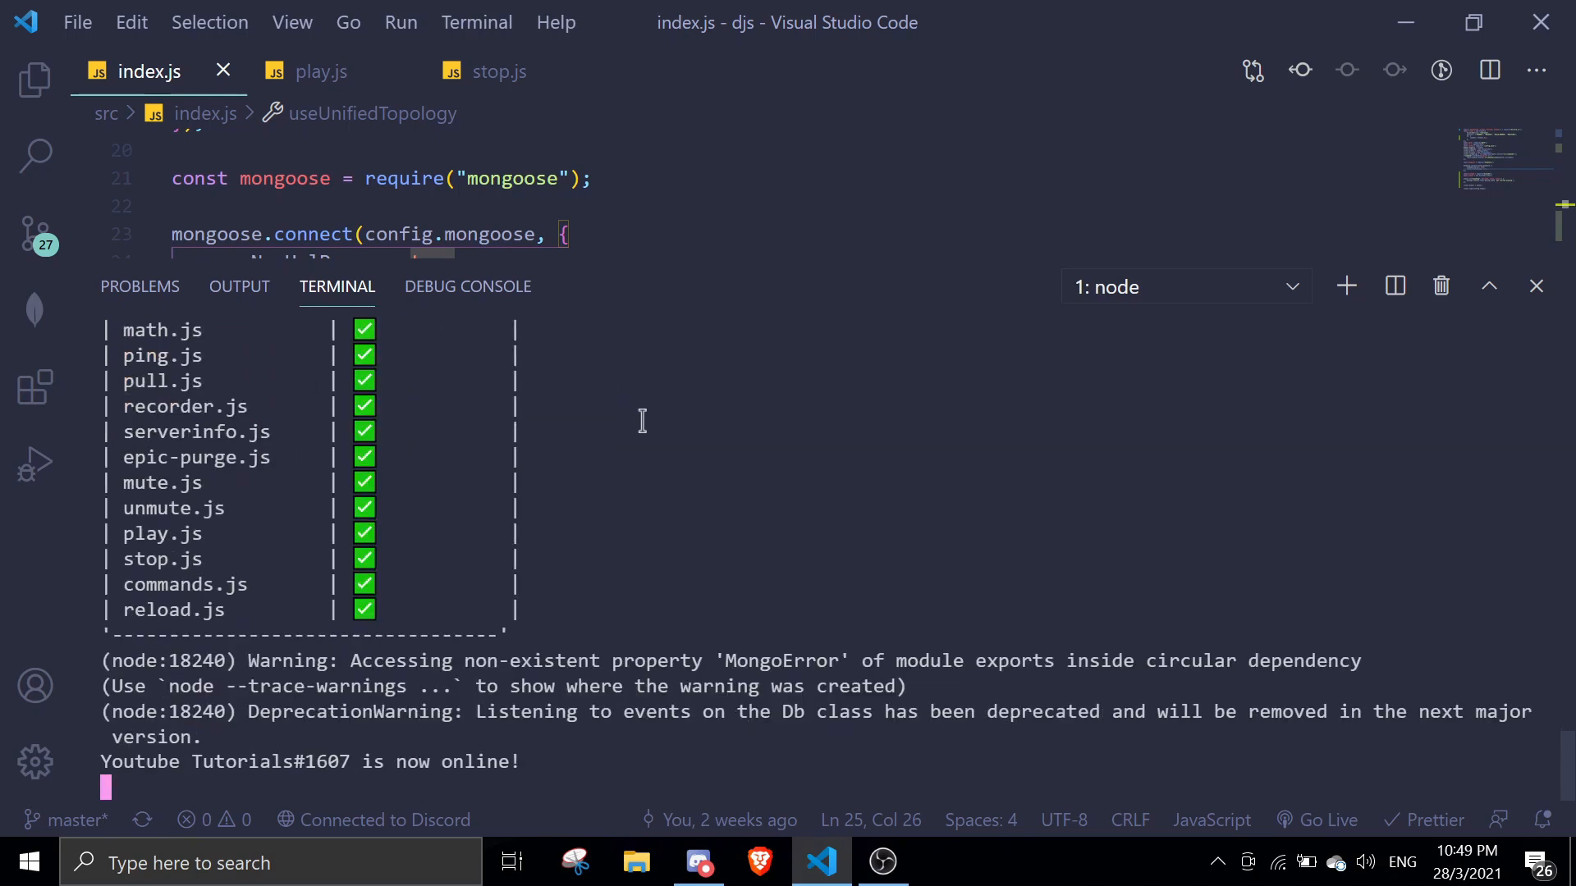
Send y!play ncs in Discord's #commands channel so the bot announces the NCS song.
click(698, 862)
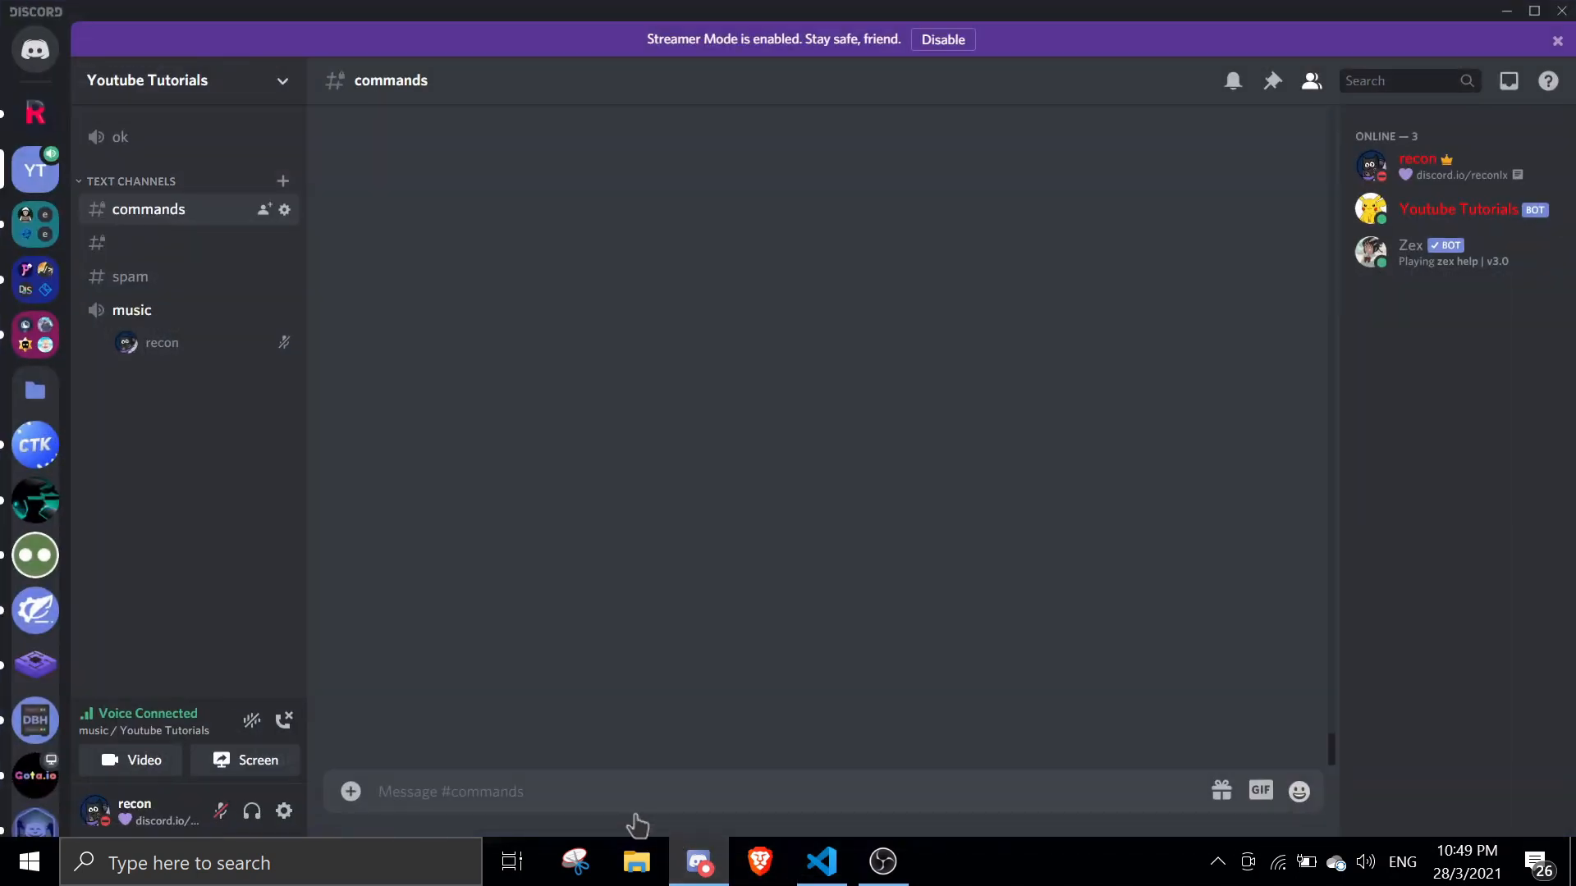
mouse_move(191, 351)
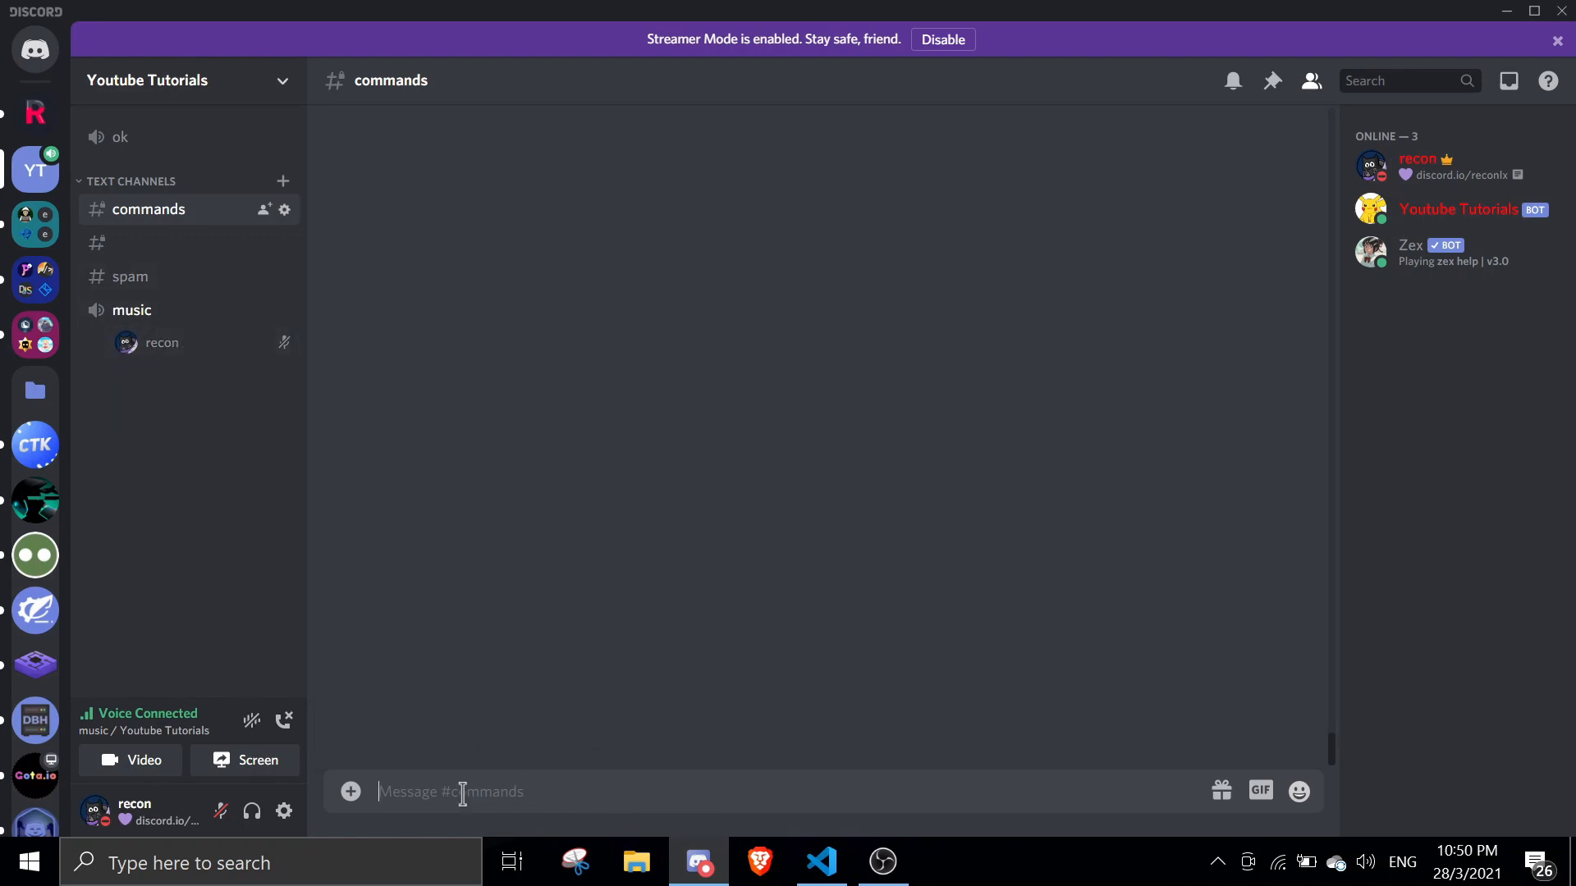
click(880, 862)
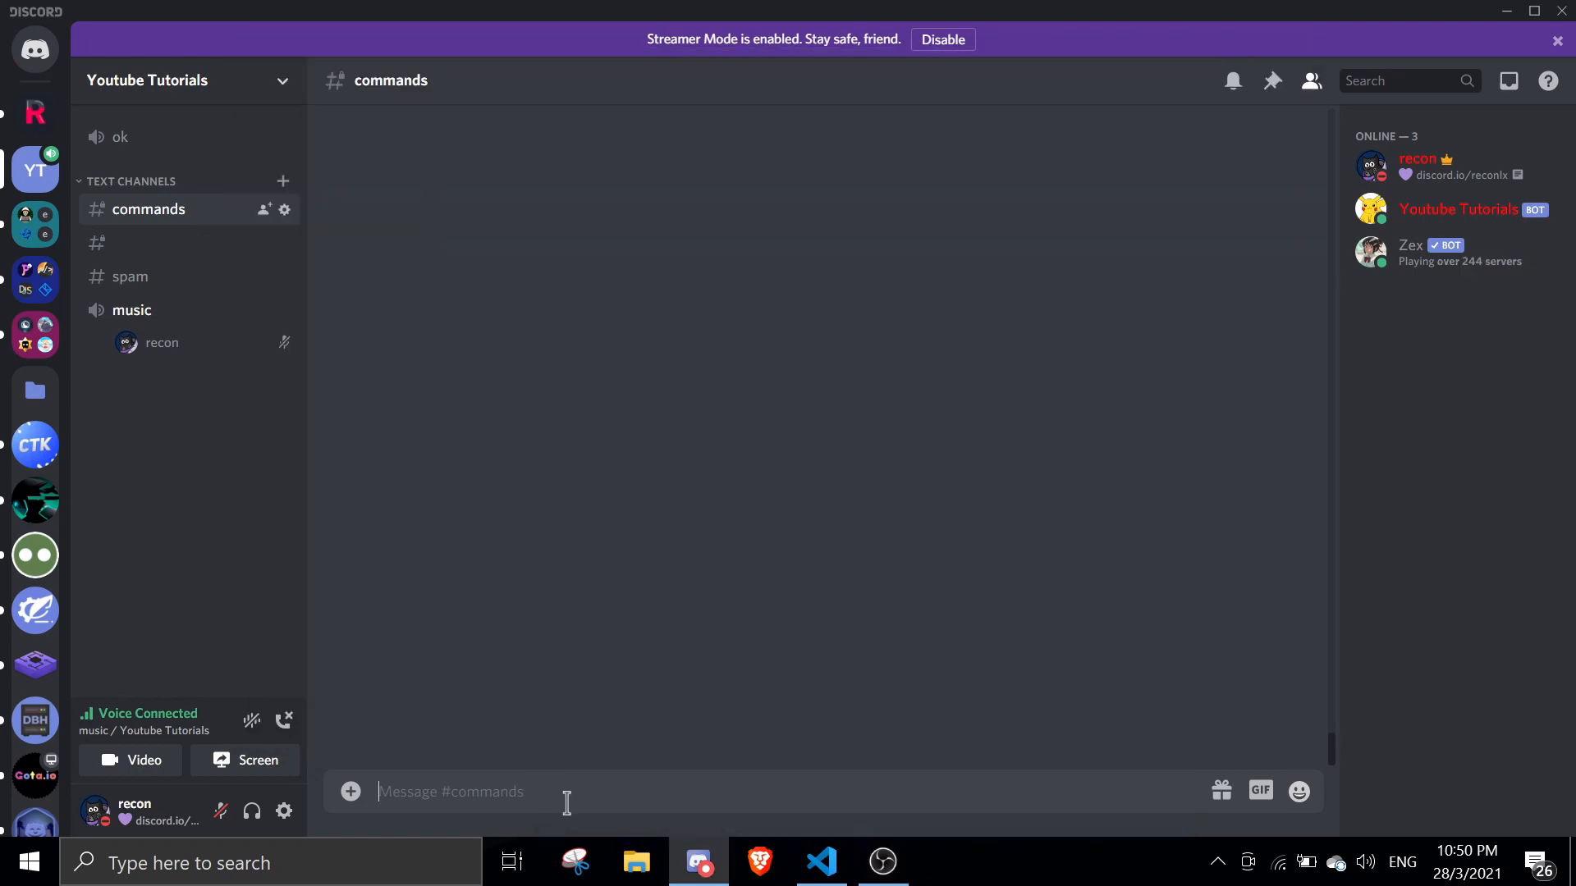
text(y!play)
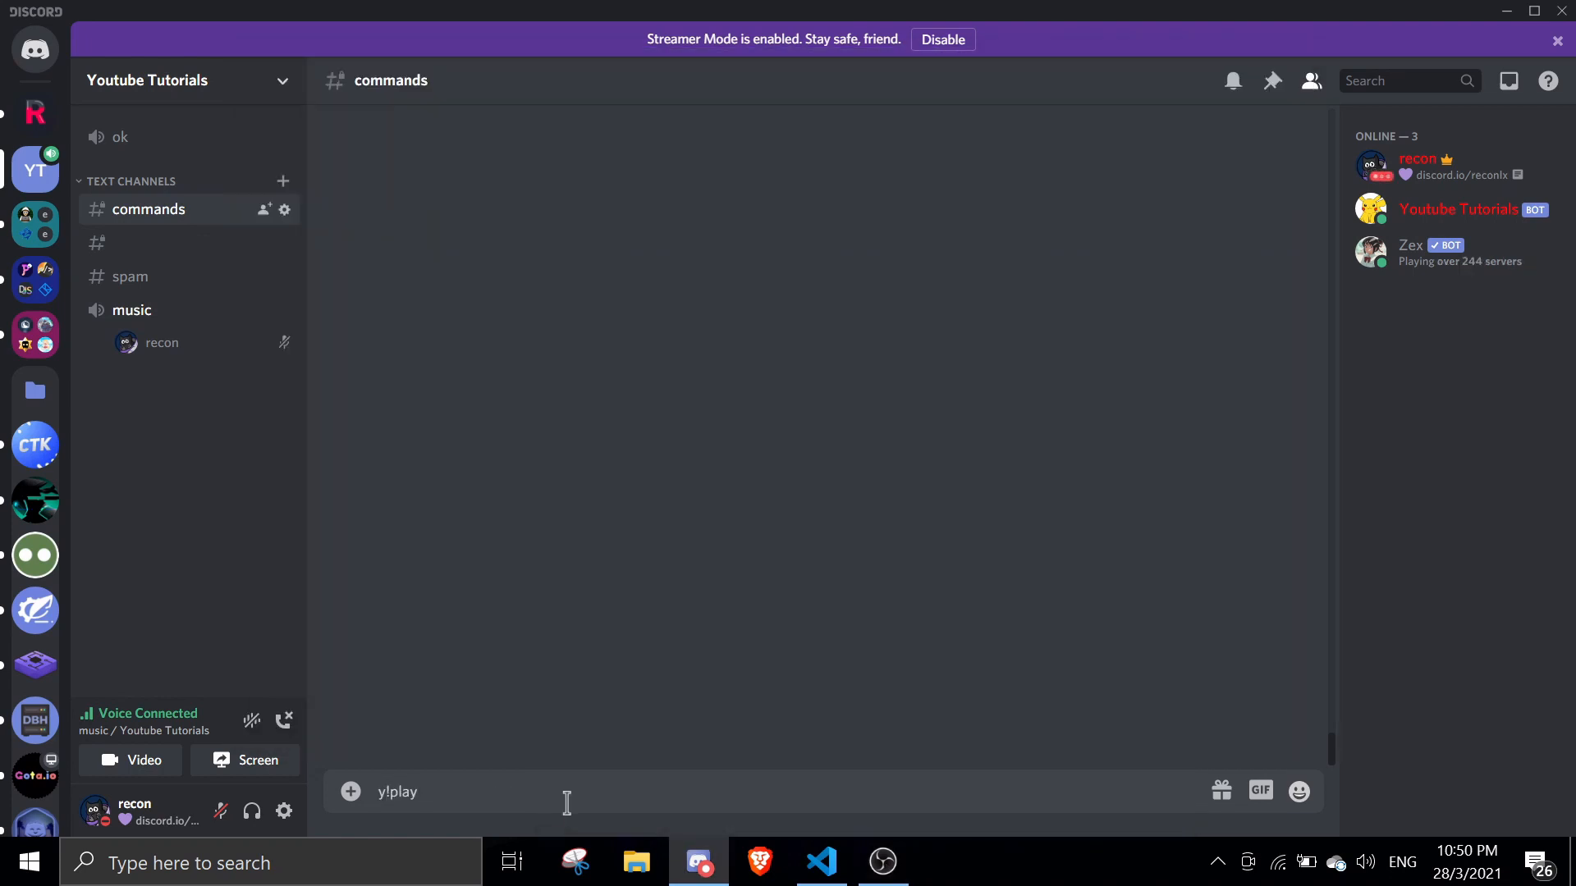
text(nvc)
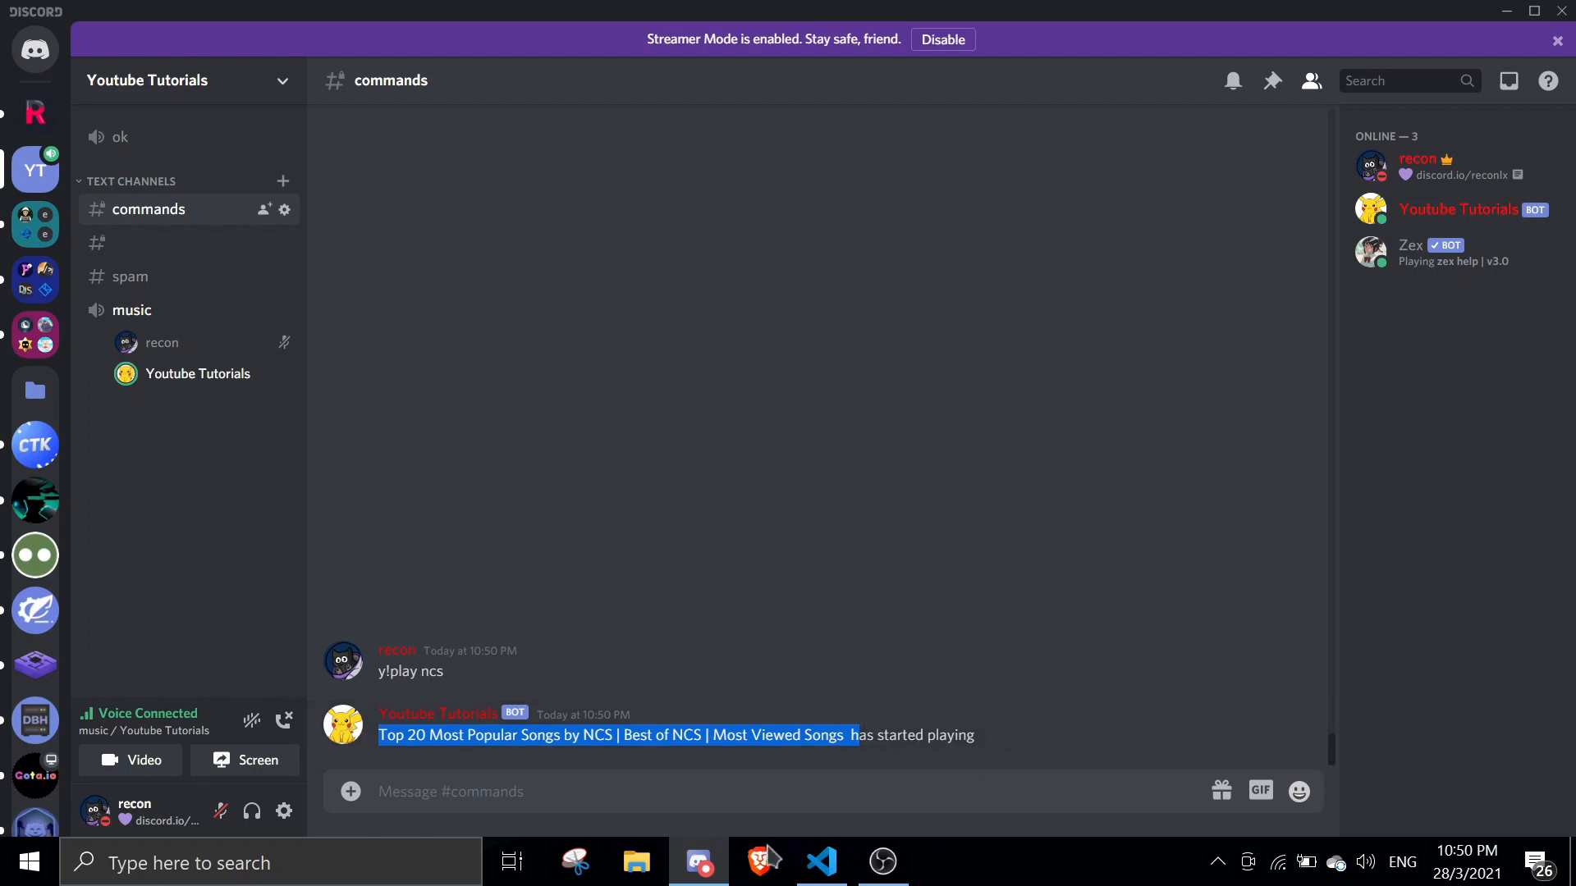
Return to VS Code and hide the terminal so the playSong listener code is fully visible.
click(821, 862)
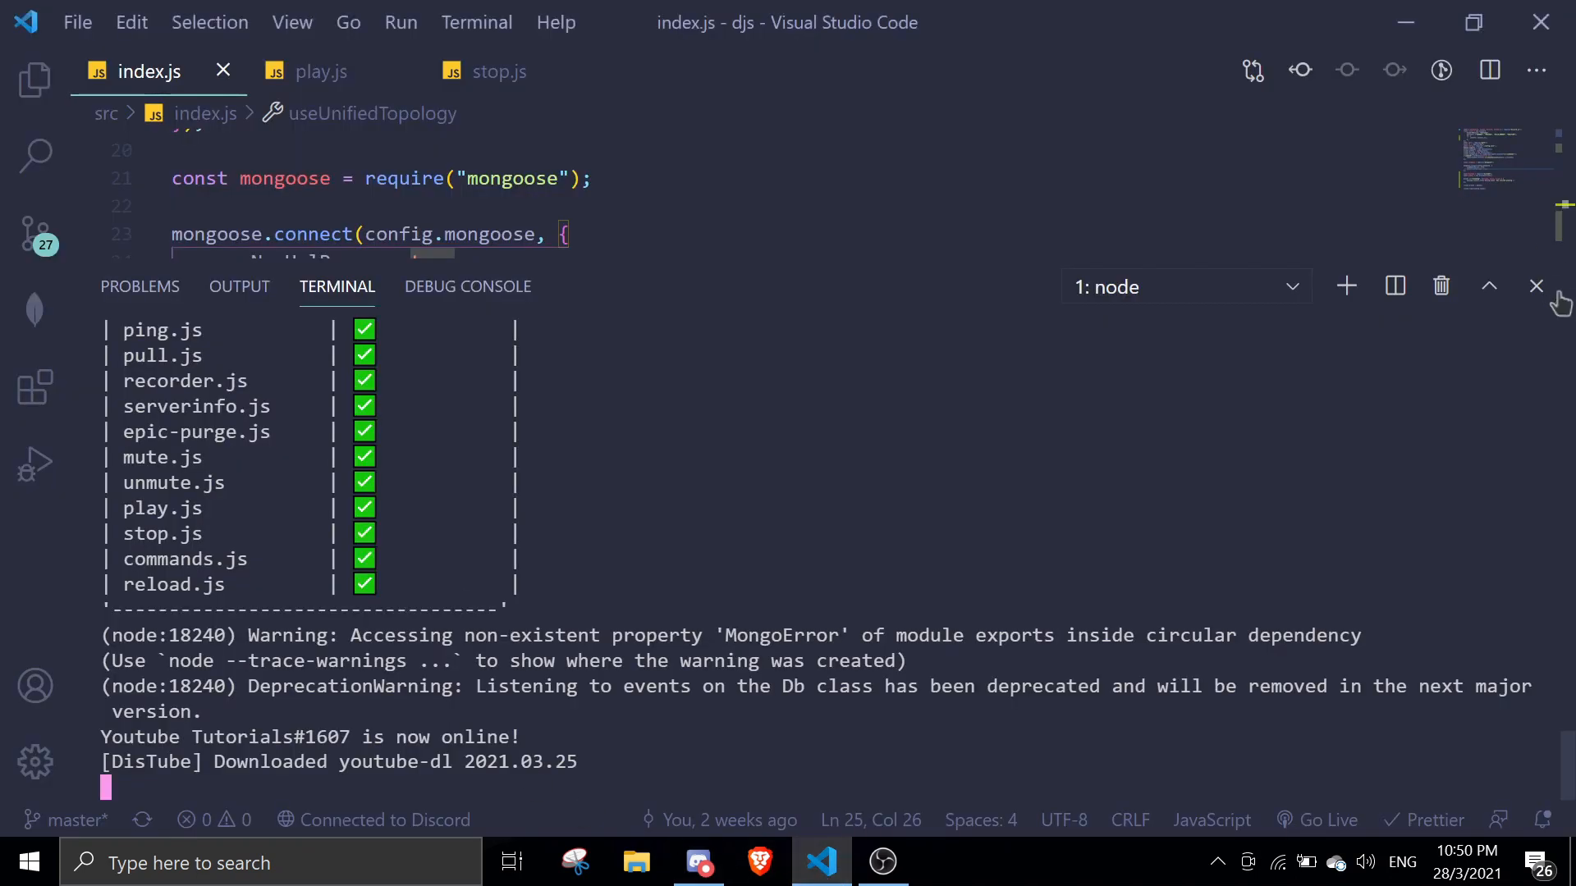
click(1537, 286)
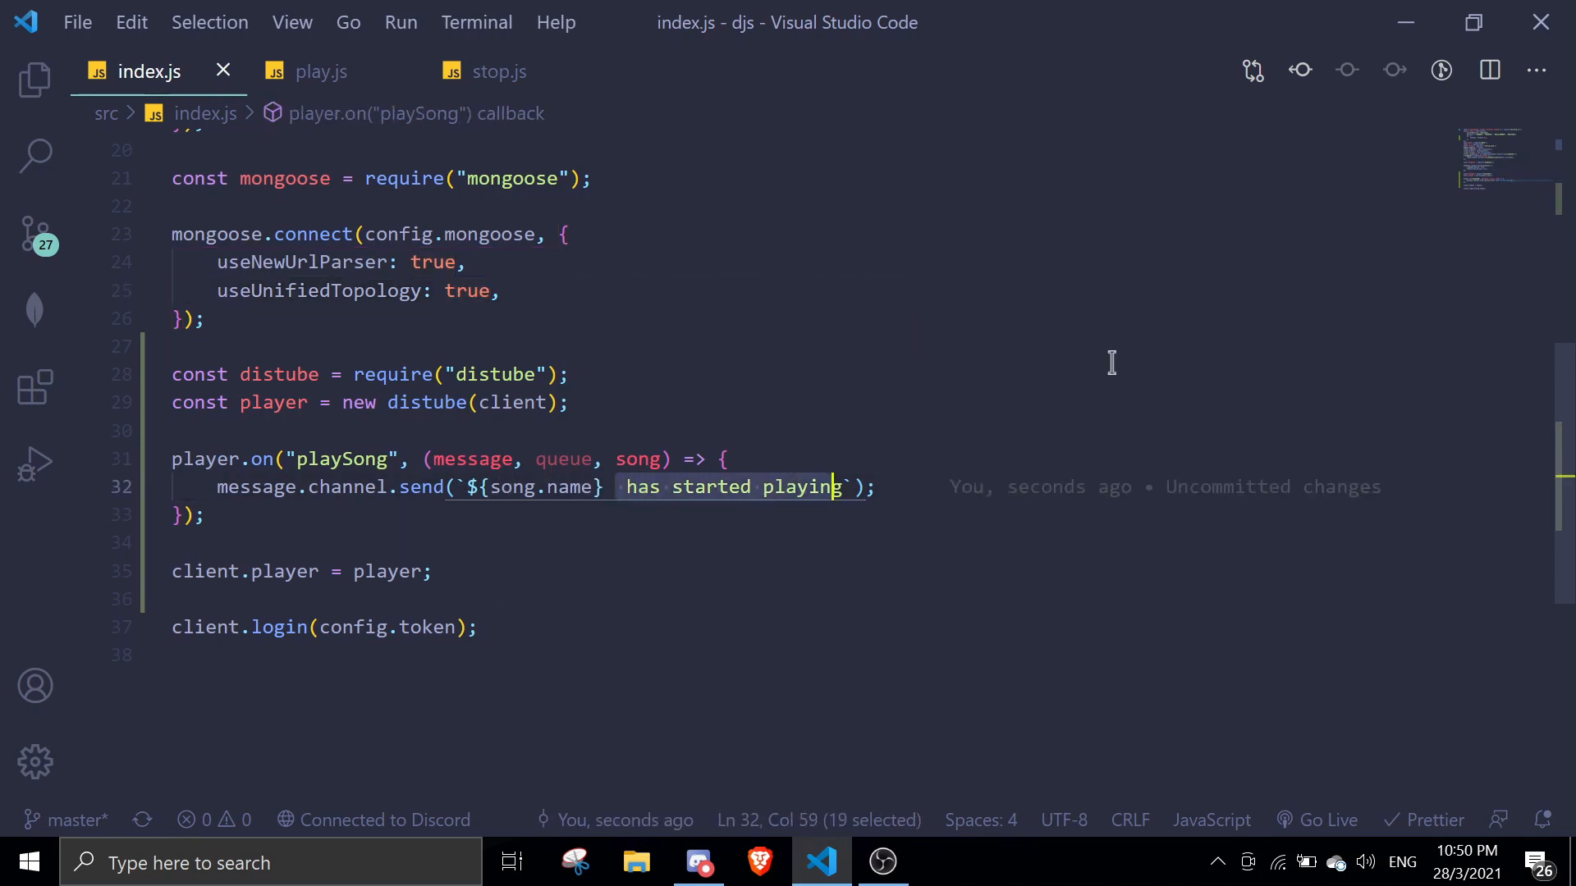
click(698, 862)
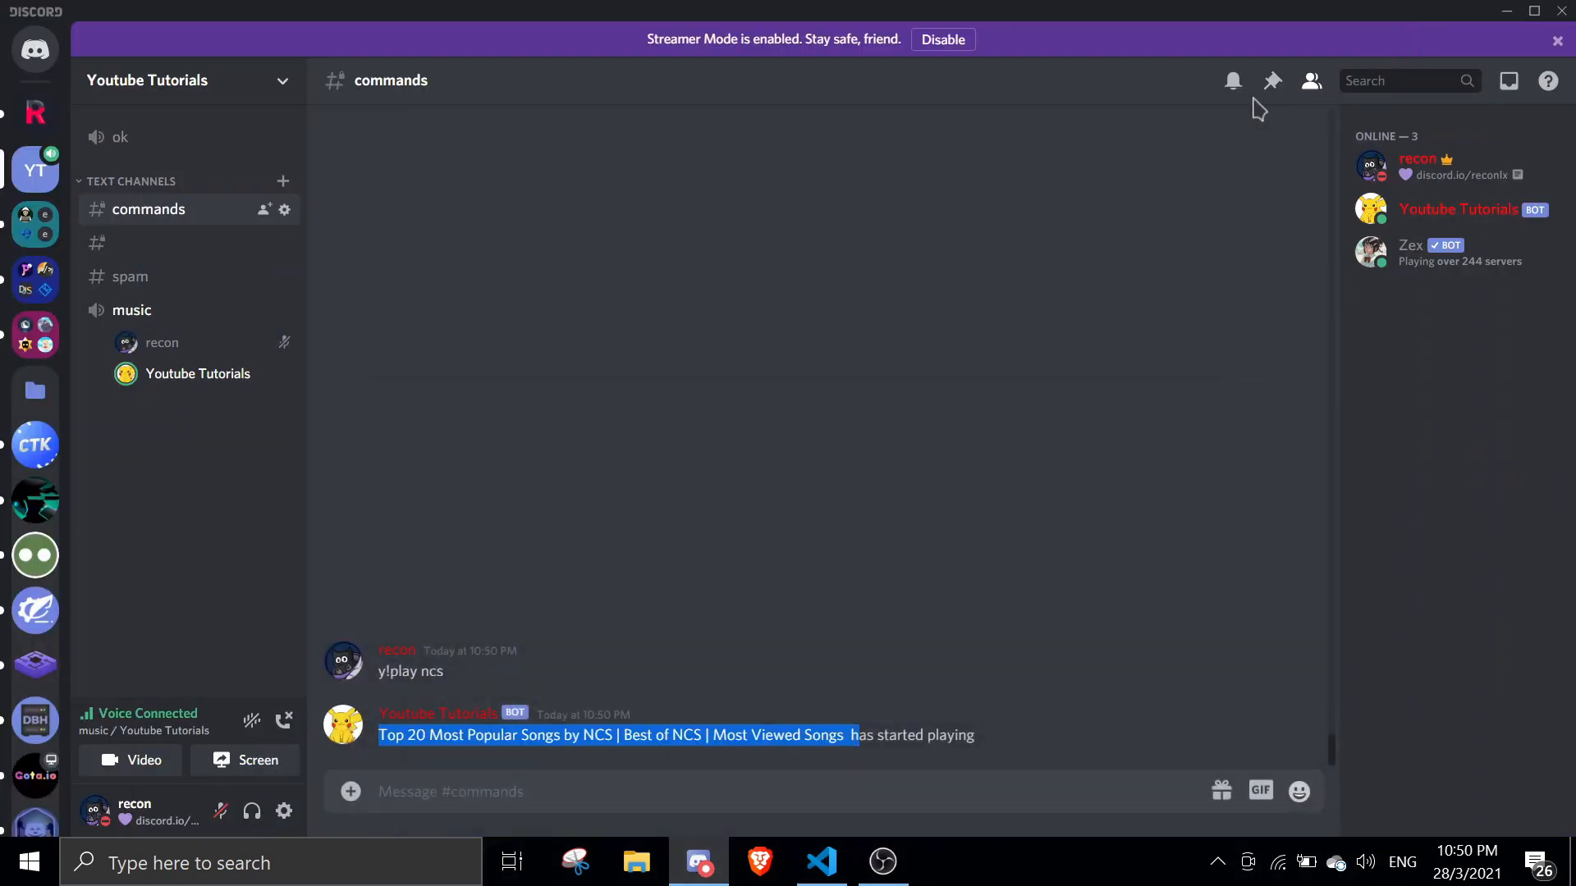
click(881, 862)
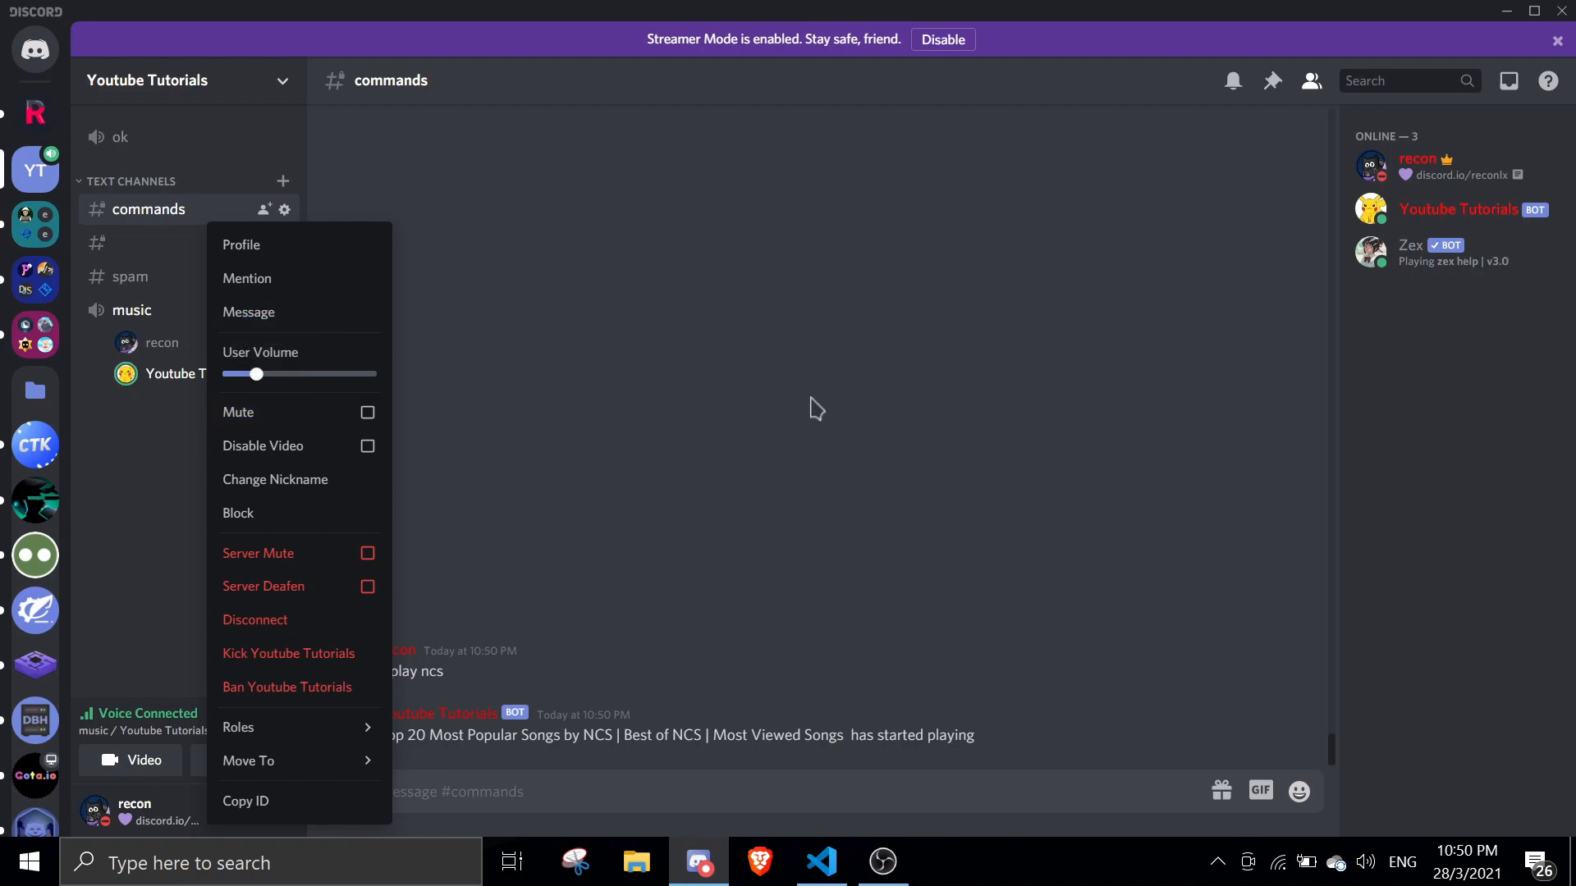
click(815, 407)
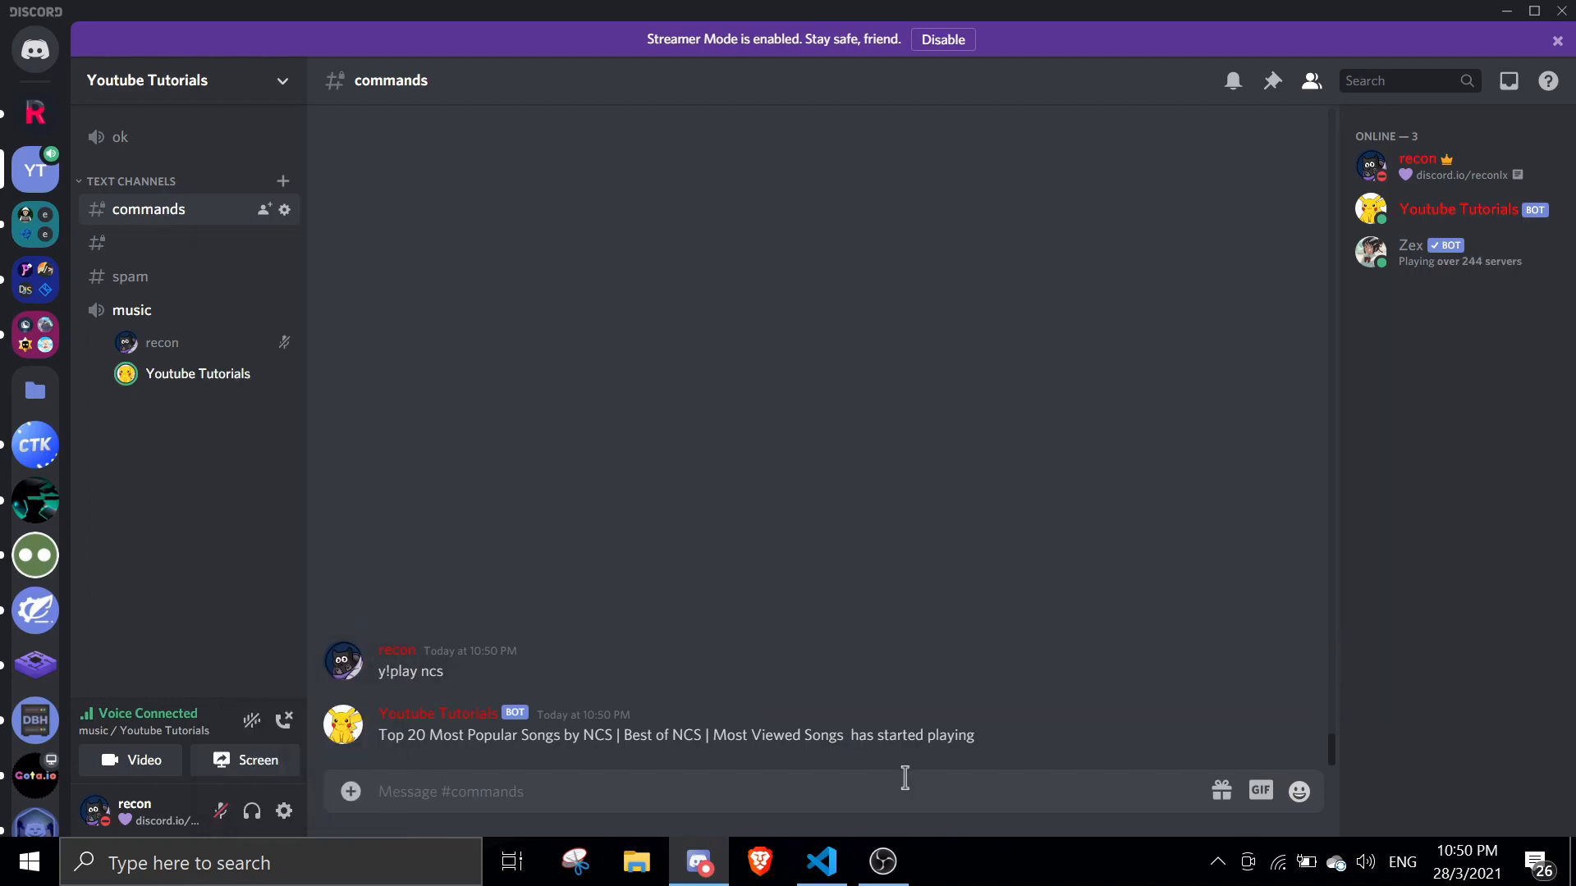
mouse_move(686, 735)
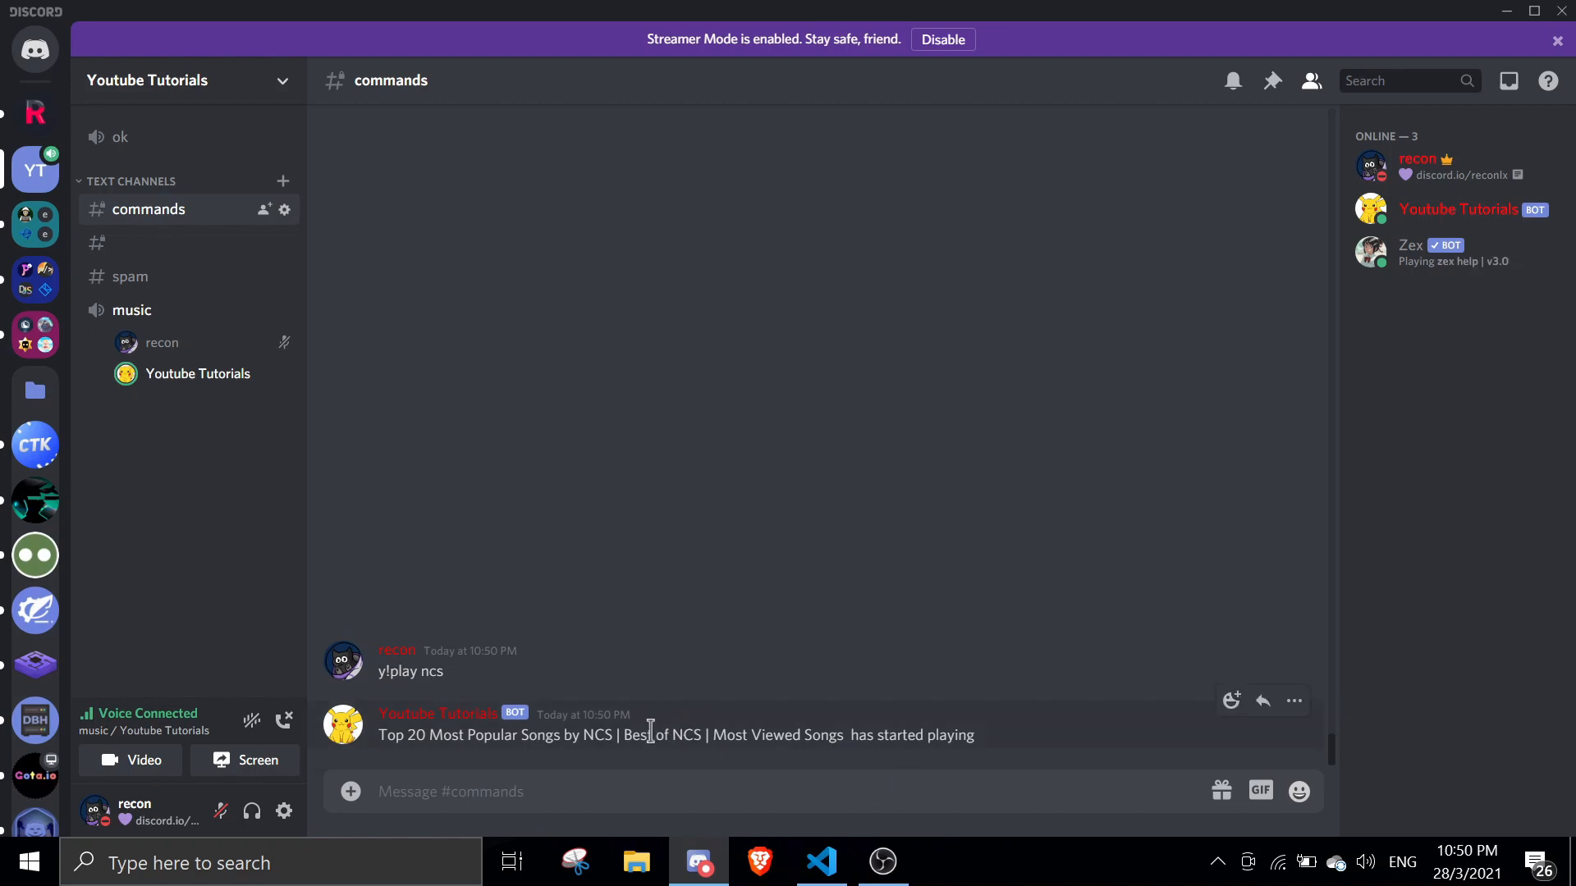
mouse_move(420, 683)
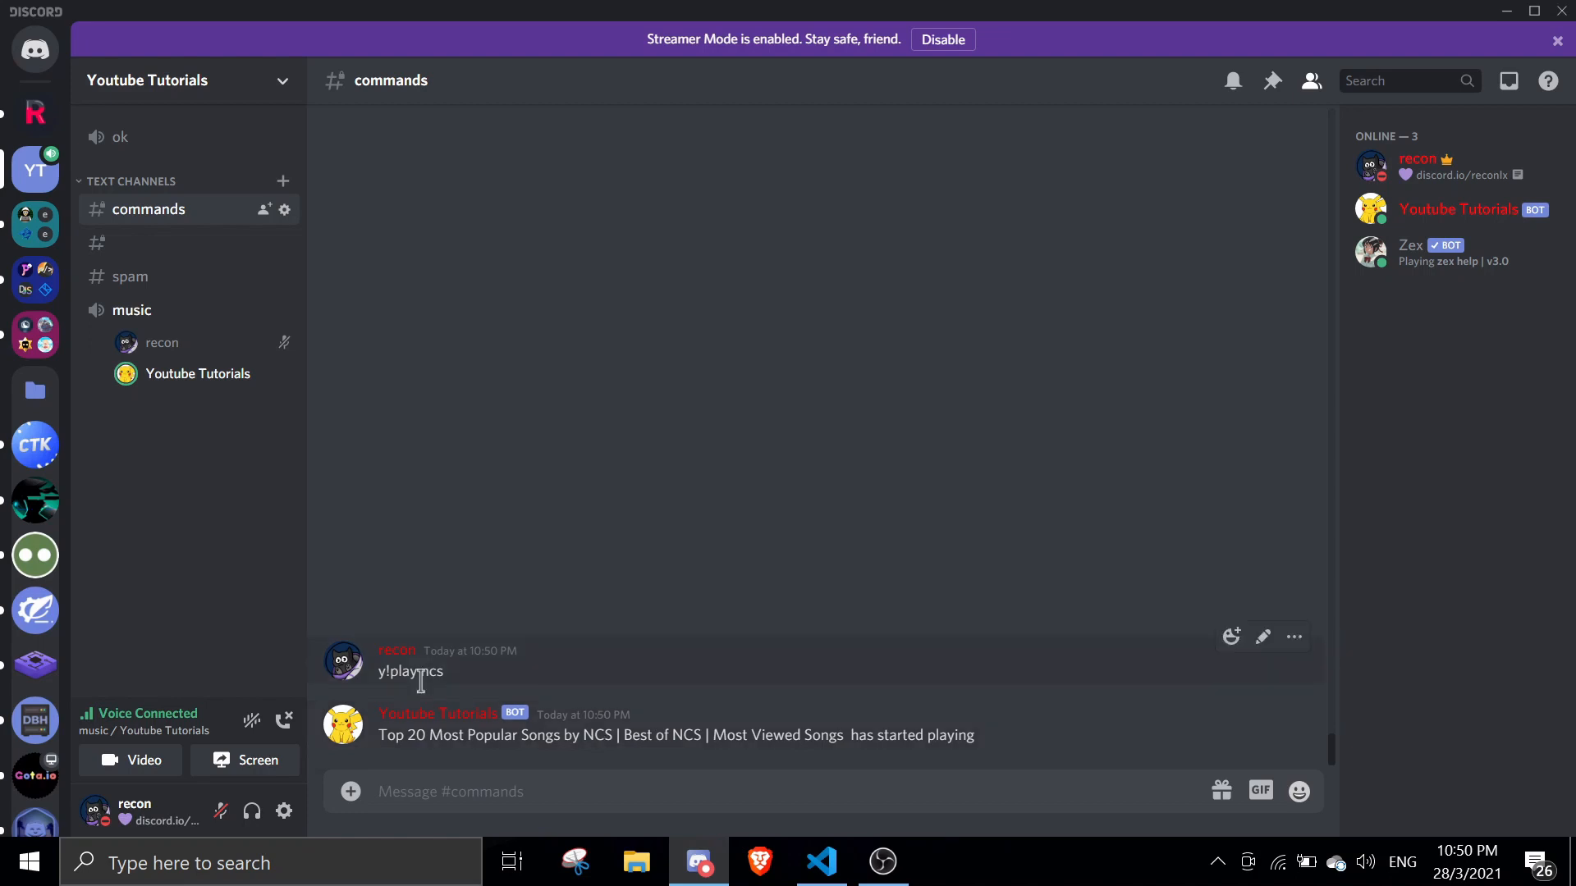
mouse_move(965, 739)
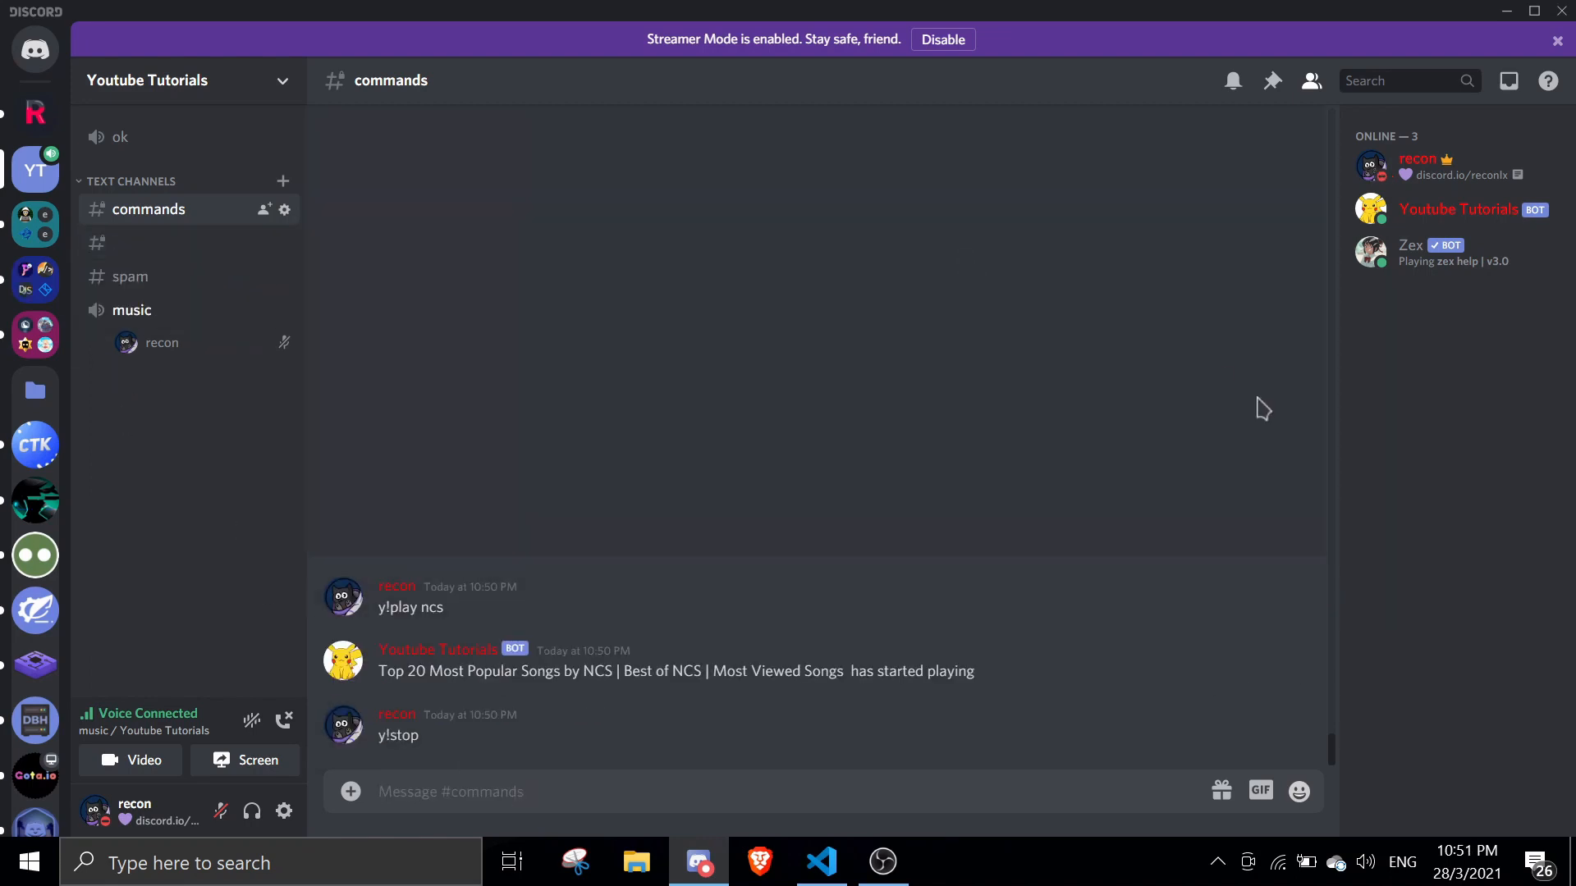
mouse_move(994, 686)
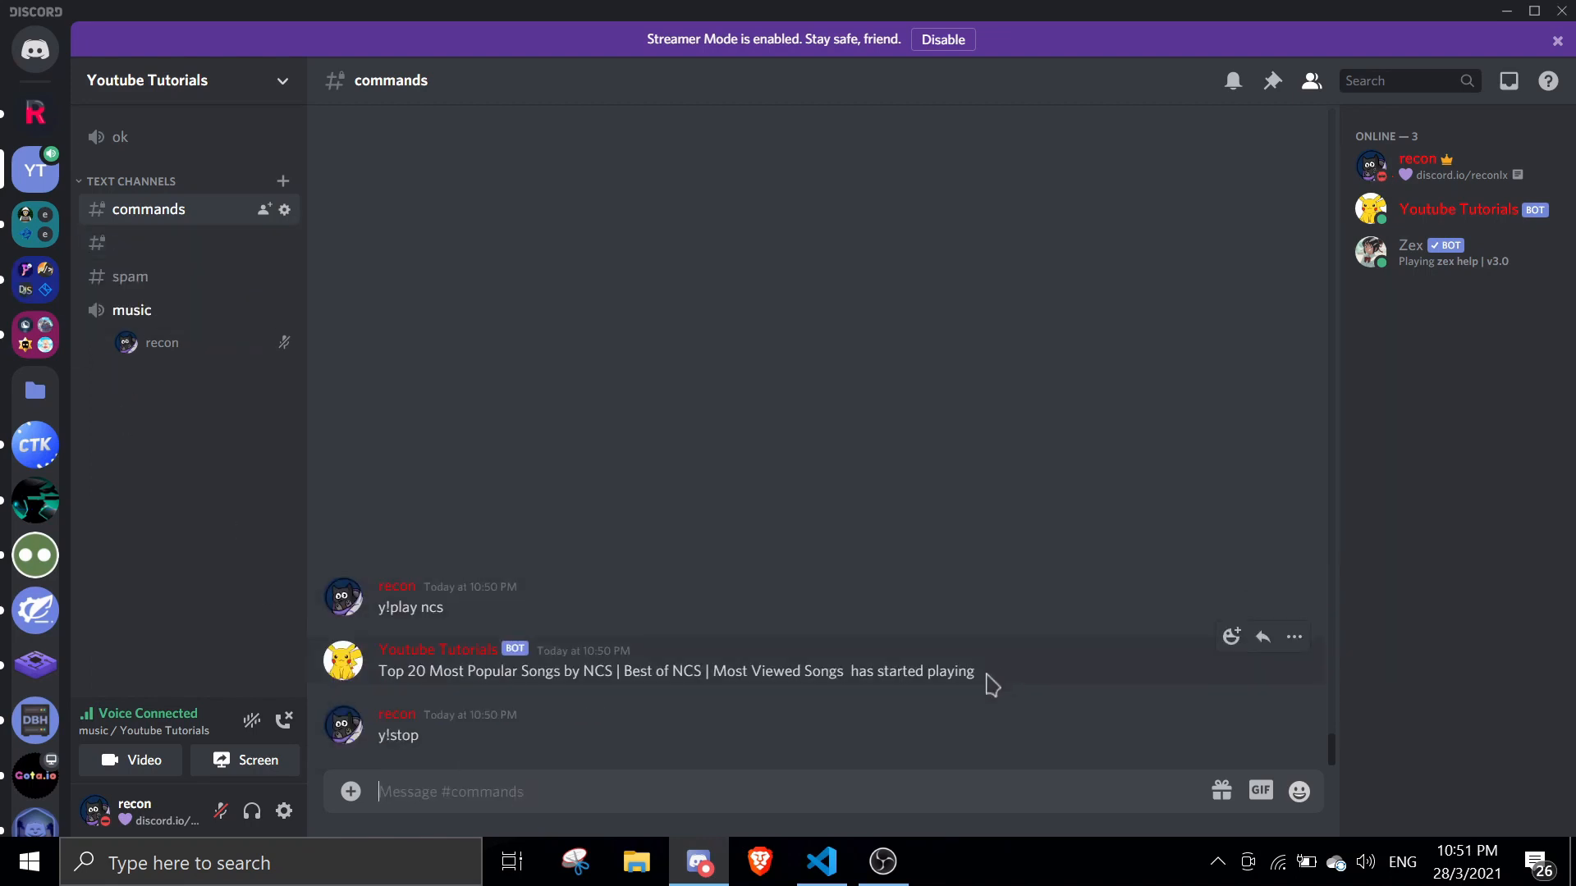
mouse_move(894, 745)
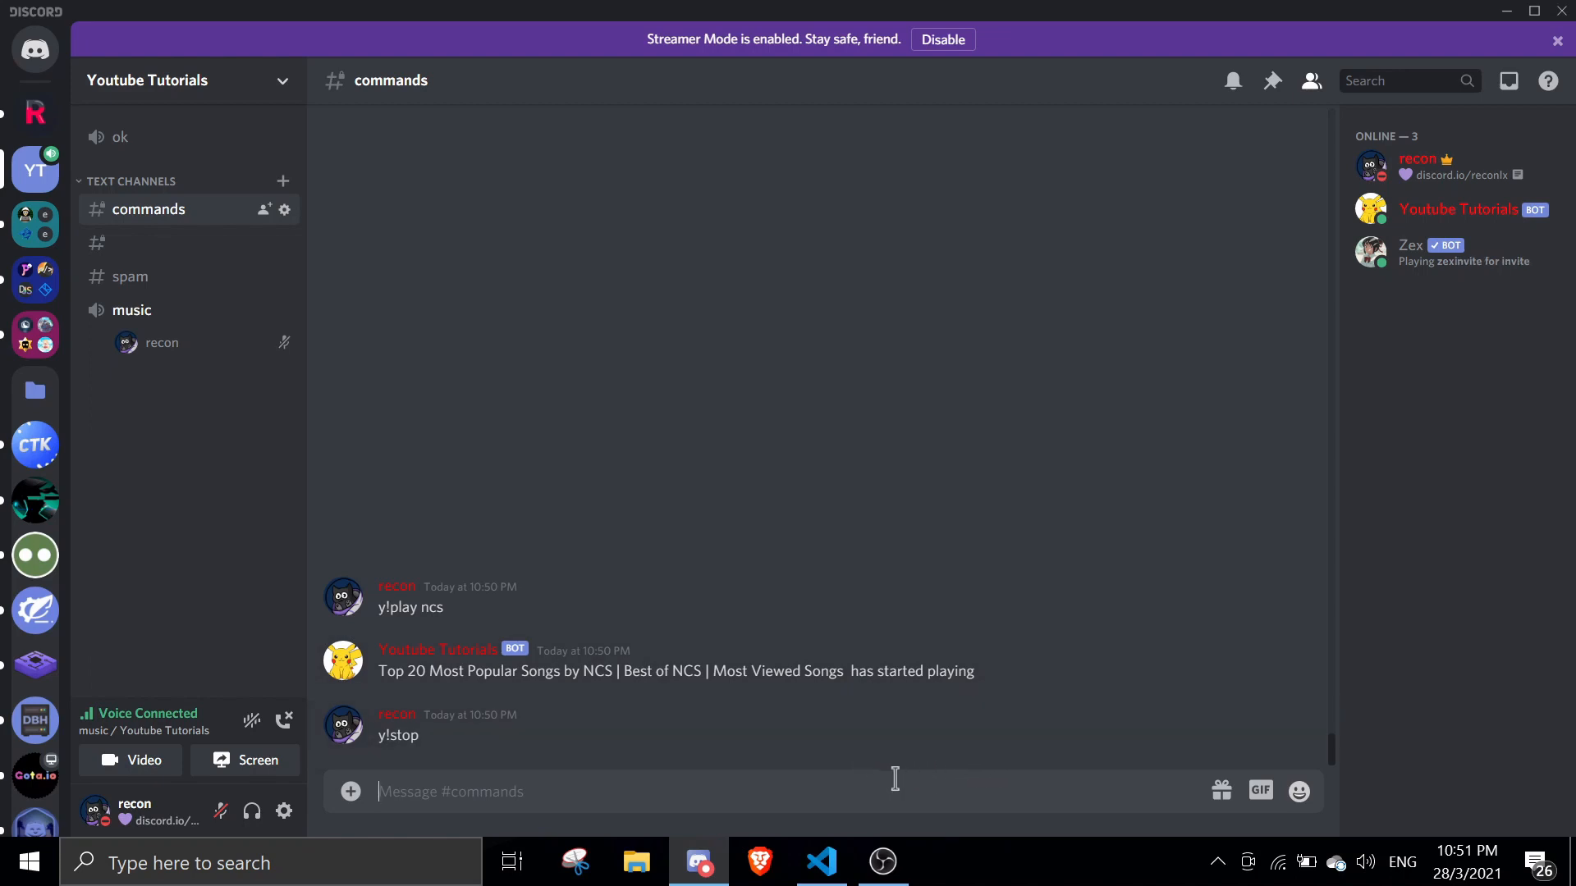
mouse_move(747, 785)
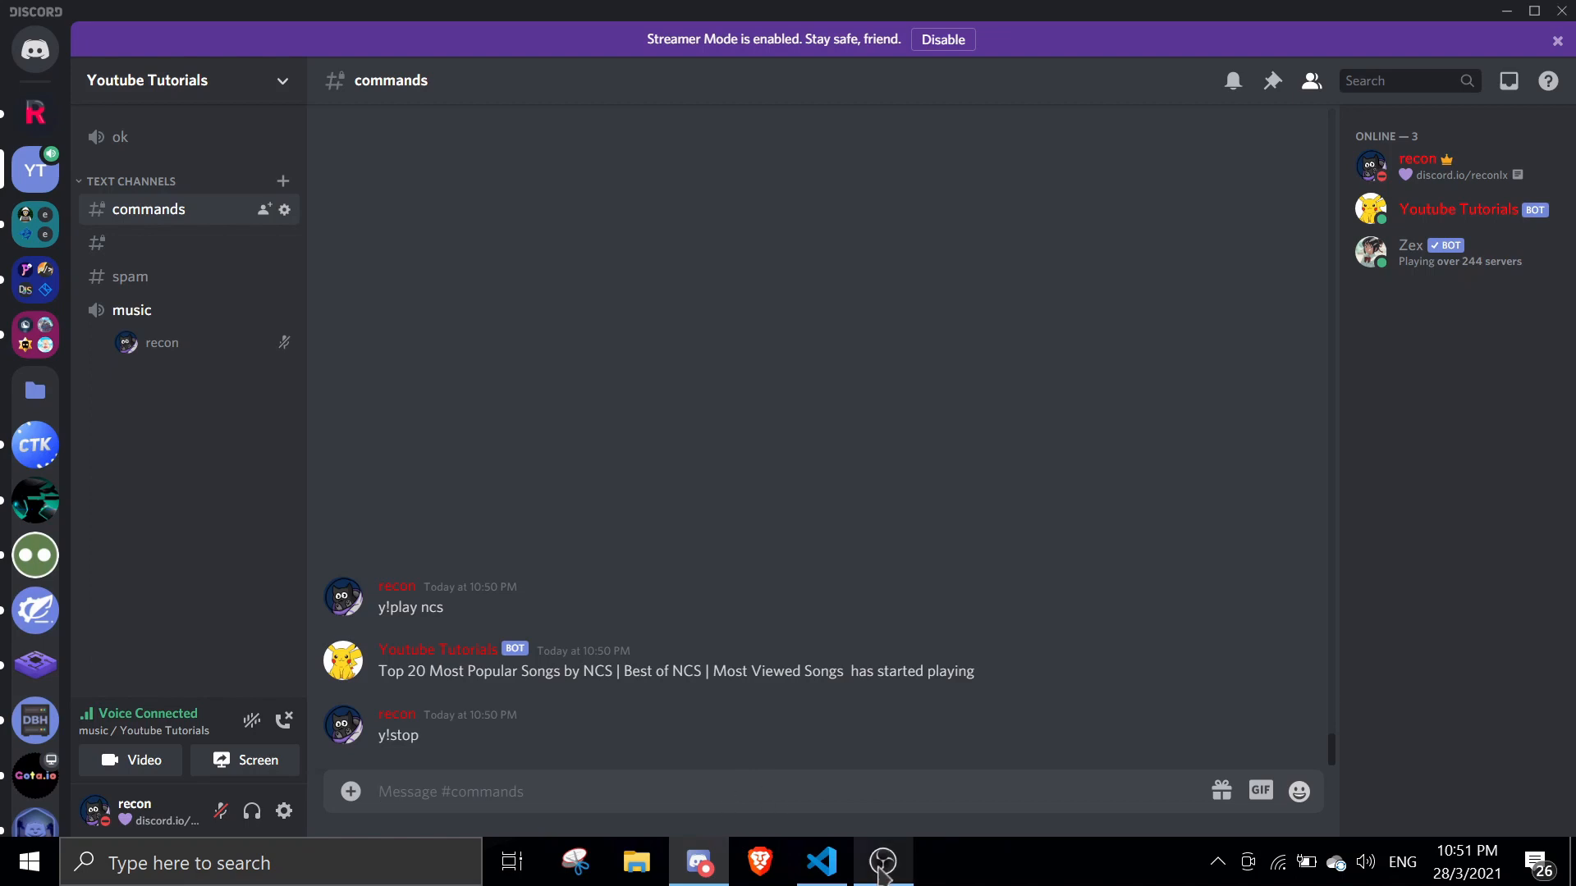
mouse_move(883, 862)
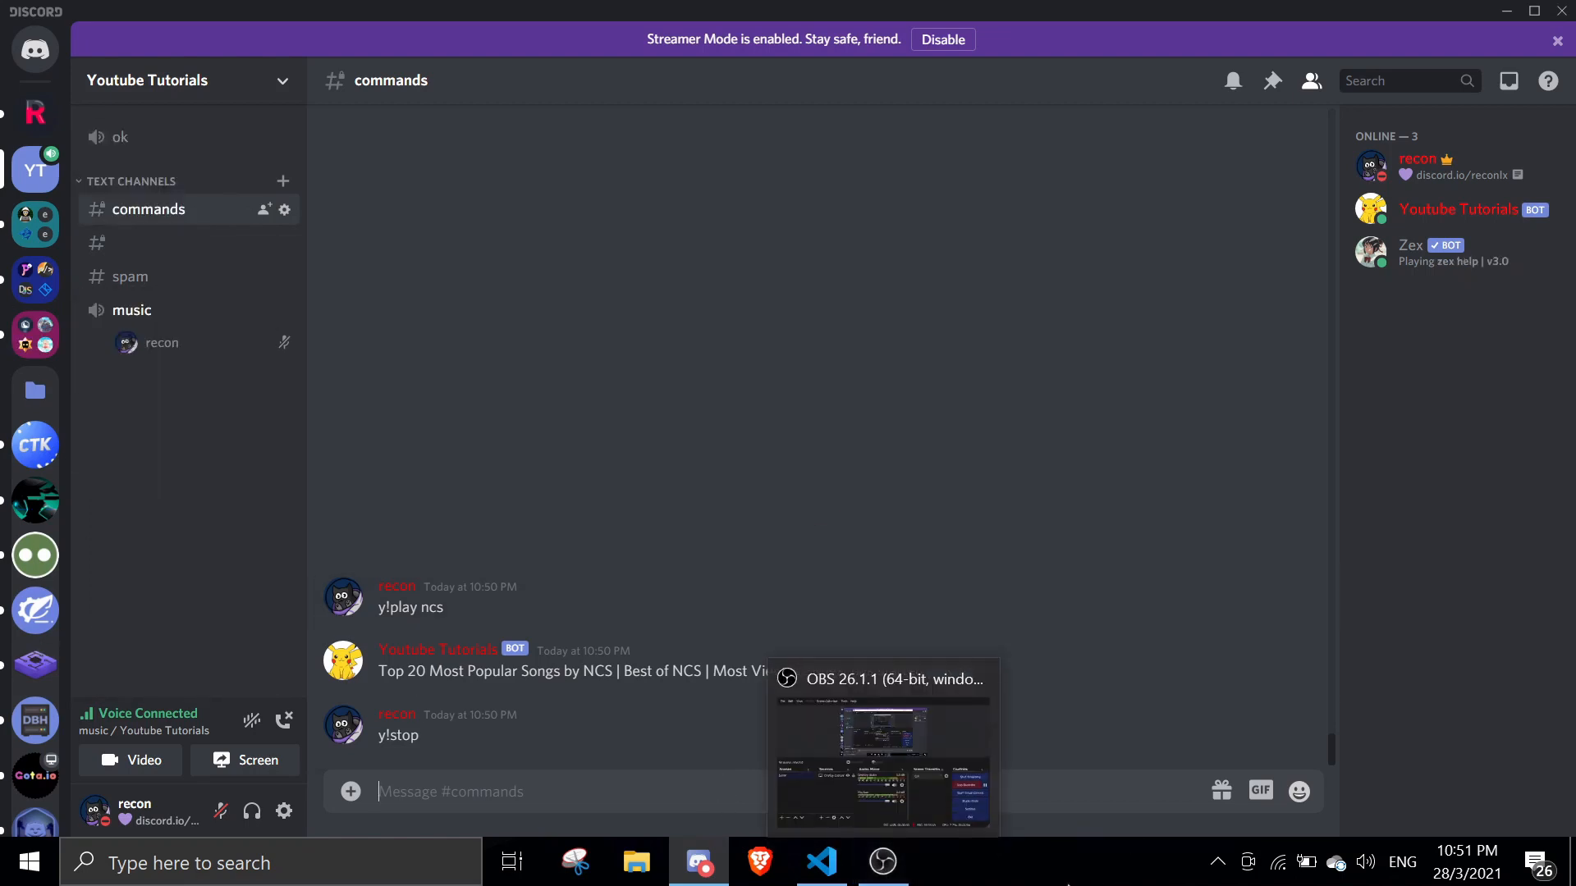
mouse_move(1046, 880)
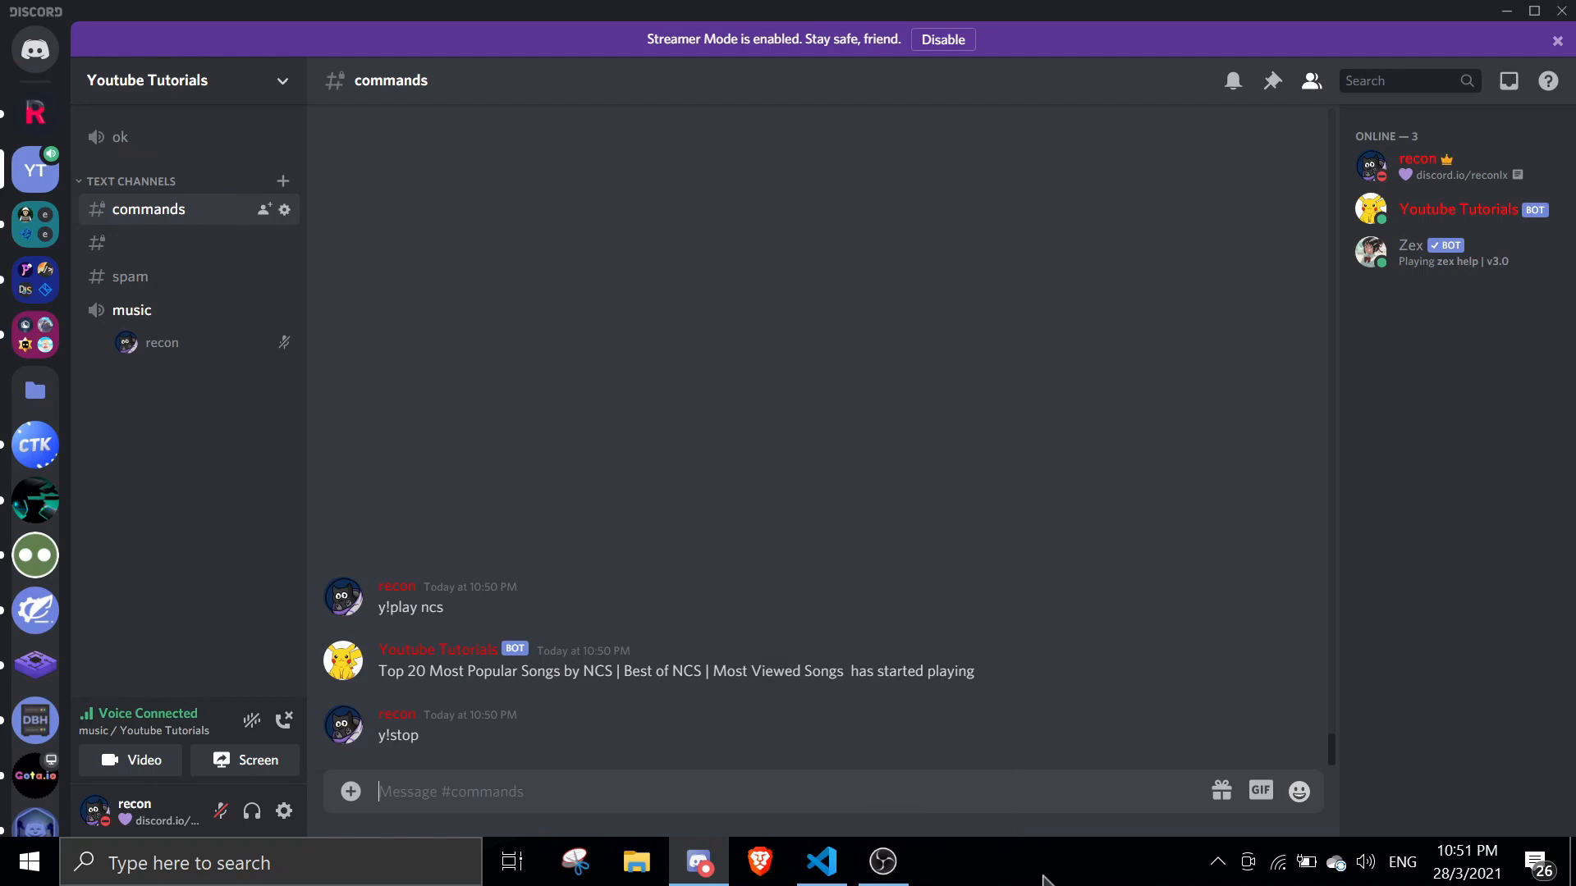